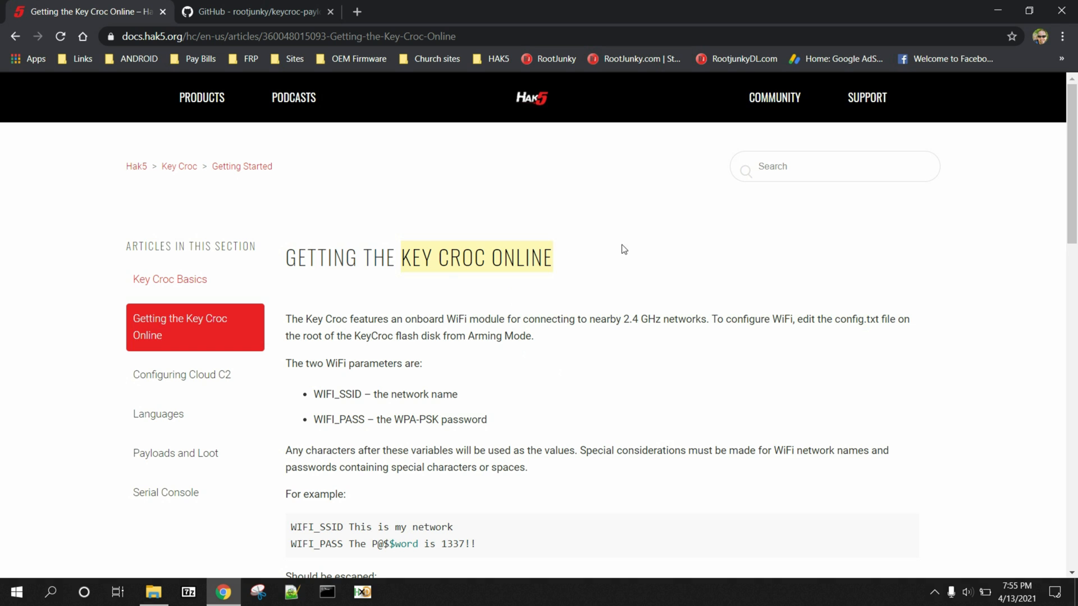
{"action": "mouse_move", "coordinate": [662, 265]}
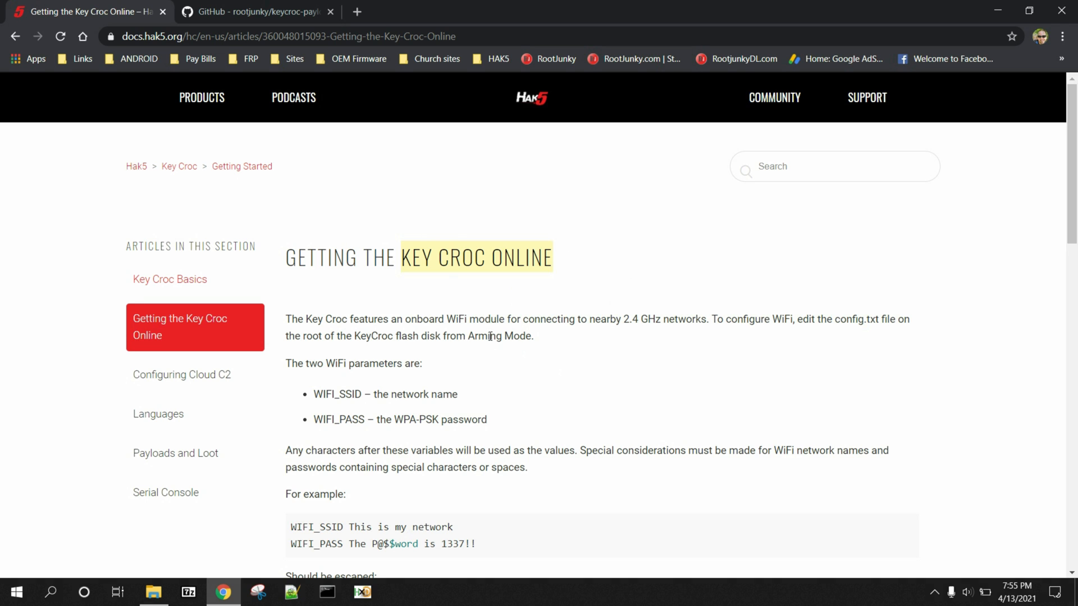
Browse This PC and open the KeyCroc (E:) drive listing its folders and config.txt
{"action": "scroll", "scroll_direction": "down", "scroll_amount": 3}
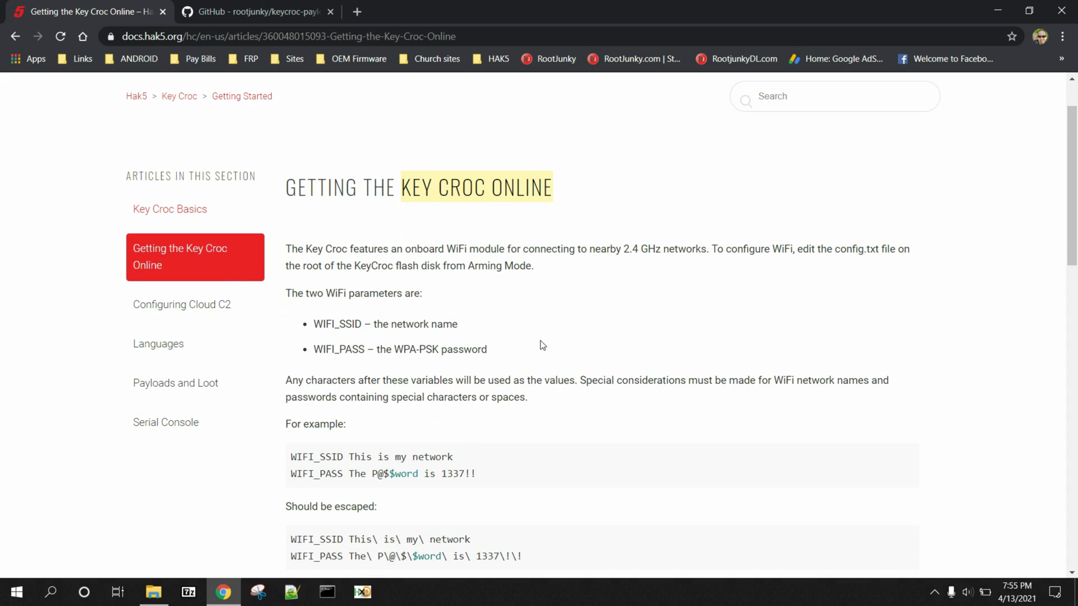
{"action": "mouse_move", "coordinate": [643, 321]}
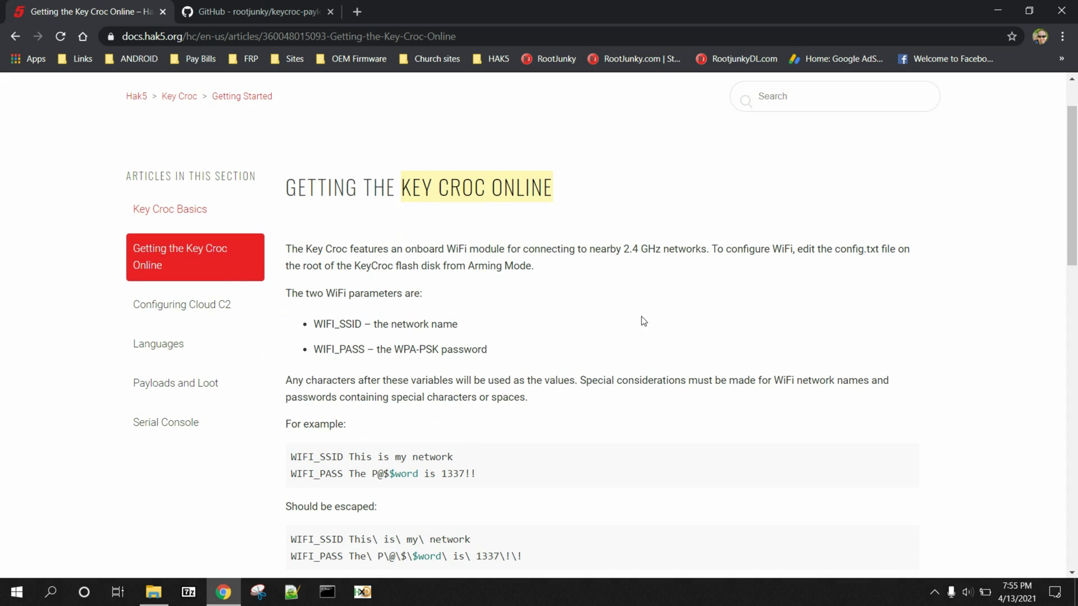
{"action": "mouse_move", "coordinate": [587, 332]}
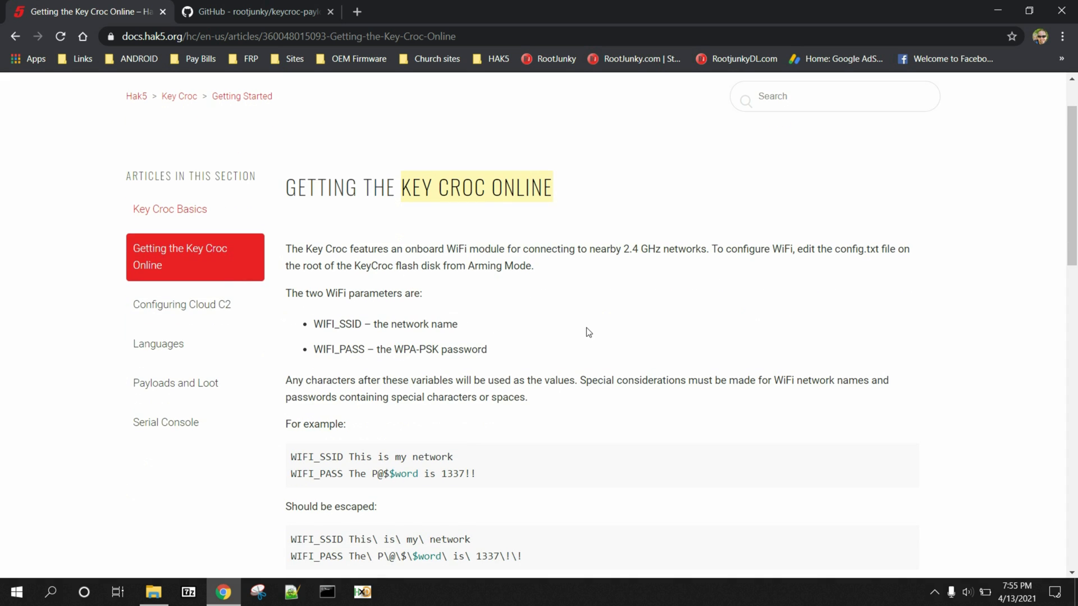
{"action": "mouse_move", "coordinate": [609, 294]}
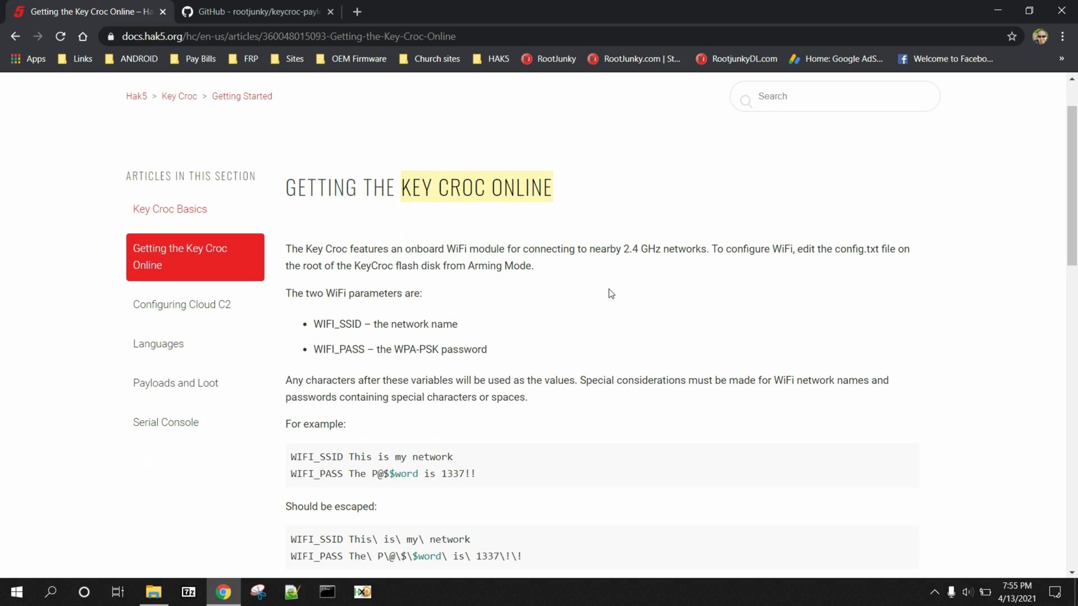
{"action": "mouse_move", "coordinate": [585, 311]}
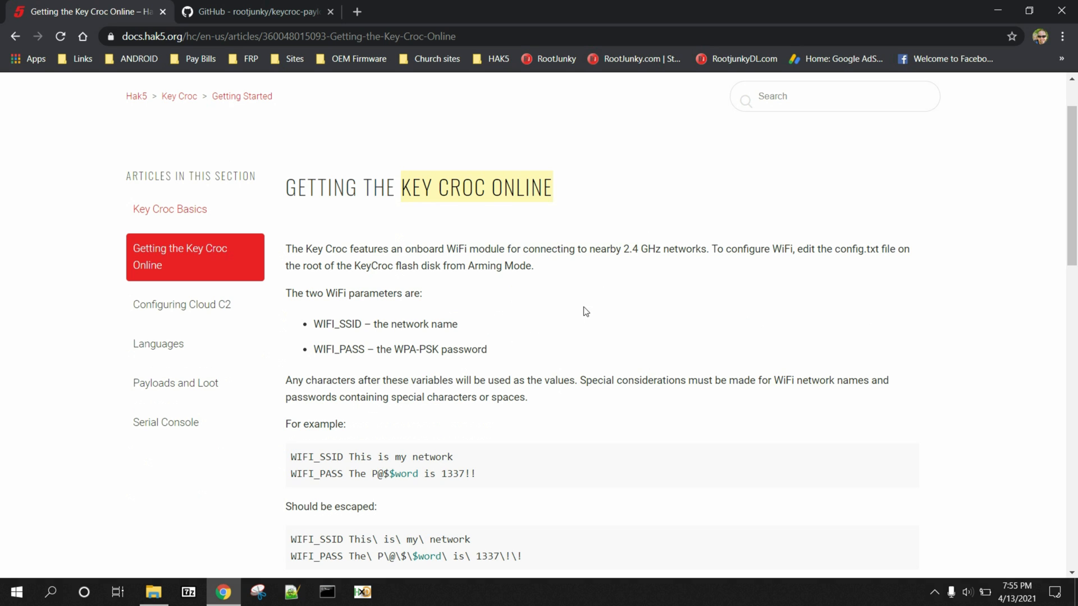
{"action": "mouse_move", "coordinate": [554, 267]}
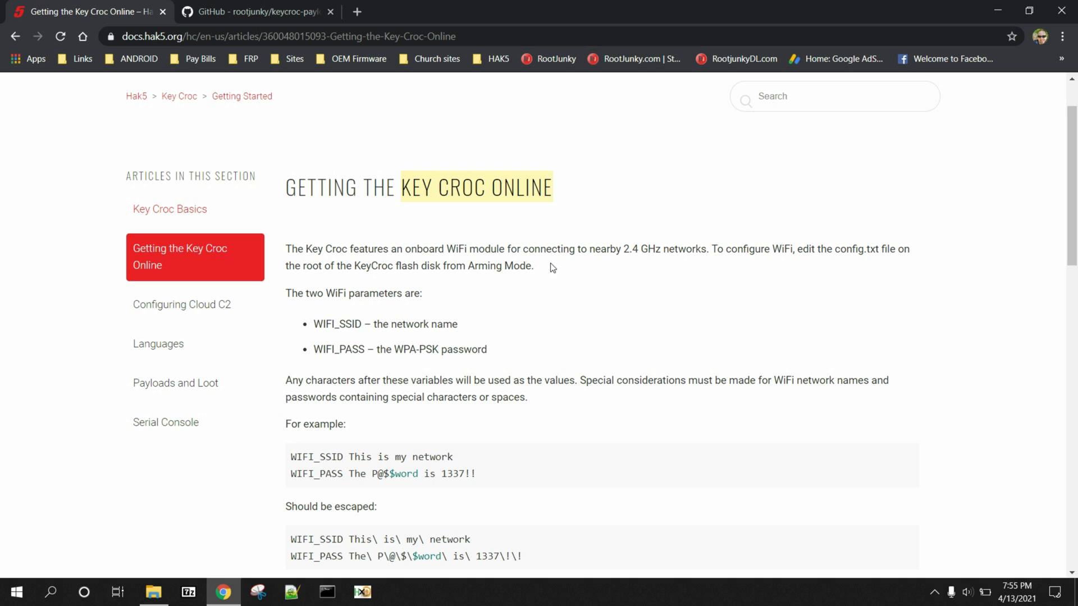
{"action": "mouse_move", "coordinate": [572, 271]}
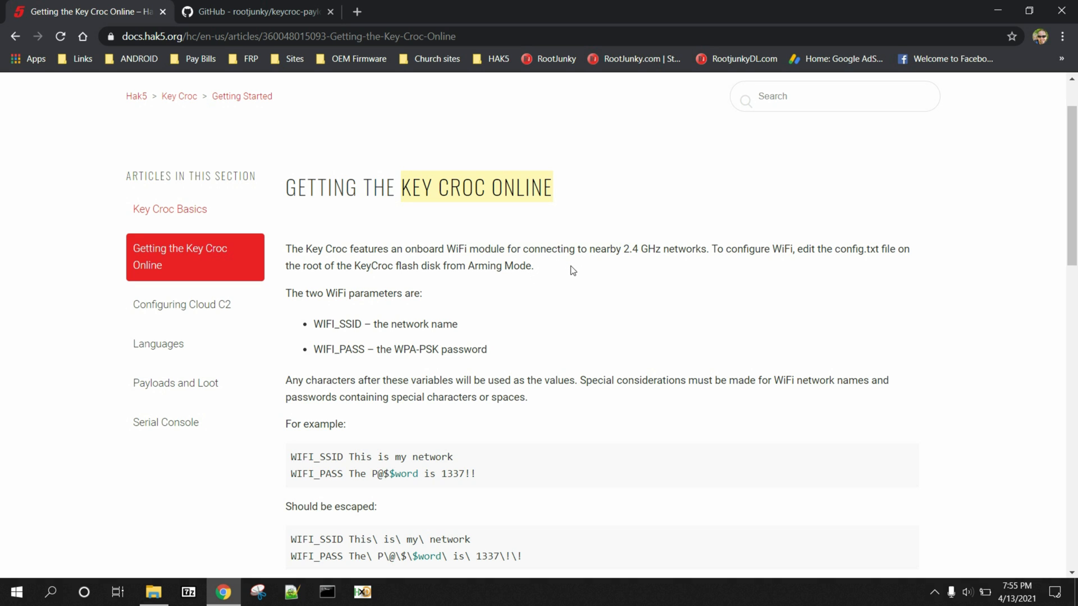
{"action": "mouse_move", "coordinate": [564, 323]}
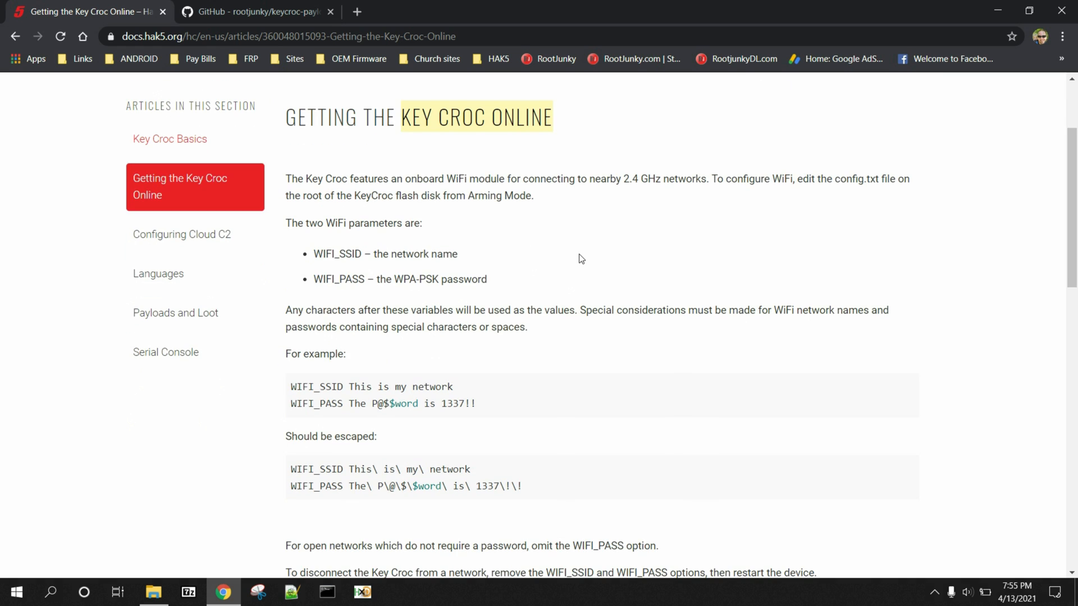
{"action": "mouse_move", "coordinate": [590, 246]}
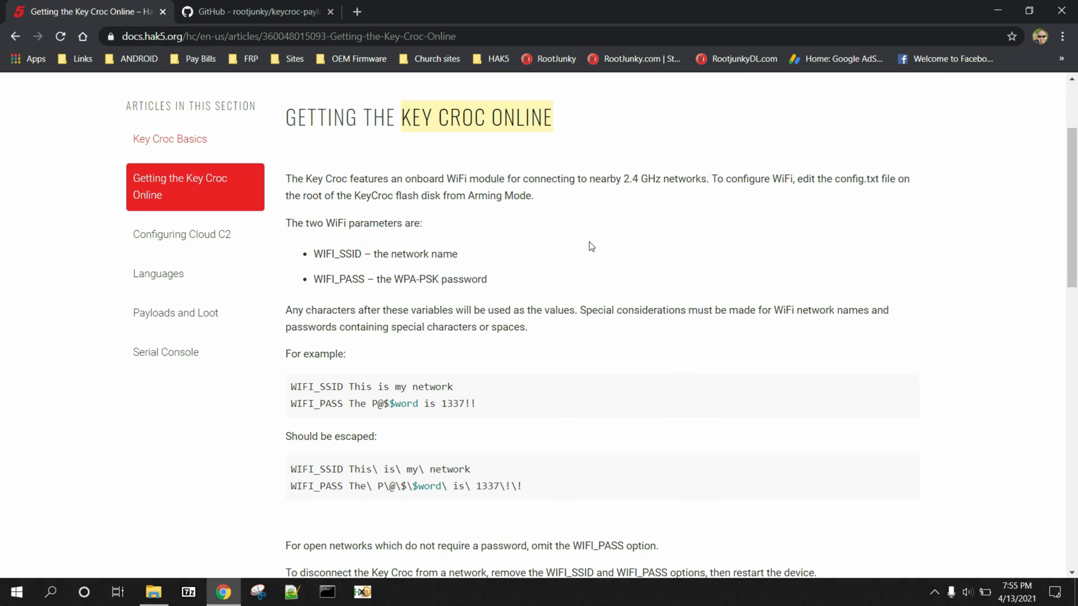
{"action": "mouse_move", "coordinate": [585, 242]}
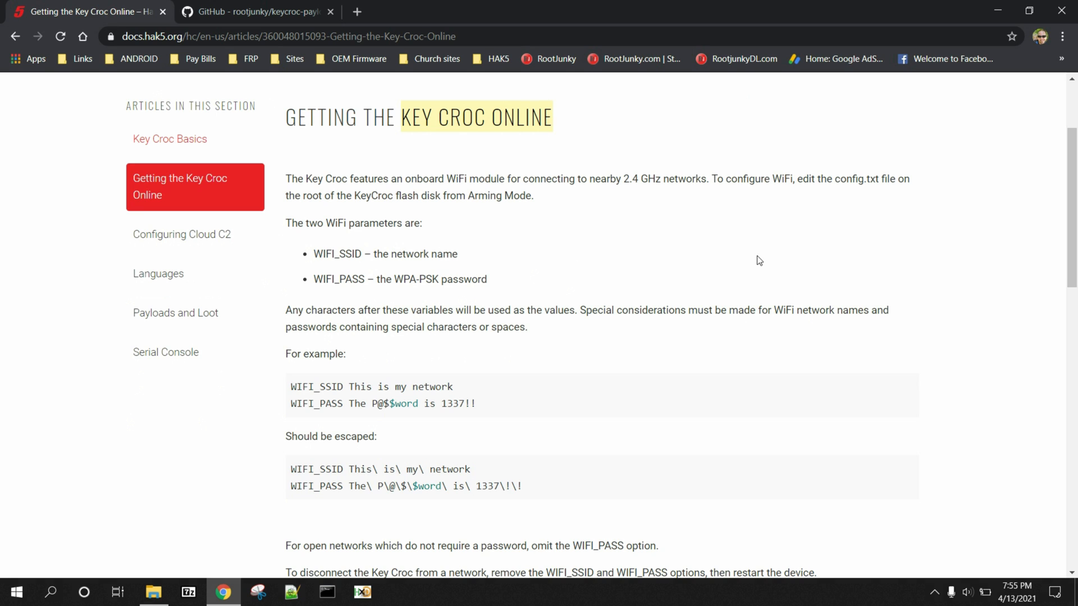
{"action": "mouse_move", "coordinate": [598, 192]}
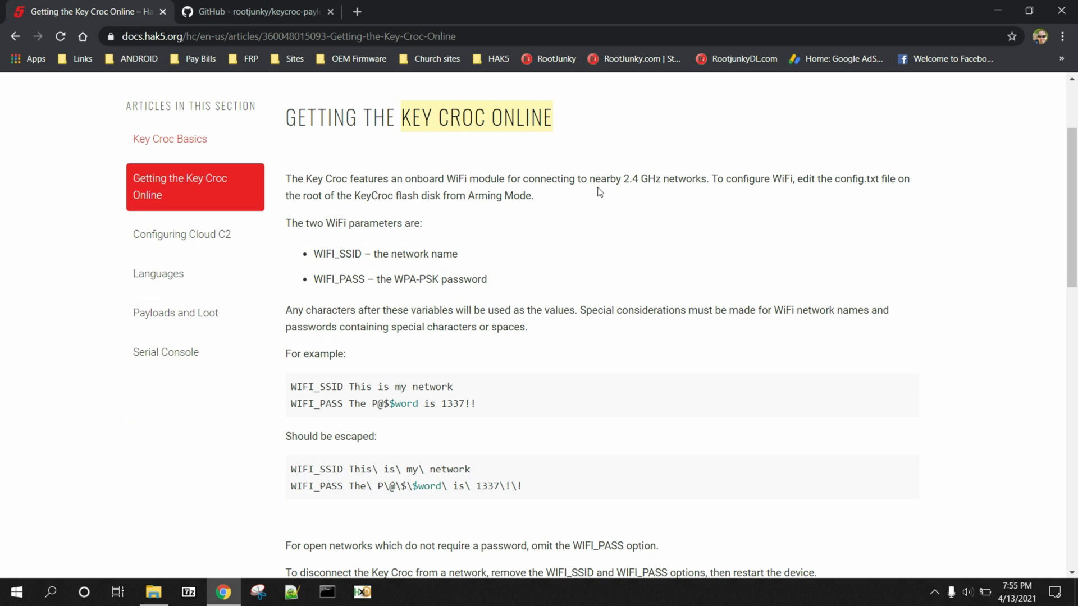
{"action": "mouse_move", "coordinate": [335, 247]}
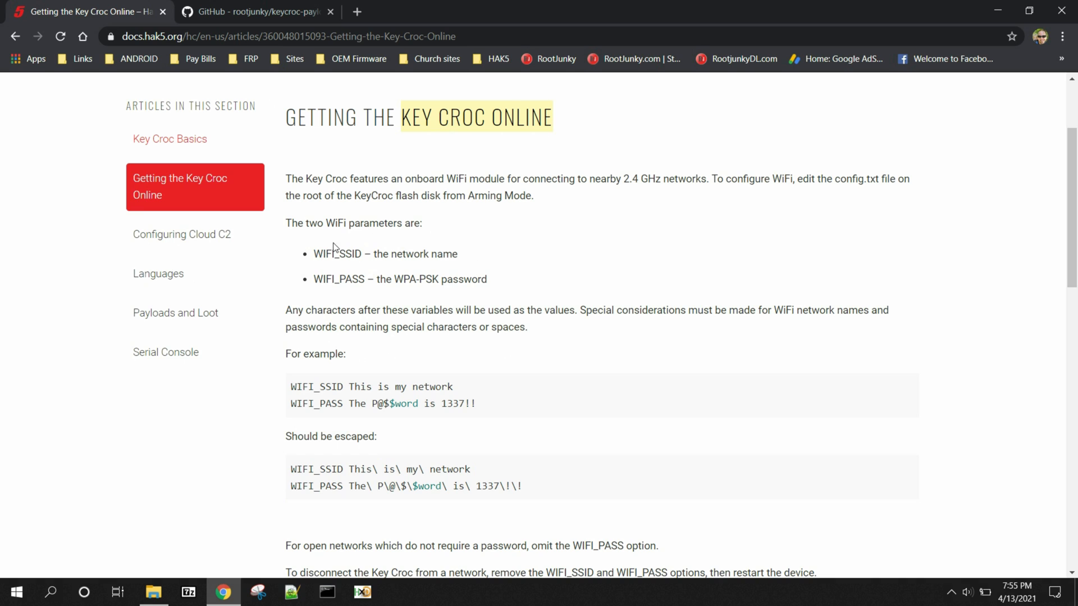
{"action": "mouse_move", "coordinate": [386, 279]}
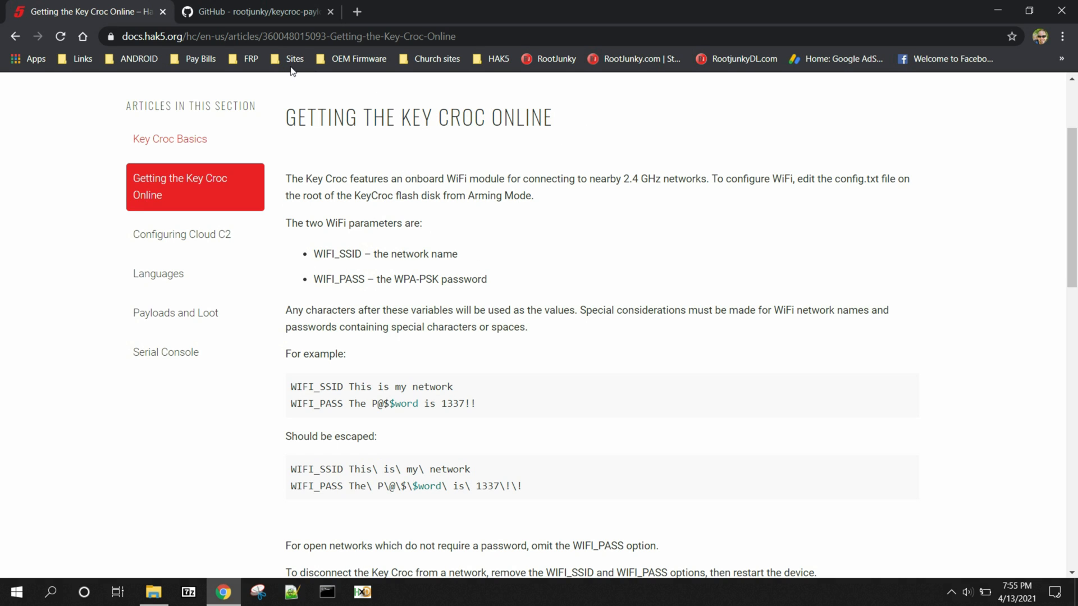
{"action": "mouse_move", "coordinate": [446, 217]}
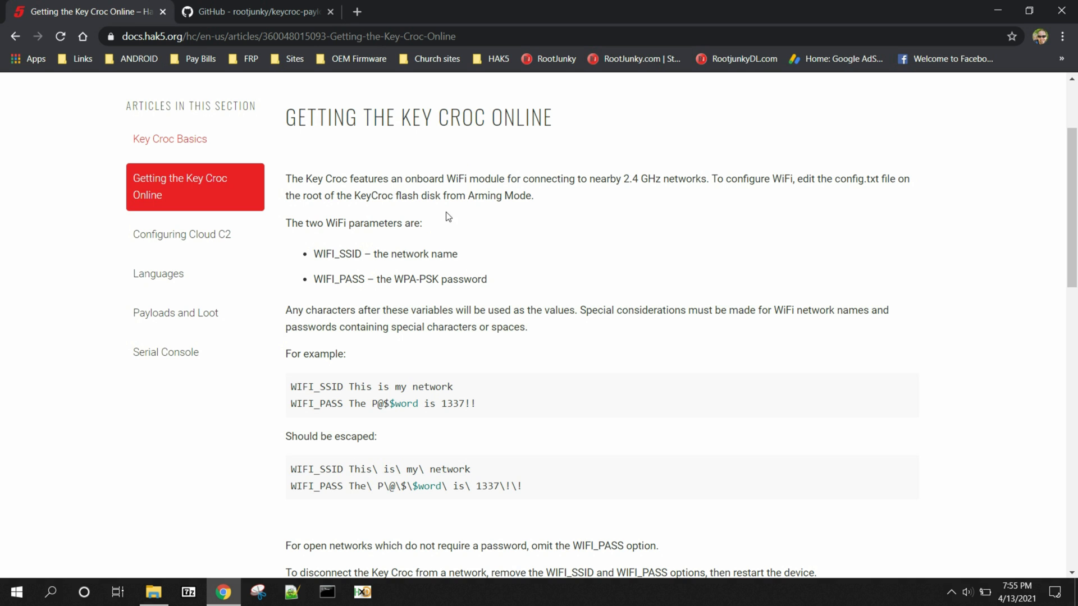
{"action": "mouse_move", "coordinate": [555, 232]}
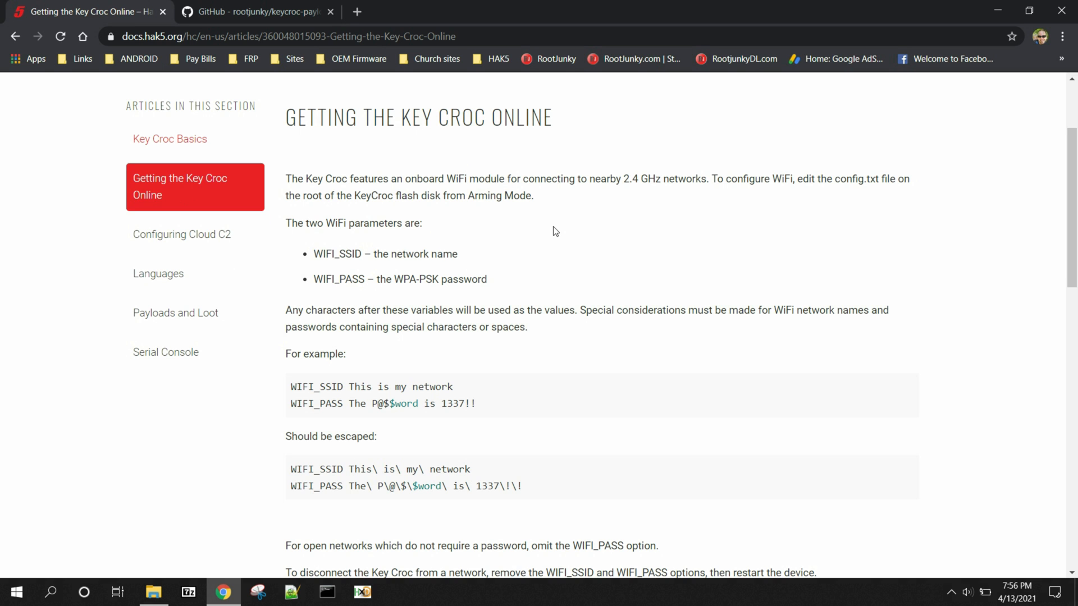
{"action": "scroll", "scroll_direction": "down", "scroll_amount": 3}
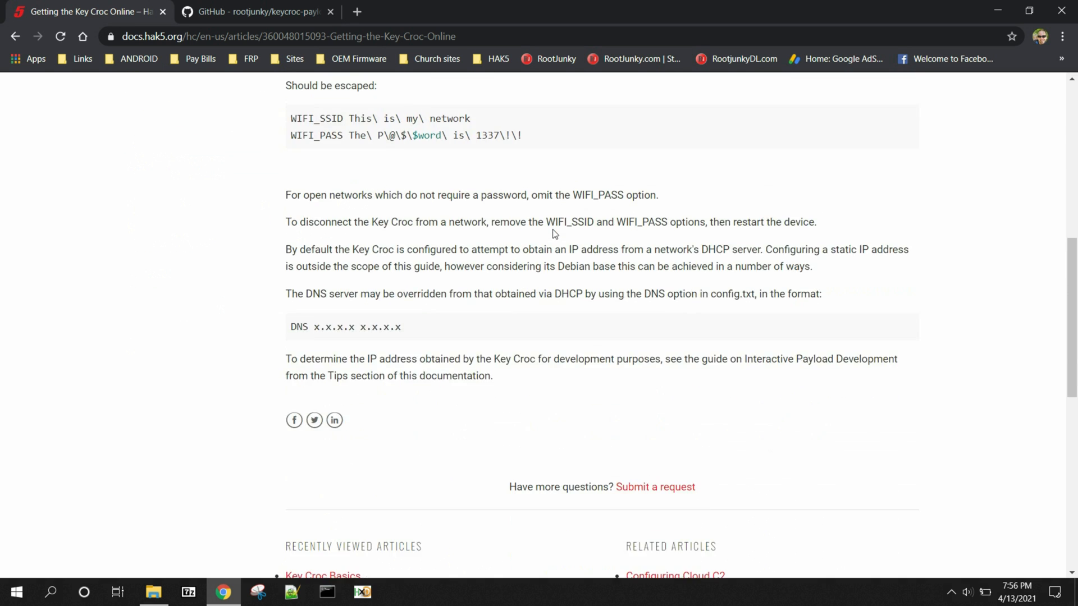
{"action": "scroll", "scroll_direction": "up", "scroll_amount": 3}
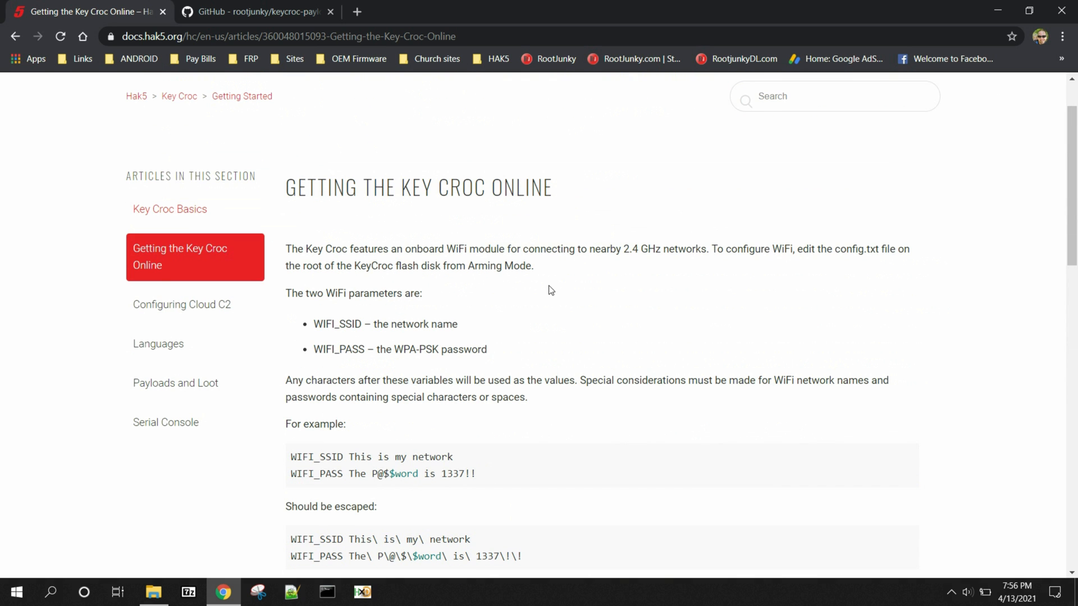
{"action": "mouse_move", "coordinate": [272, 550]}
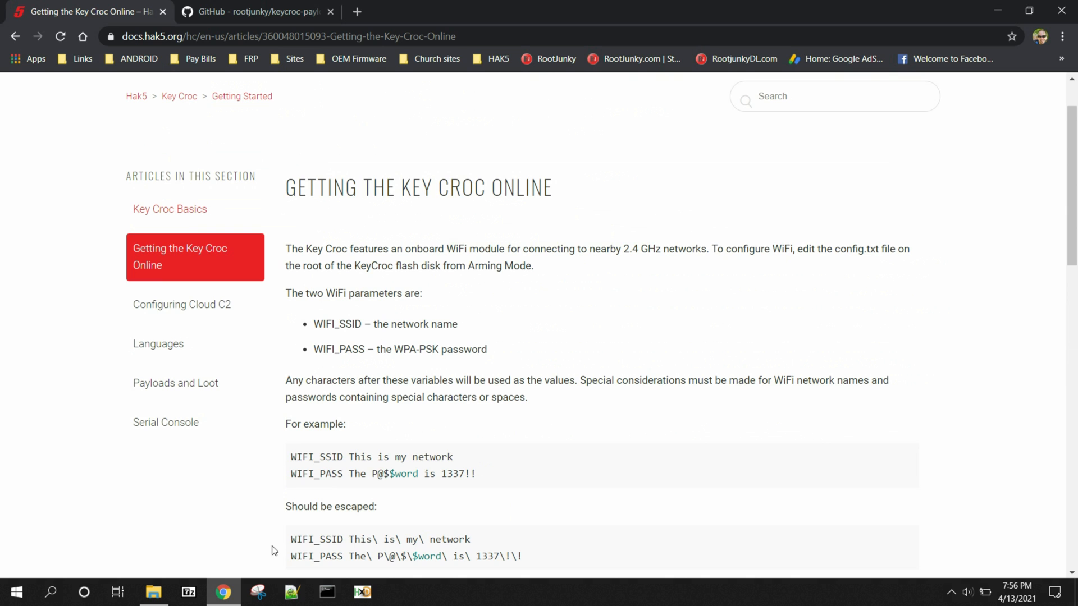
{"action": "left_click", "coordinate": [154, 591]}
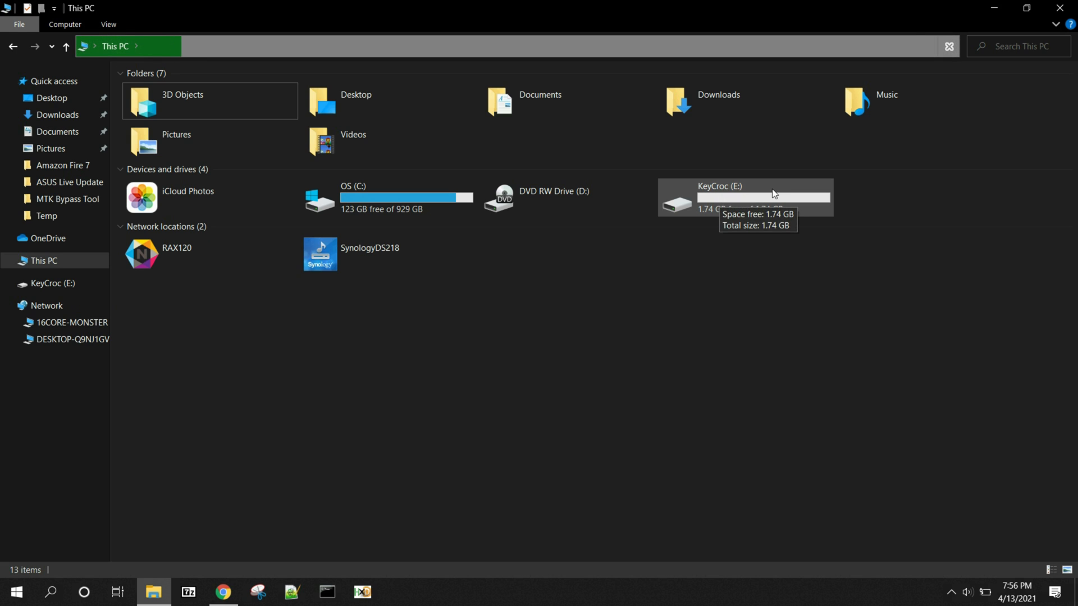
{"action": "double_click", "coordinate": [744, 197]}
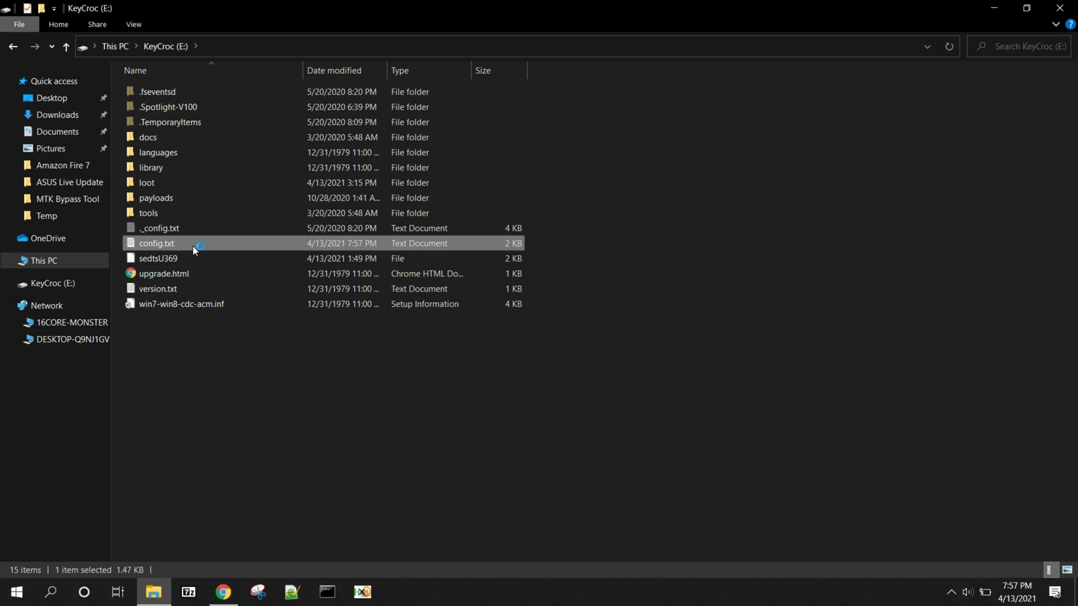
Open config.txt in Notepad and read through its comment lines
{"action": "double_click", "coordinate": [156, 244]}
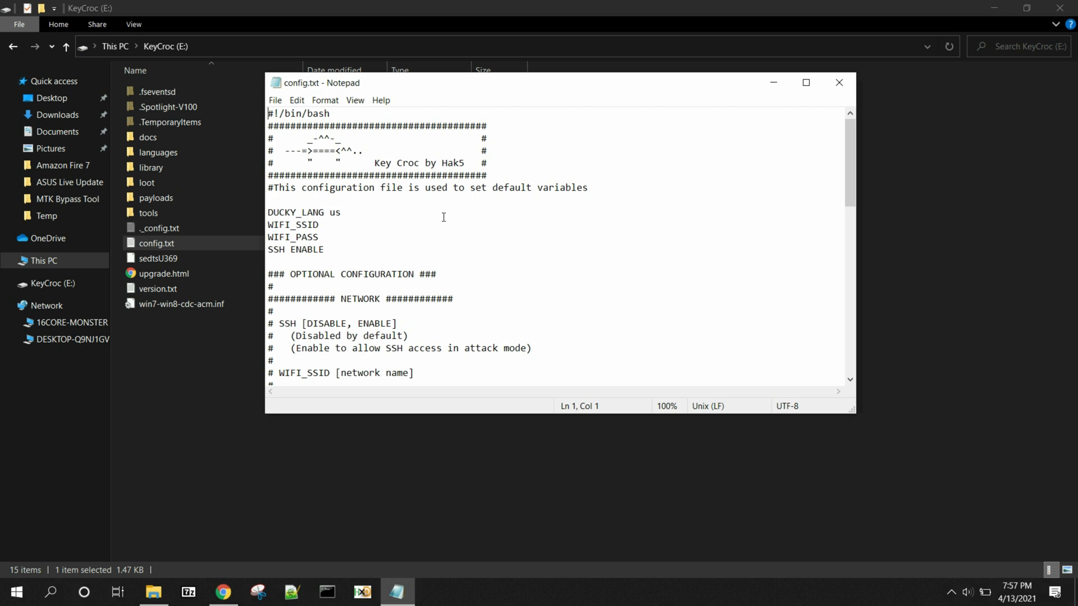
{"action": "mouse_move", "coordinate": [353, 213]}
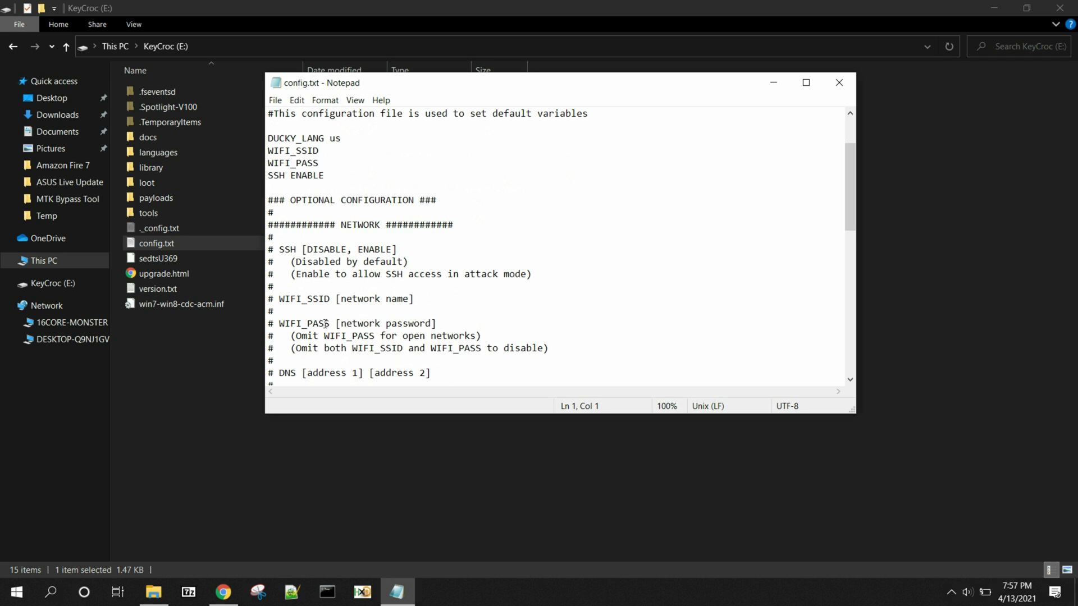
{"action": "scroll", "scroll_direction": "down", "scroll_amount": 3}
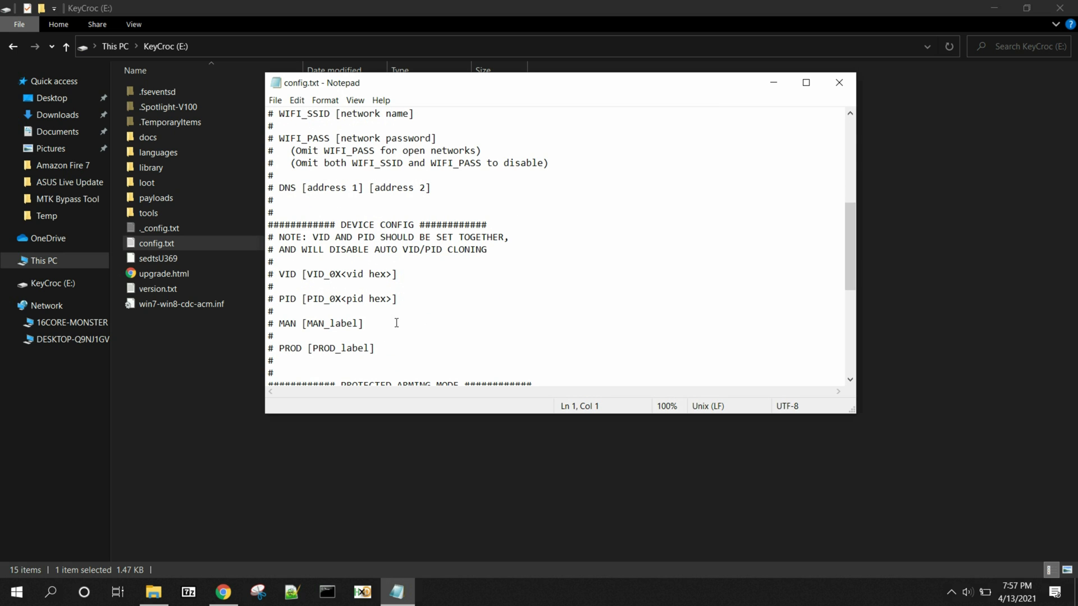
{"action": "scroll", "scroll_direction": "down", "scroll_amount": 3}
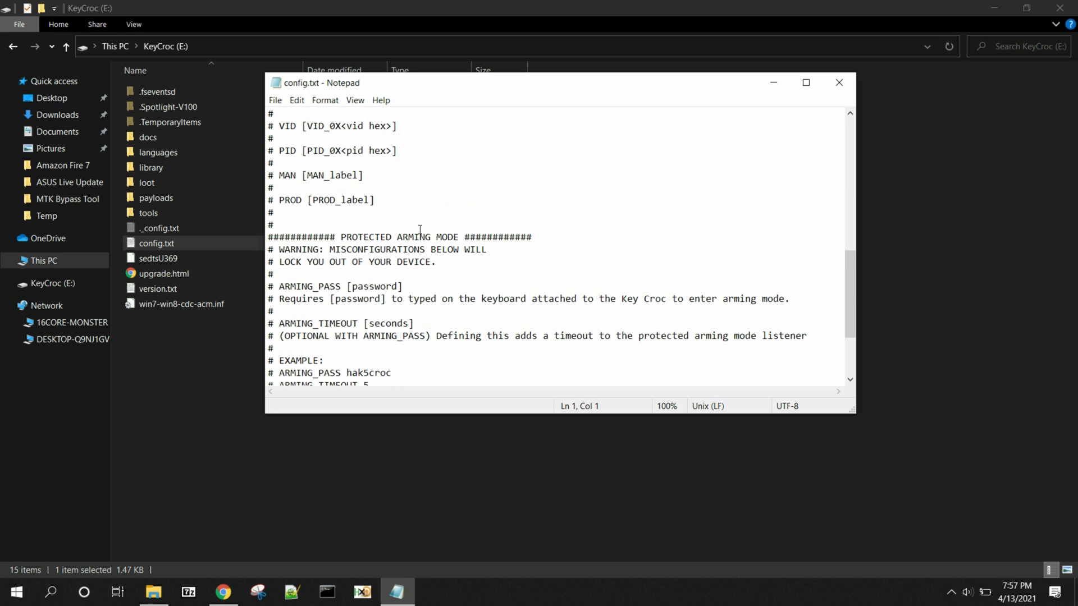
{"action": "scroll", "scroll_direction": "down", "scroll_amount": 3}
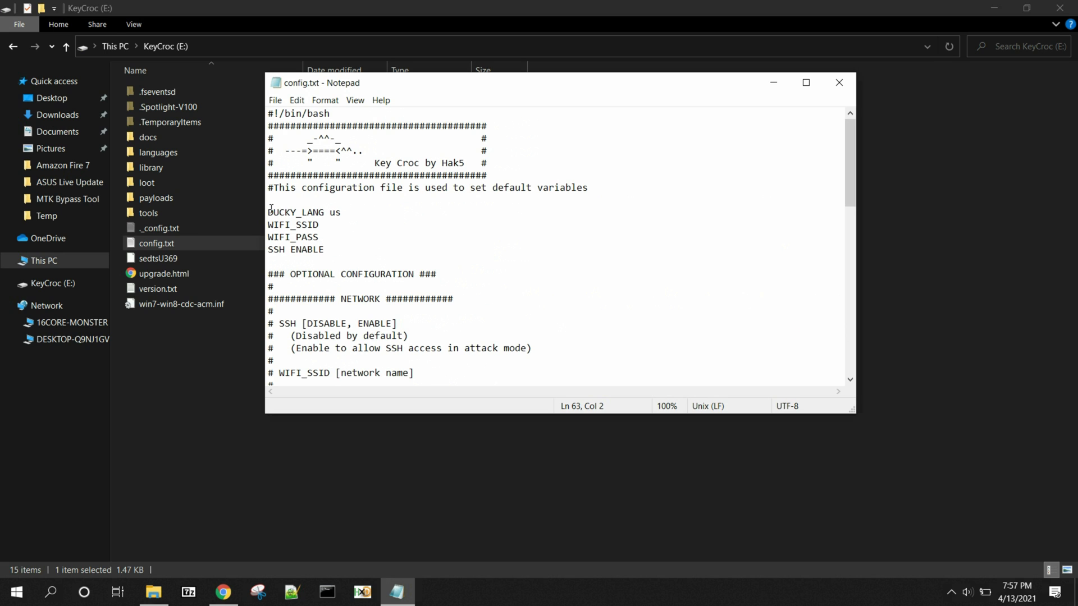
Select the four default variable lines (DUCKY_LANG, WIFI_SSID, WIFI_PASS, SSH ENABLE)
{"action": "left_click_drag", "start_coordinate": [269, 212], "coordinate": [328, 250]}
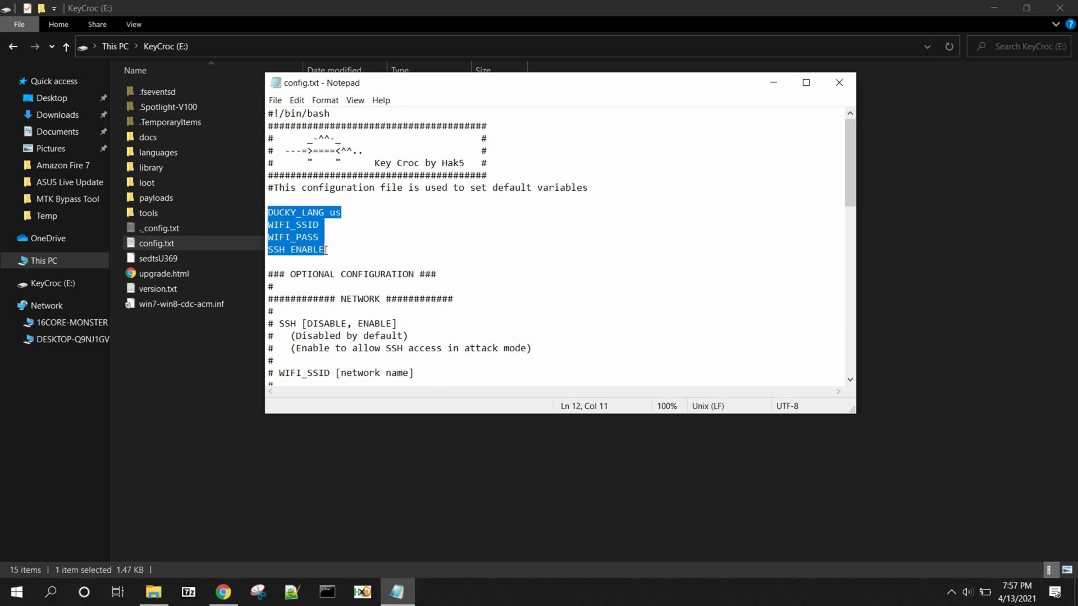
{"action": "left_click", "coordinate": [333, 249]}
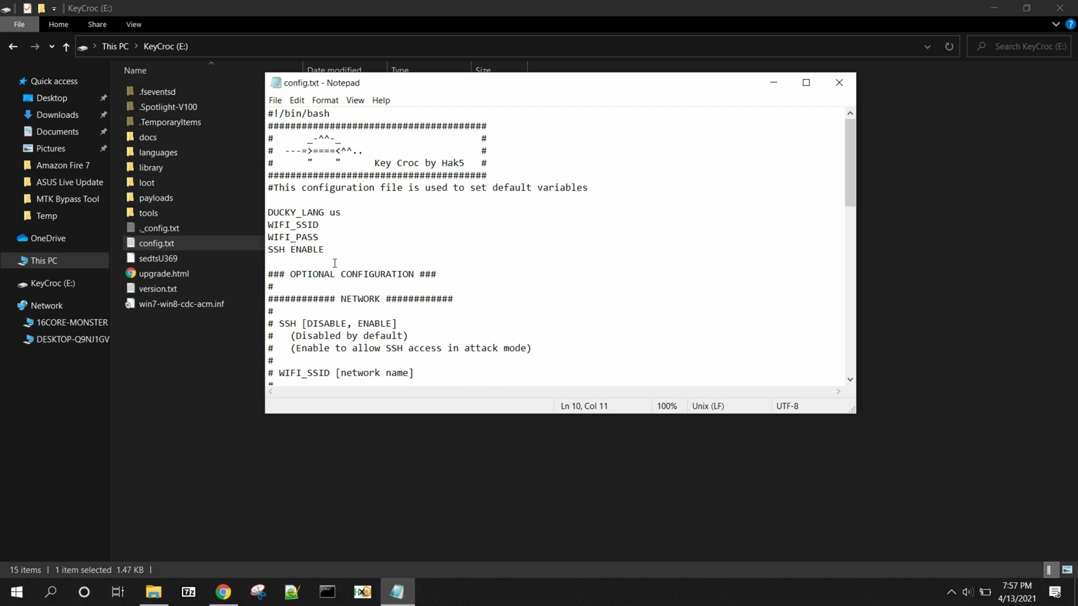
{"action": "left_click_drag", "start_coordinate": [269, 212], "coordinate": [324, 249]}
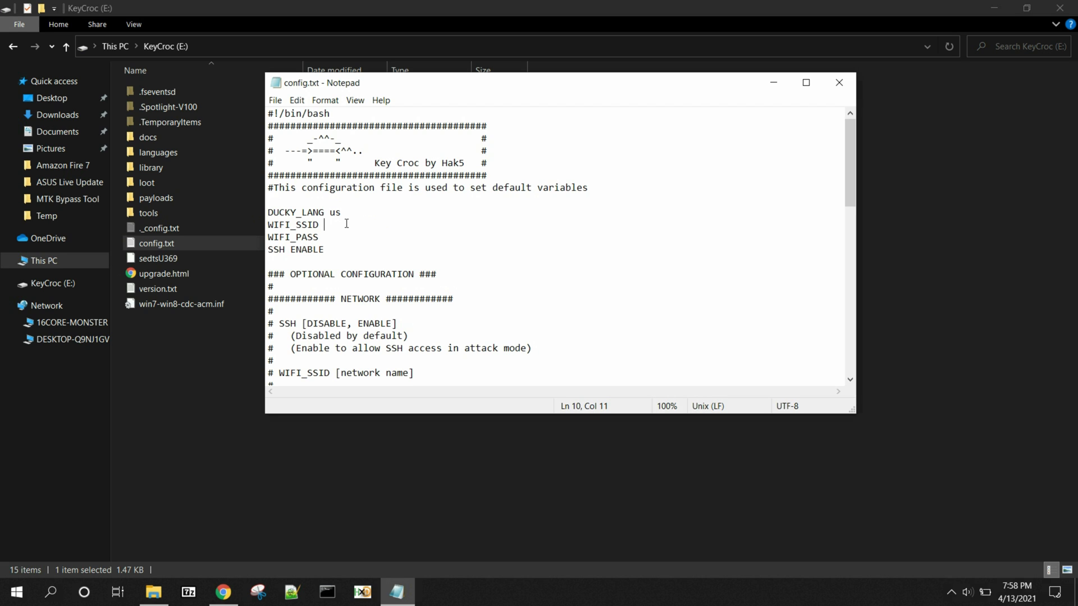
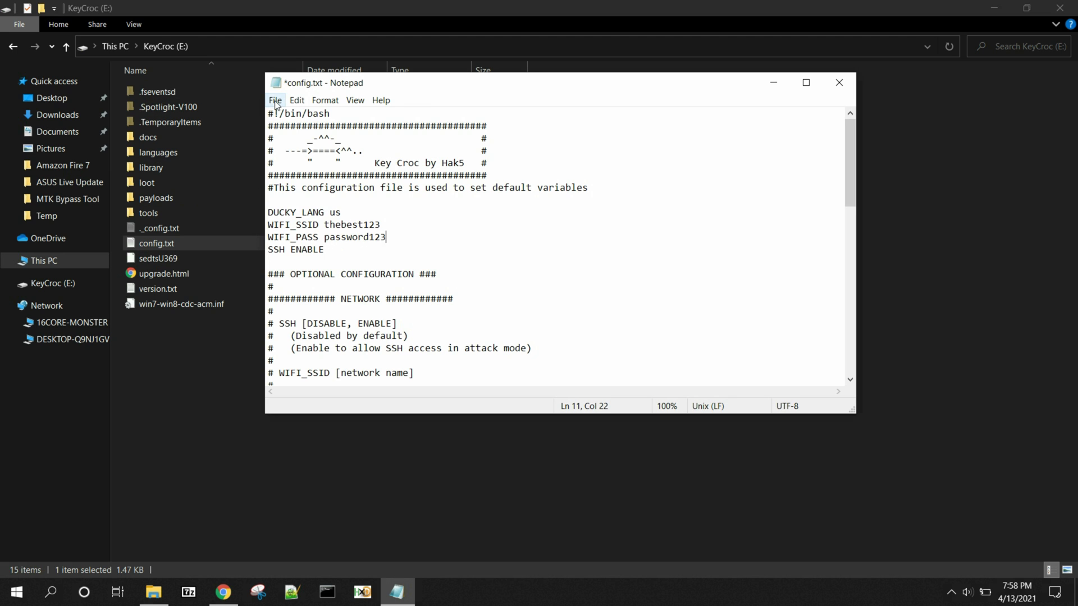
{"action": "left_click", "coordinate": [275, 100]}
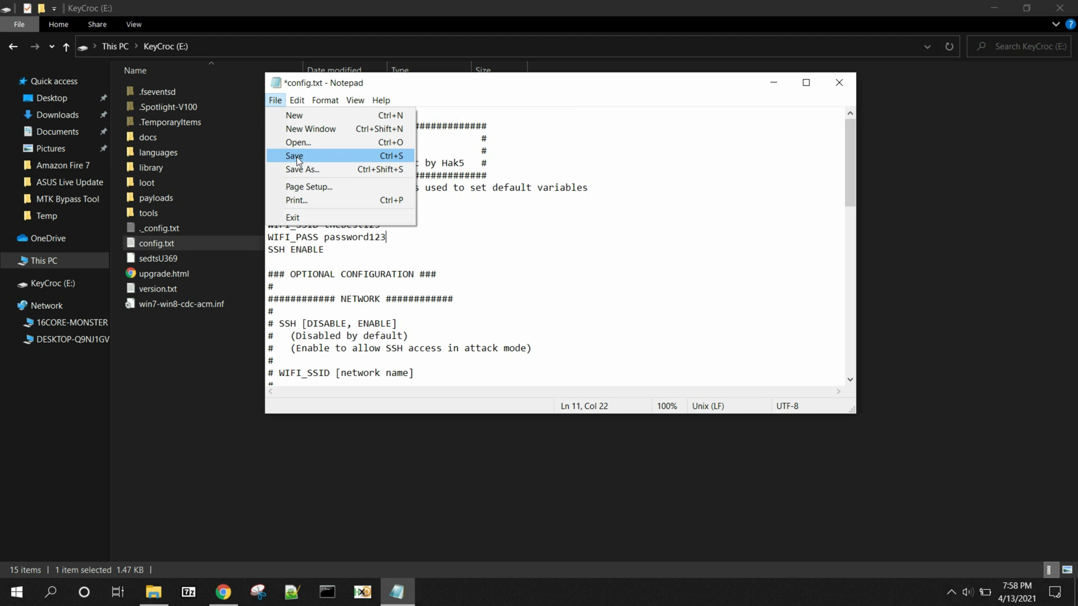
{"action": "left_click", "coordinate": [294, 156]}
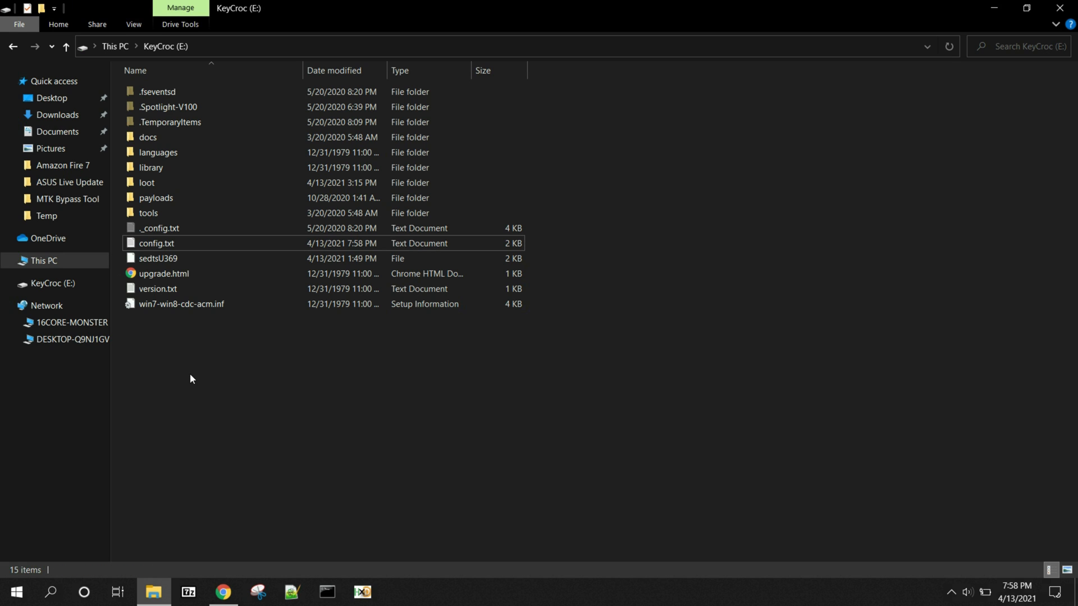
{"action": "mouse_move", "coordinate": [182, 244]}
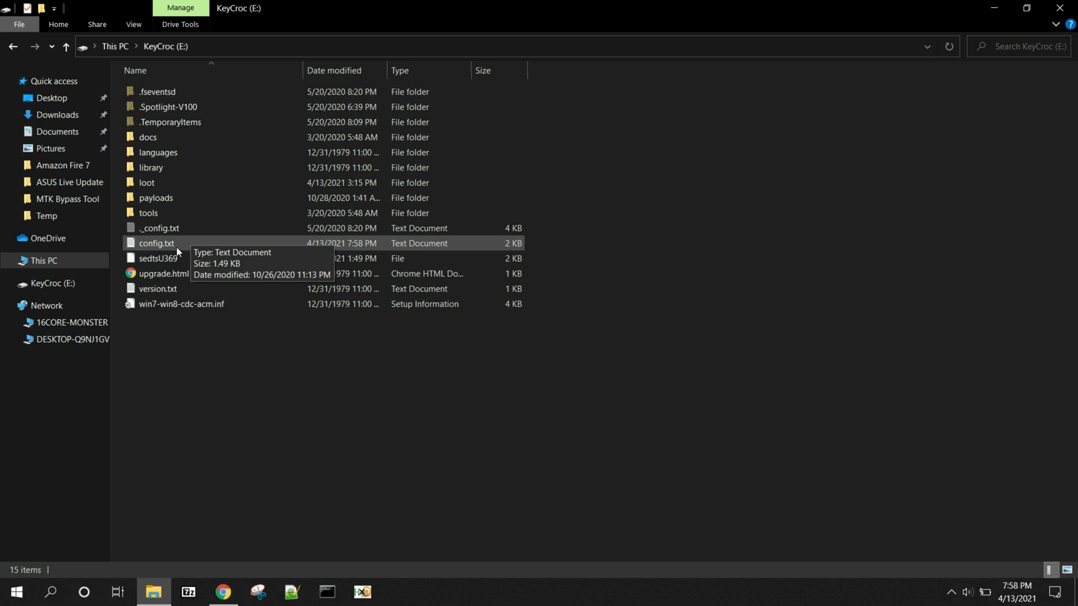
{"action": "mouse_move", "coordinate": [159, 246]}
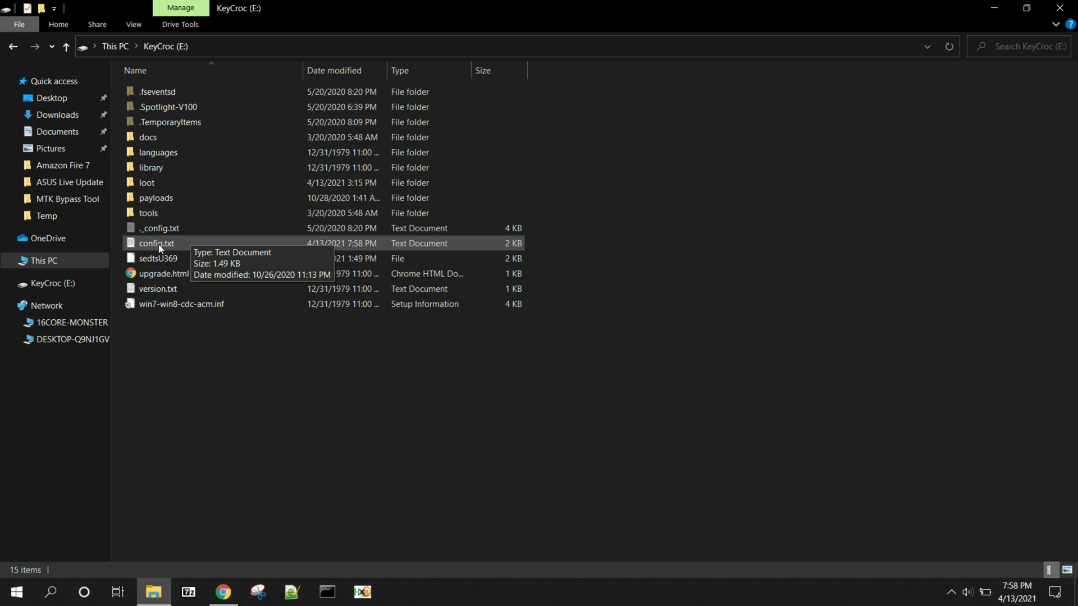
{"action": "double_click", "coordinate": [156, 242]}
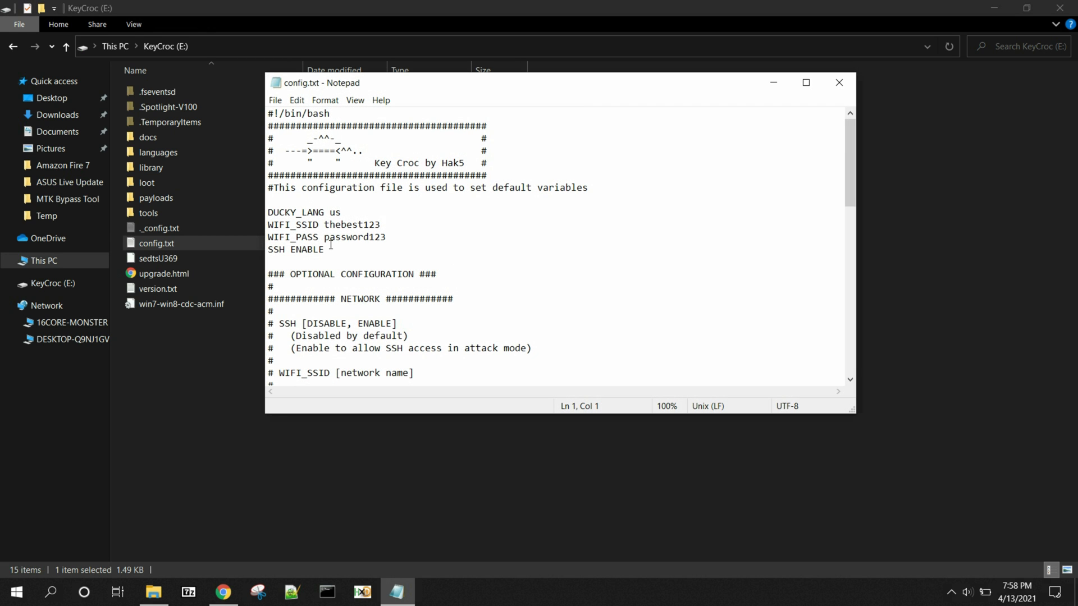
{"action": "double_click", "coordinate": [333, 212]}
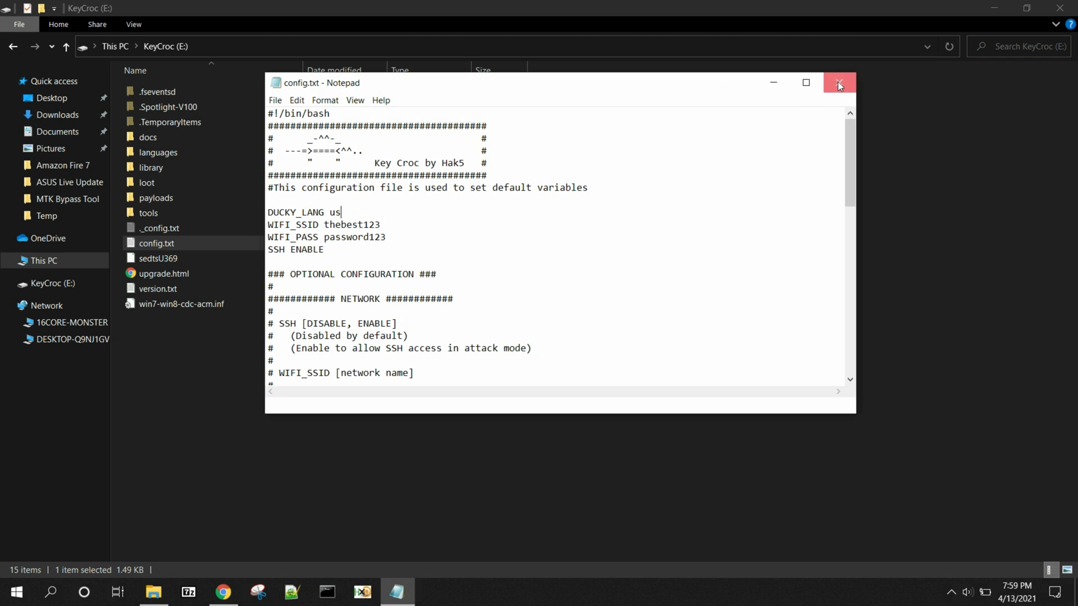
{"action": "left_click", "coordinate": [837, 82]}
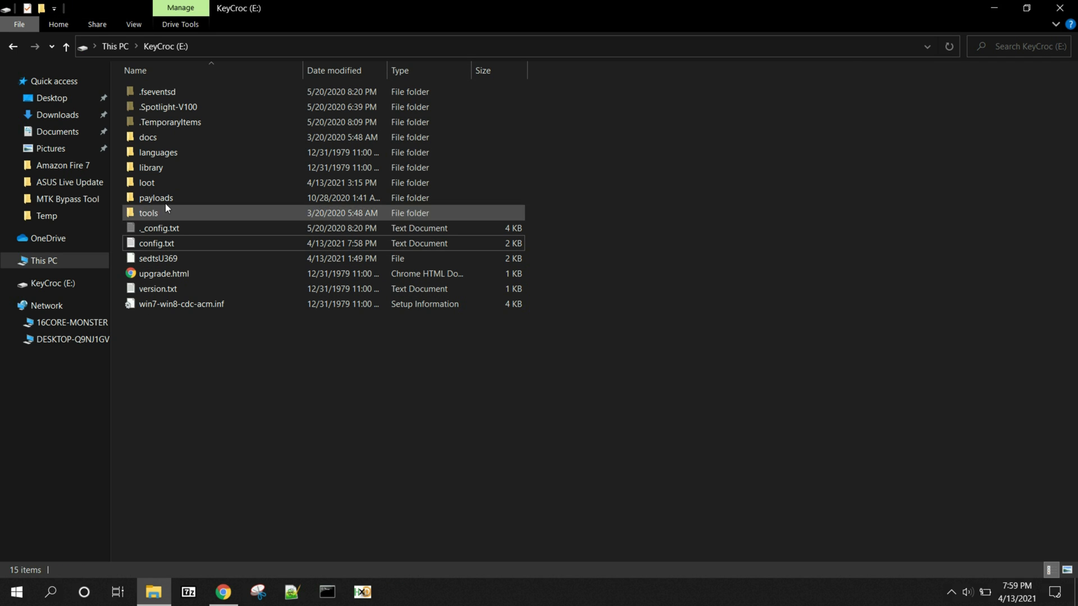
{"action": "left_click", "coordinate": [165, 198]}
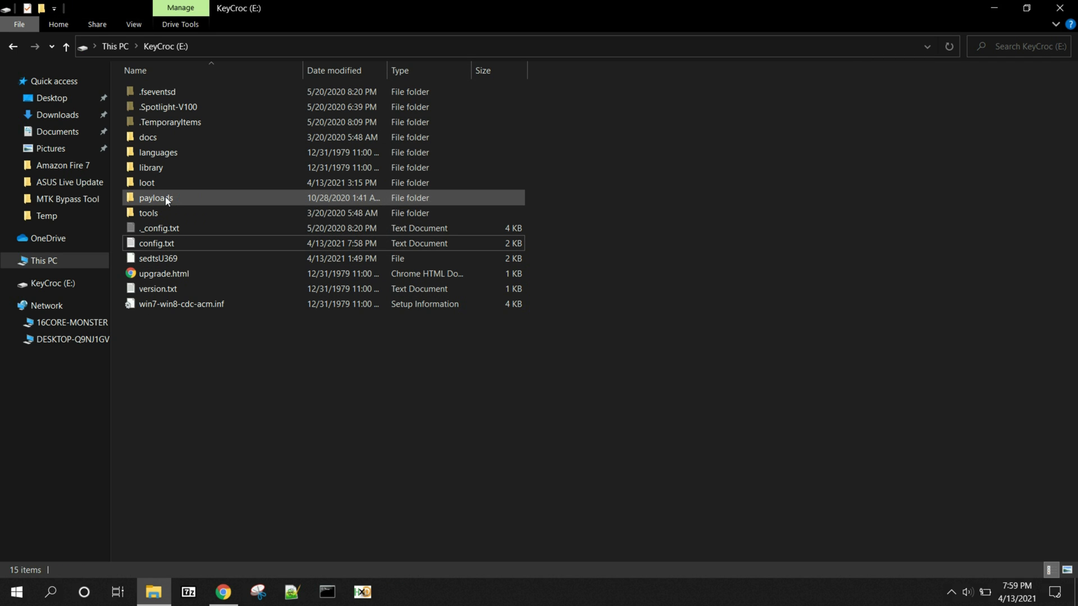
{"action": "mouse_move", "coordinate": [156, 198]}
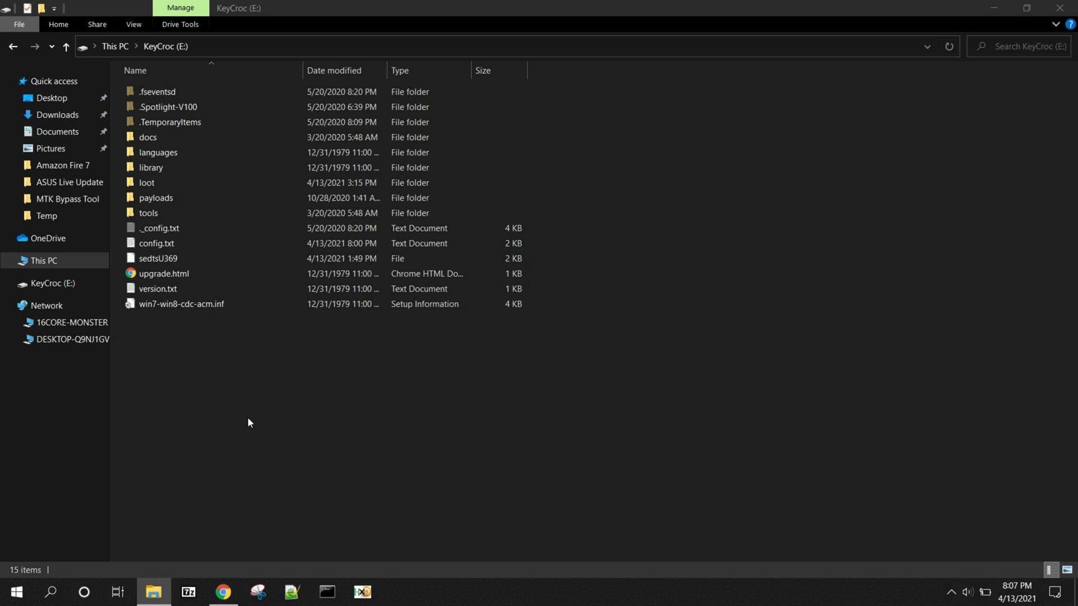
{"action": "mouse_move", "coordinate": [221, 363]}
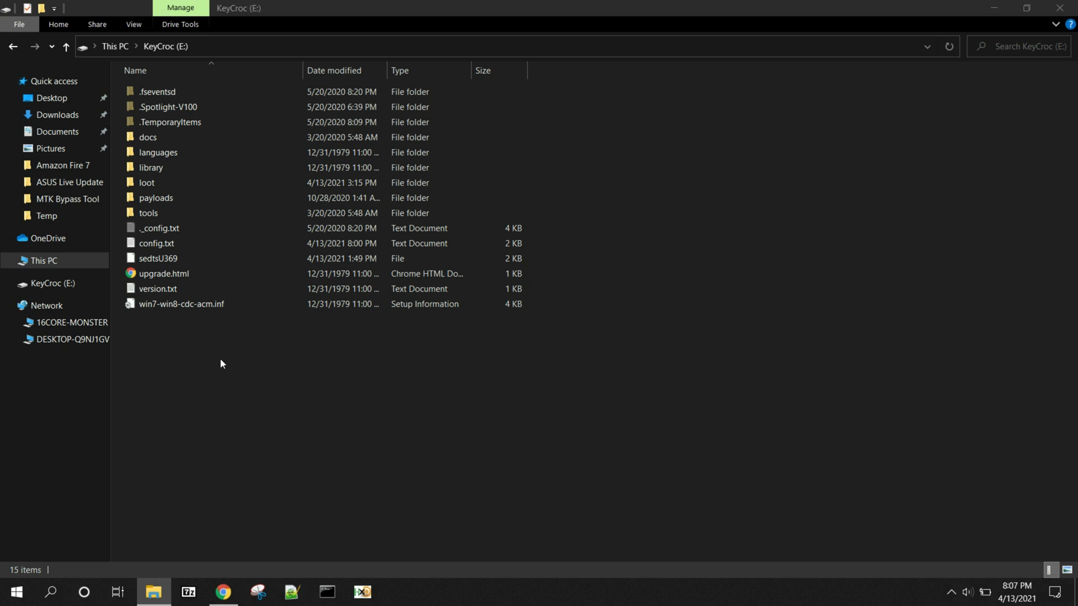
{"action": "left_click", "coordinate": [156, 198]}
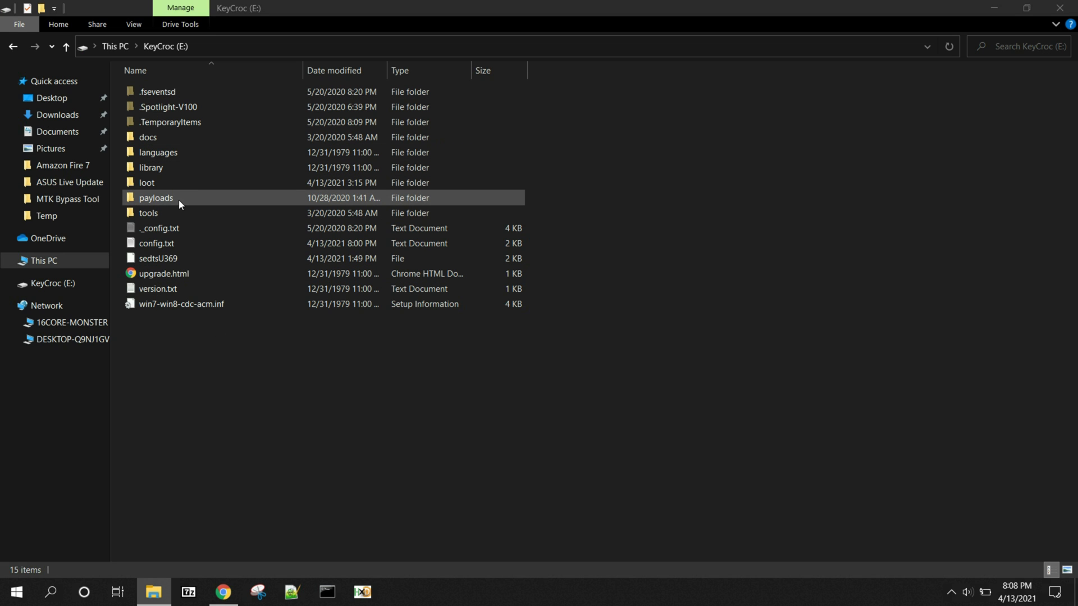
{"action": "left_click", "coordinate": [213, 416]}
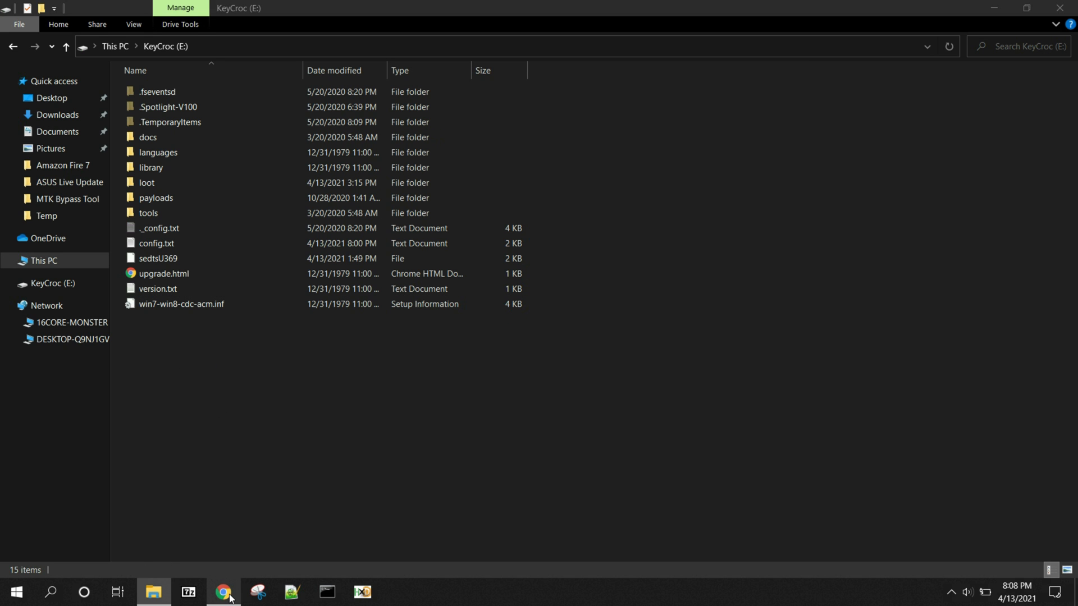
In the keycroc-payloads repo, navigate library > tools and open croc-info.txt to view its code
{"action": "left_click", "coordinate": [222, 595]}
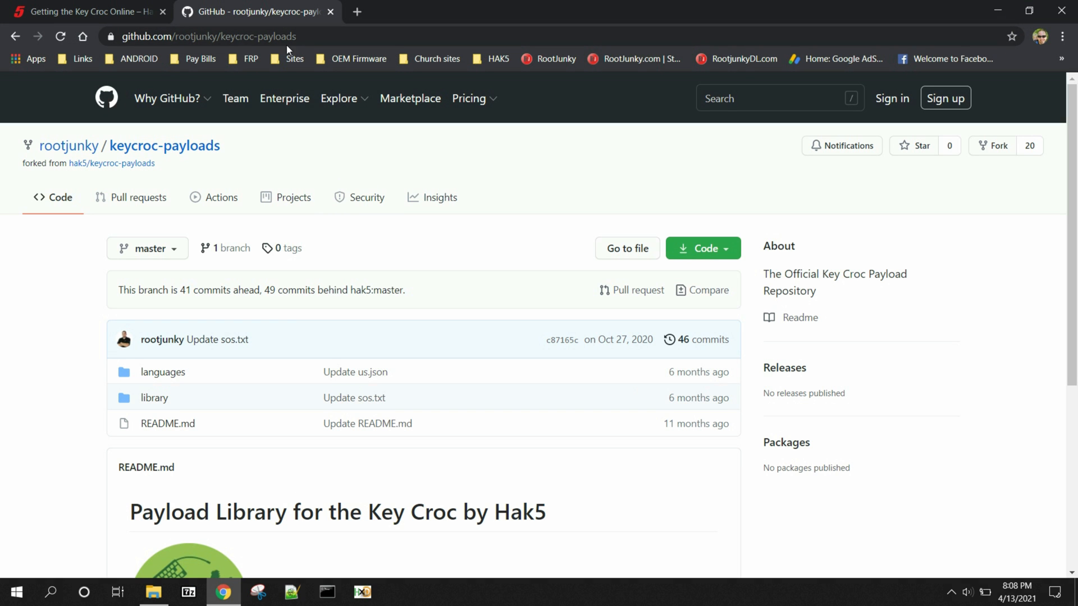
{"action": "mouse_move", "coordinate": [172, 399]}
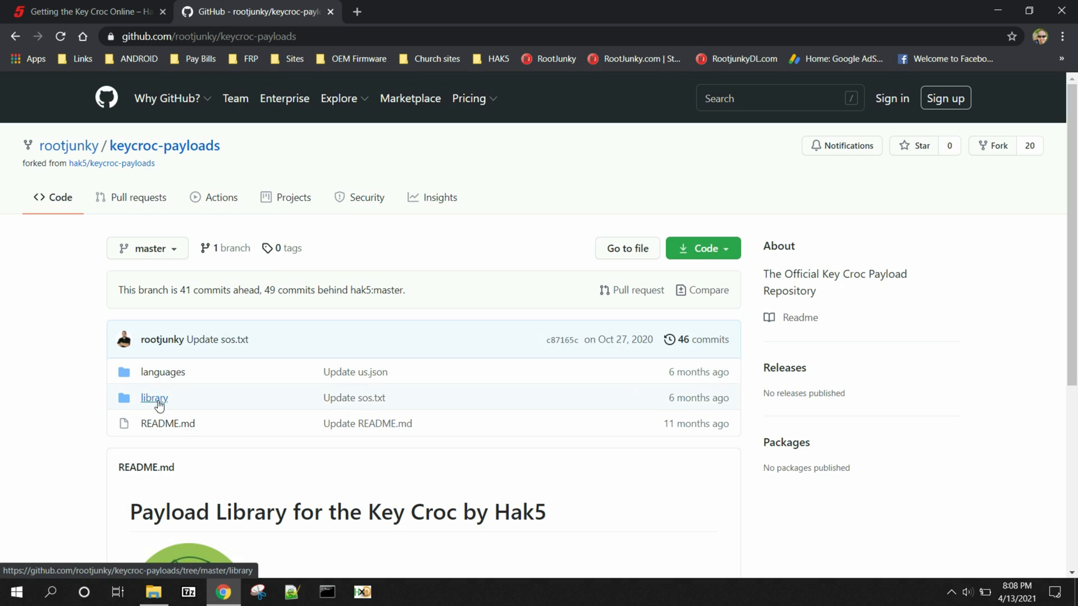
{"action": "left_click", "coordinate": [154, 397]}
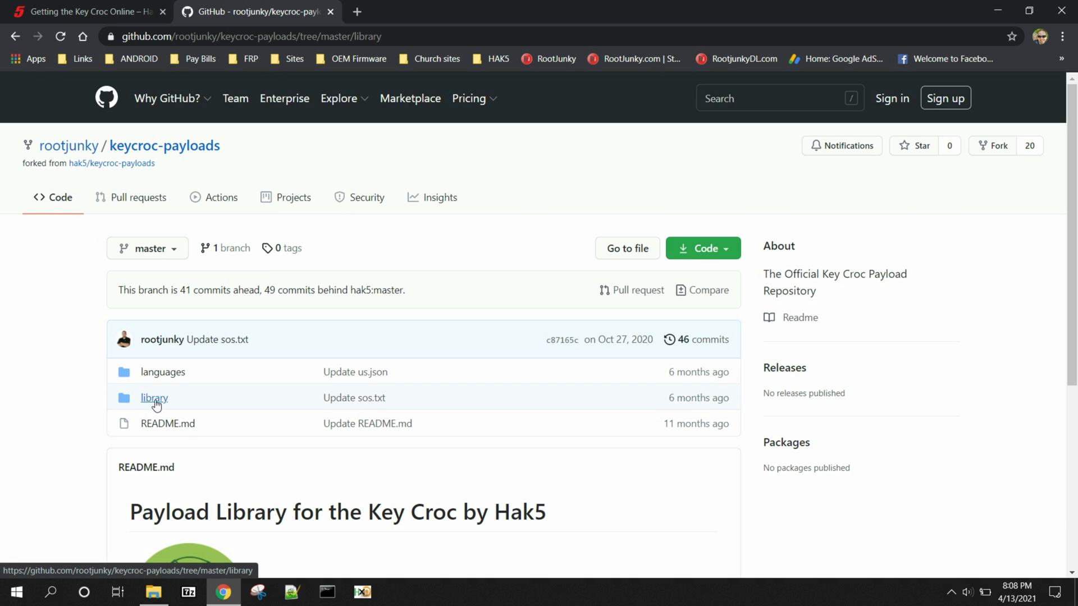
{"action": "left_click", "coordinate": [154, 397]}
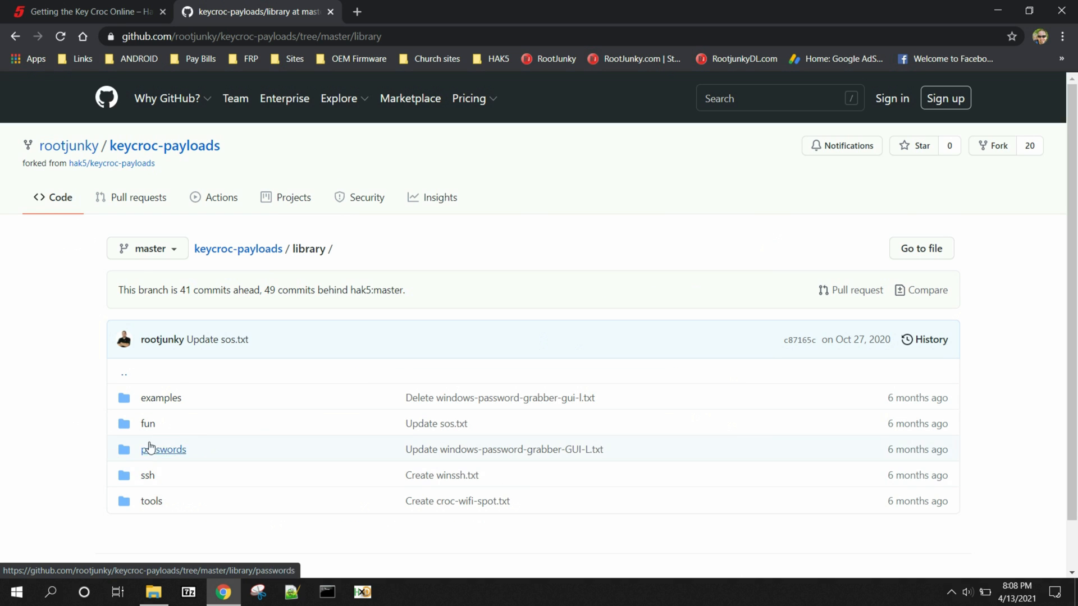
{"action": "left_click", "coordinate": [150, 501]}
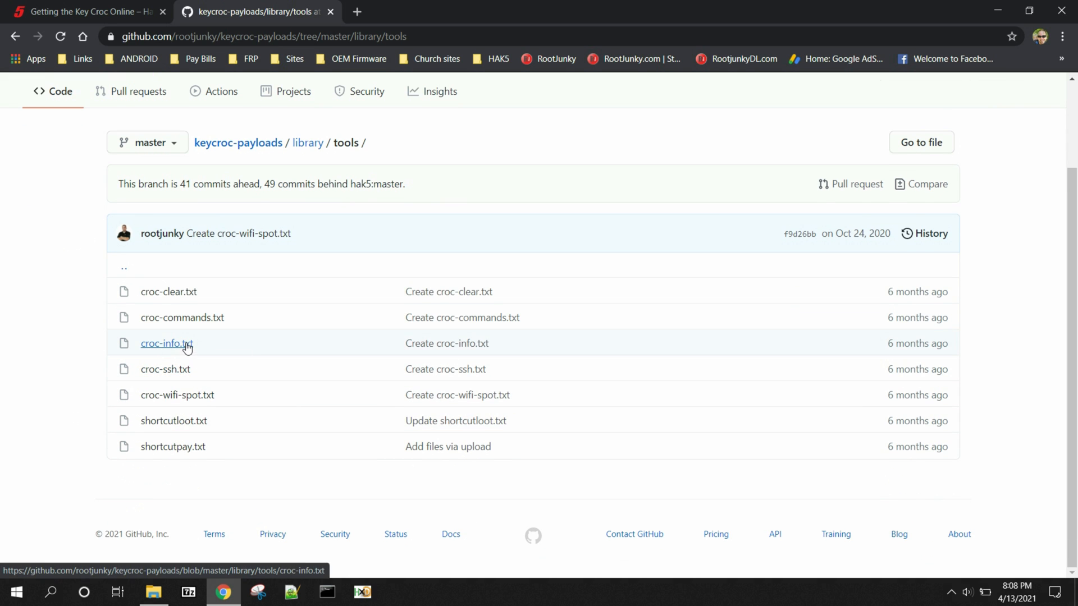
{"action": "left_click", "coordinate": [166, 343]}
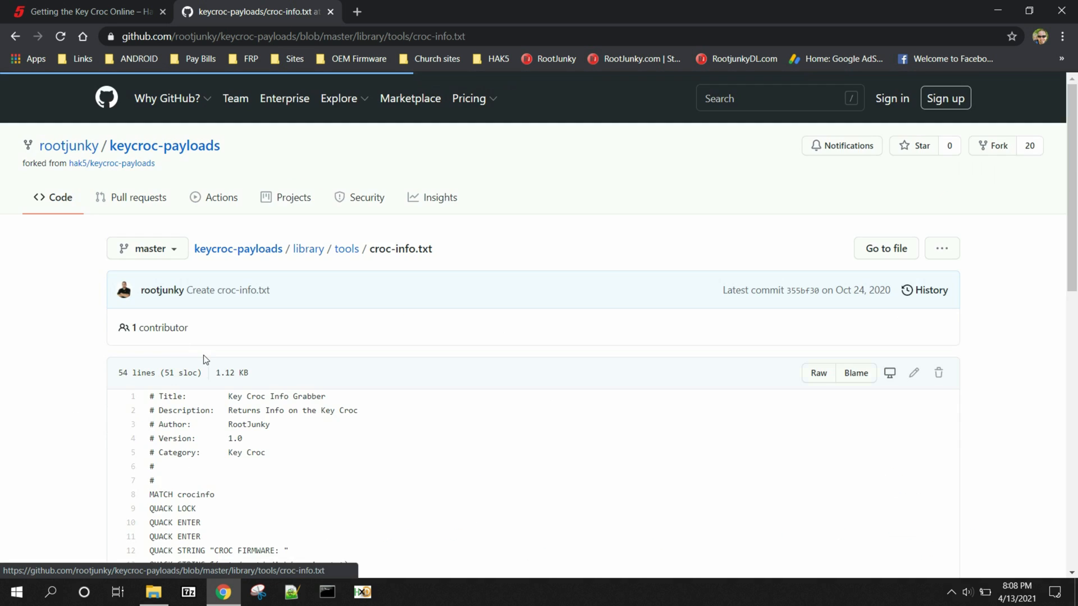
{"action": "scroll", "scroll_direction": "down", "scroll_amount": 3}
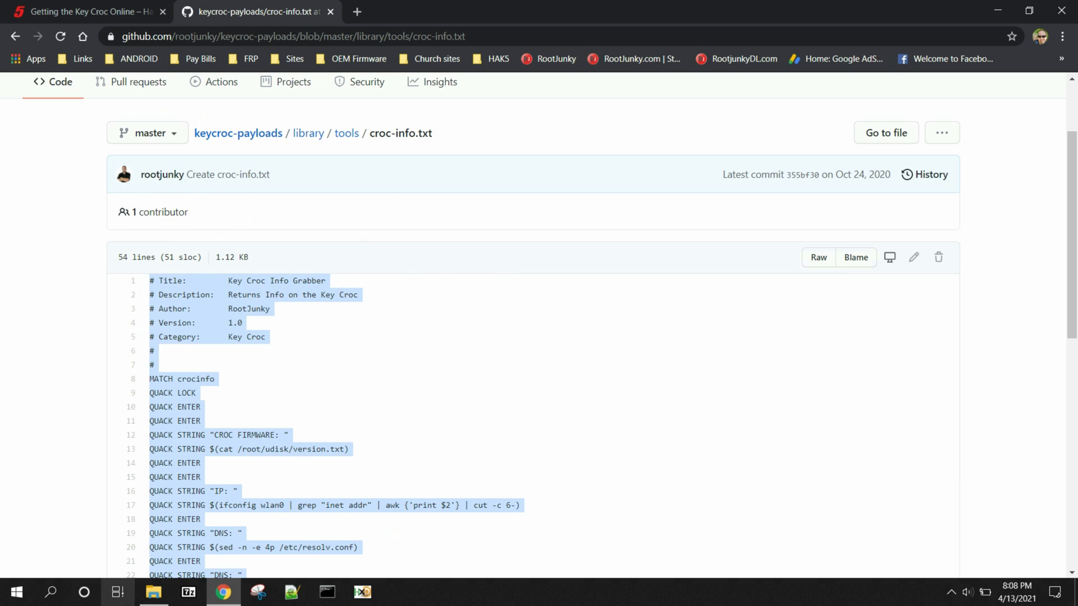
Create New Text Document.txt in the KeyCroc payloads folder and paste the croc-info script into it
{"action": "left_click", "coordinate": [154, 596]}
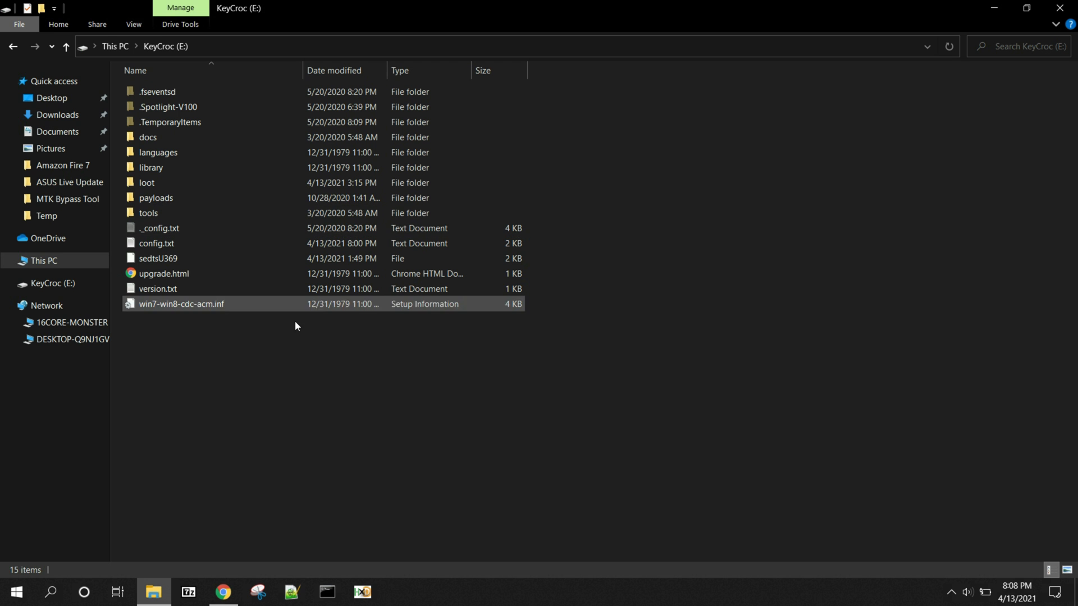
{"action": "double_click", "coordinate": [156, 198]}
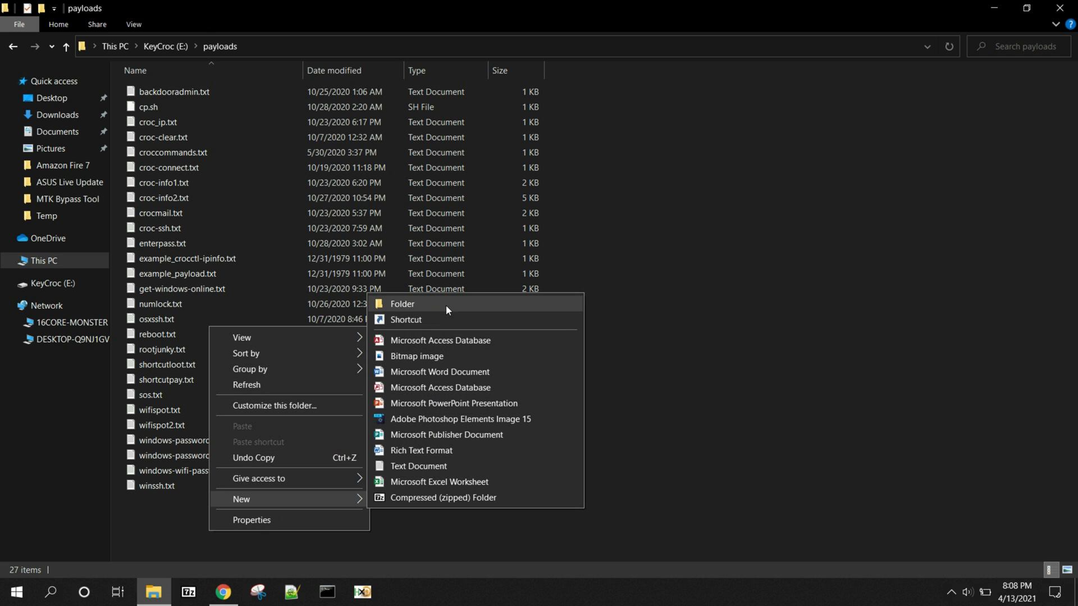
{"action": "left_click", "coordinate": [418, 469]}
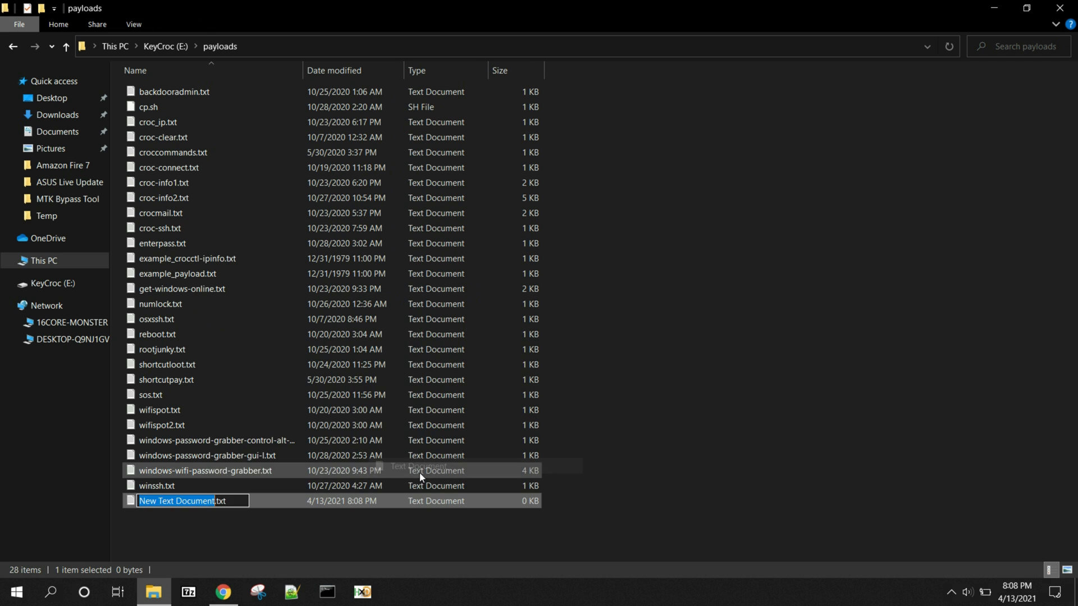
{"action": "double_click", "coordinate": [178, 500]}
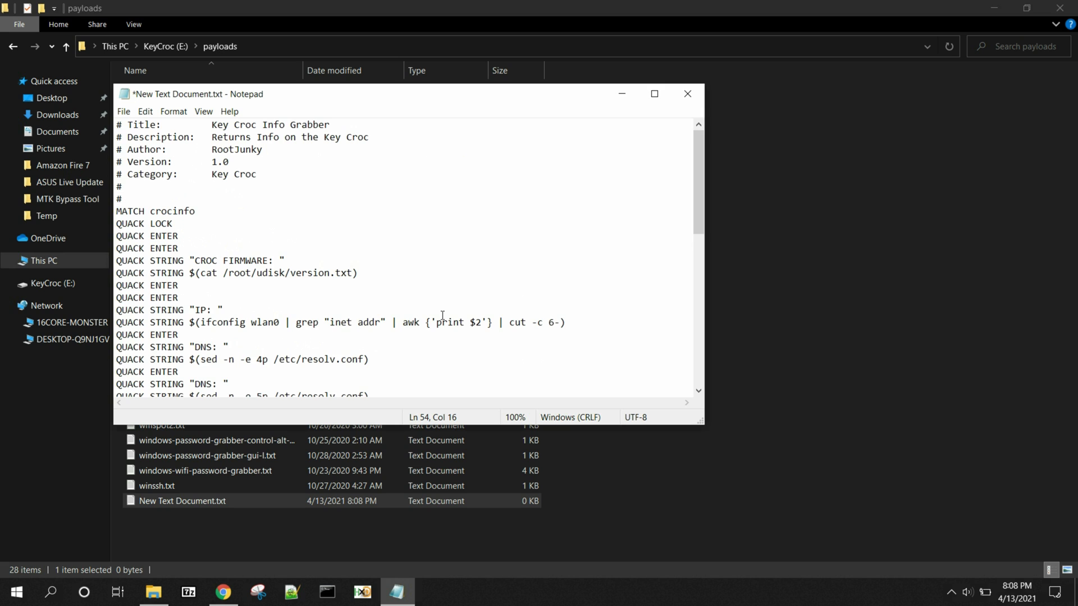
{"action": "scroll", "scroll_direction": "down", "scroll_amount": 3}
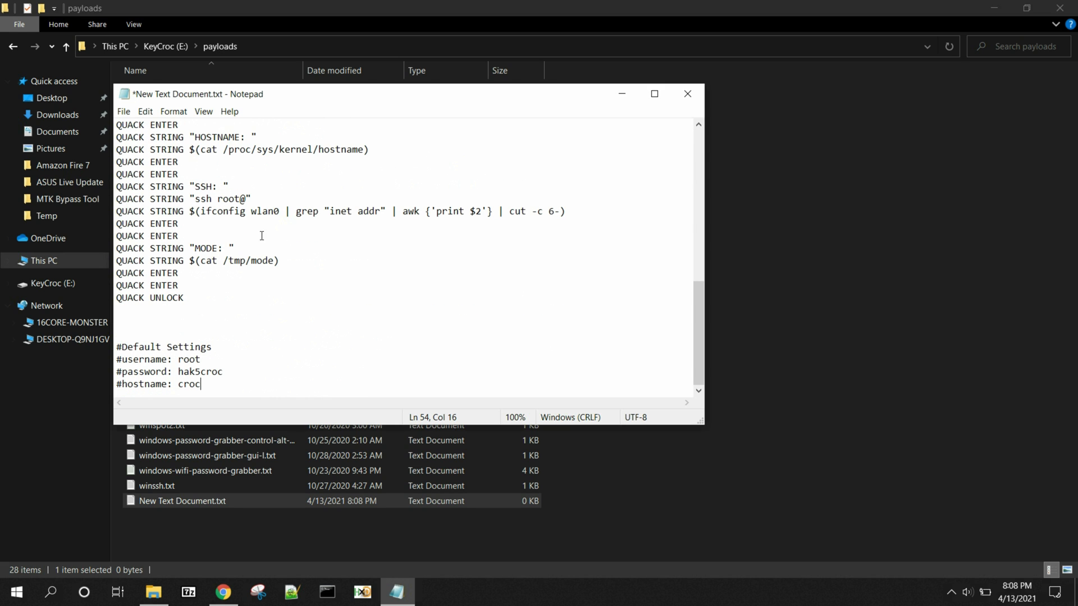
{"action": "mouse_move", "coordinate": [382, 275]}
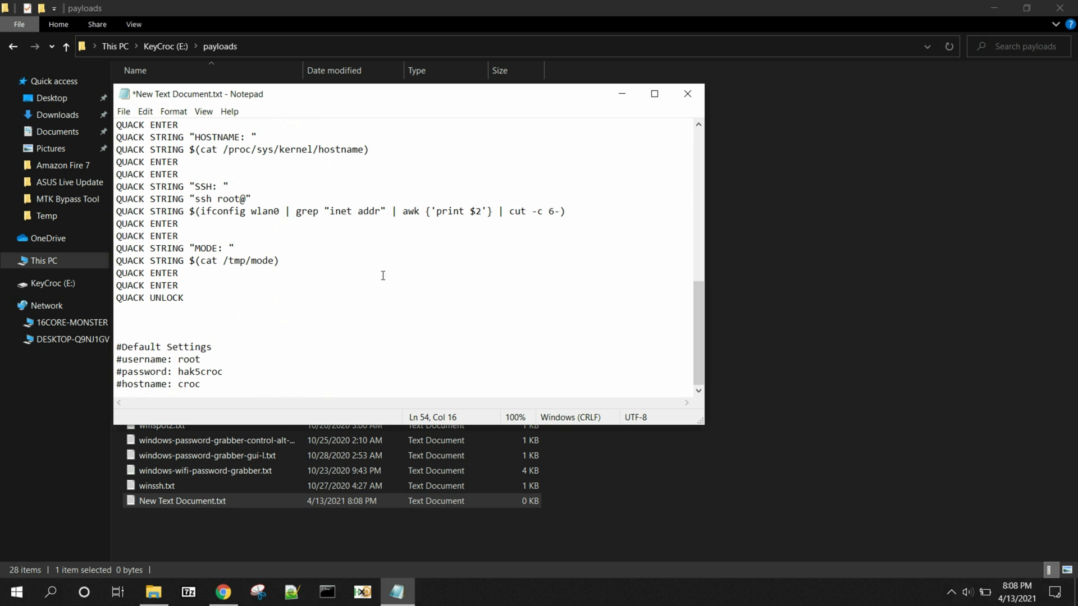
Close the Notepad notes, saving the changes to New Text Document.txt
{"action": "left_click", "coordinate": [687, 93]}
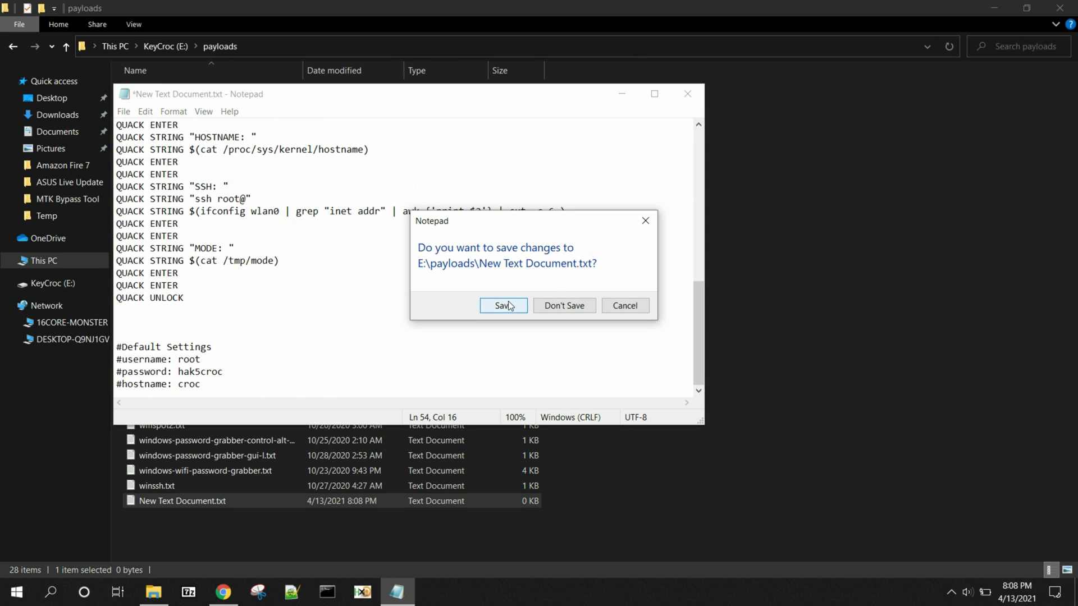
{"action": "left_click", "coordinate": [564, 306]}
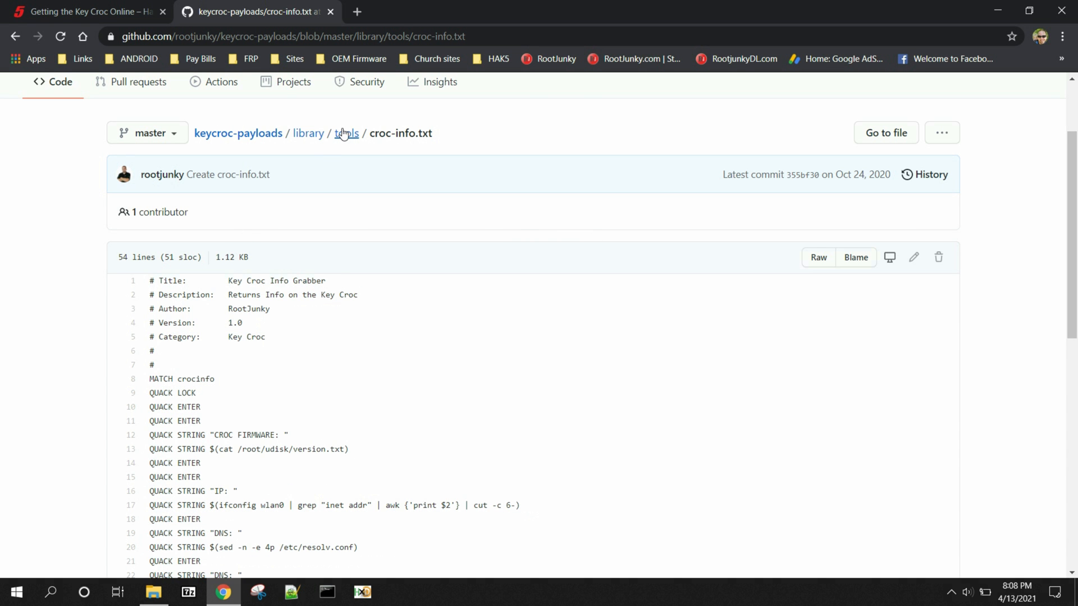
Browse back through library and tools, then open the croc-ssh.txt payload script
{"action": "left_click", "coordinate": [347, 132]}
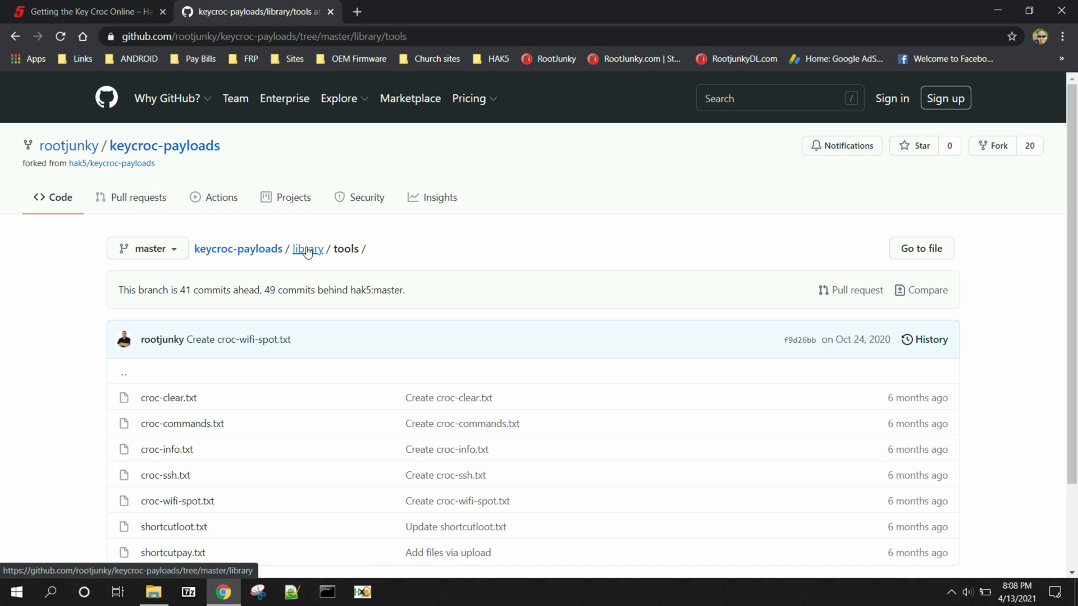
{"action": "left_click", "coordinate": [308, 250]}
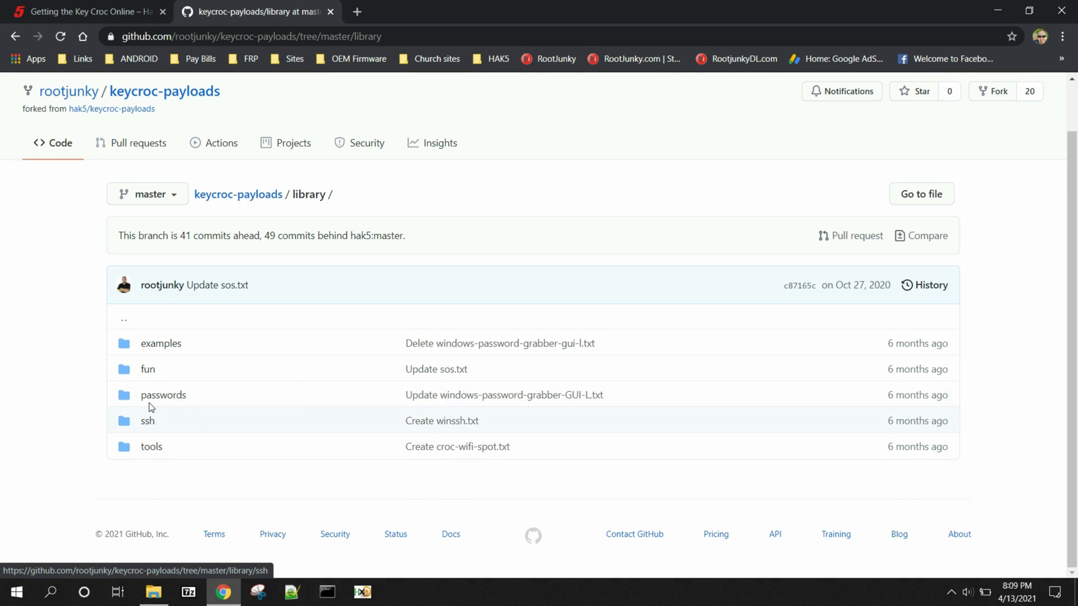
{"action": "mouse_move", "coordinate": [146, 421]}
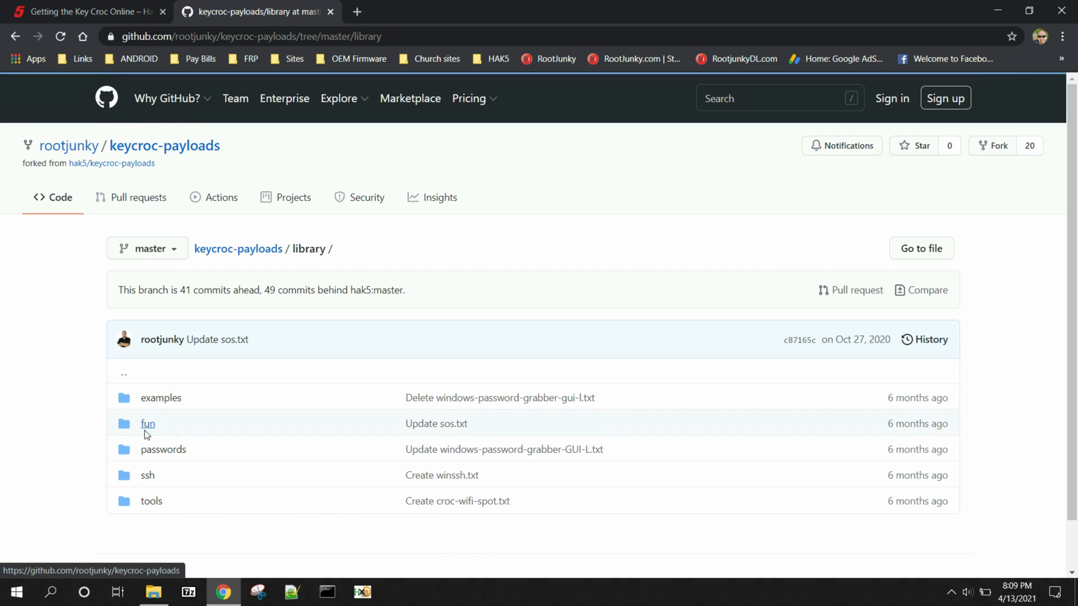
{"action": "left_click", "coordinate": [147, 475]}
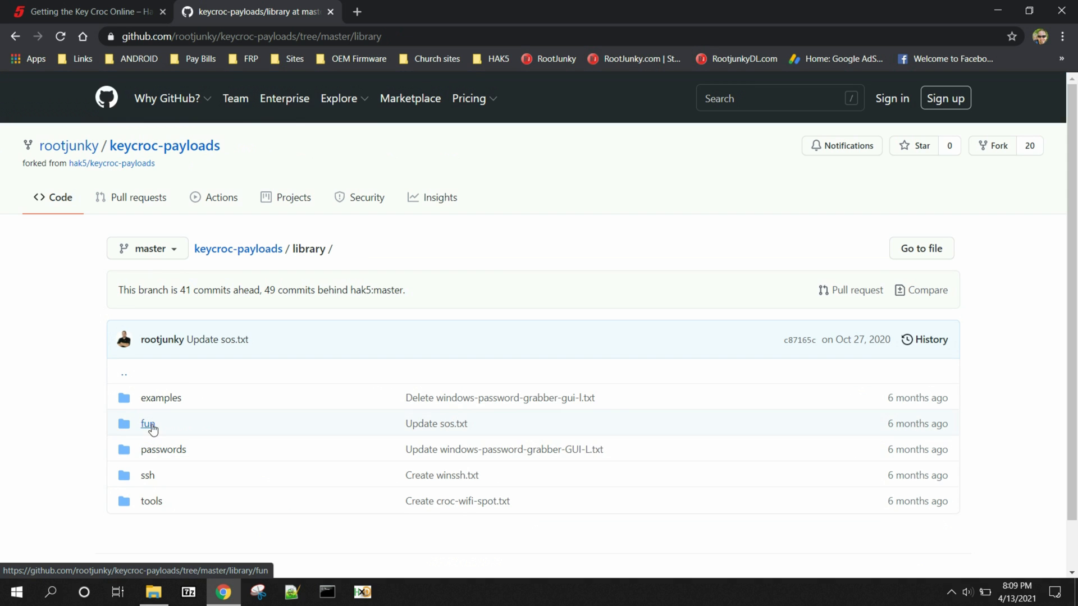
{"action": "left_click", "coordinate": [151, 501]}
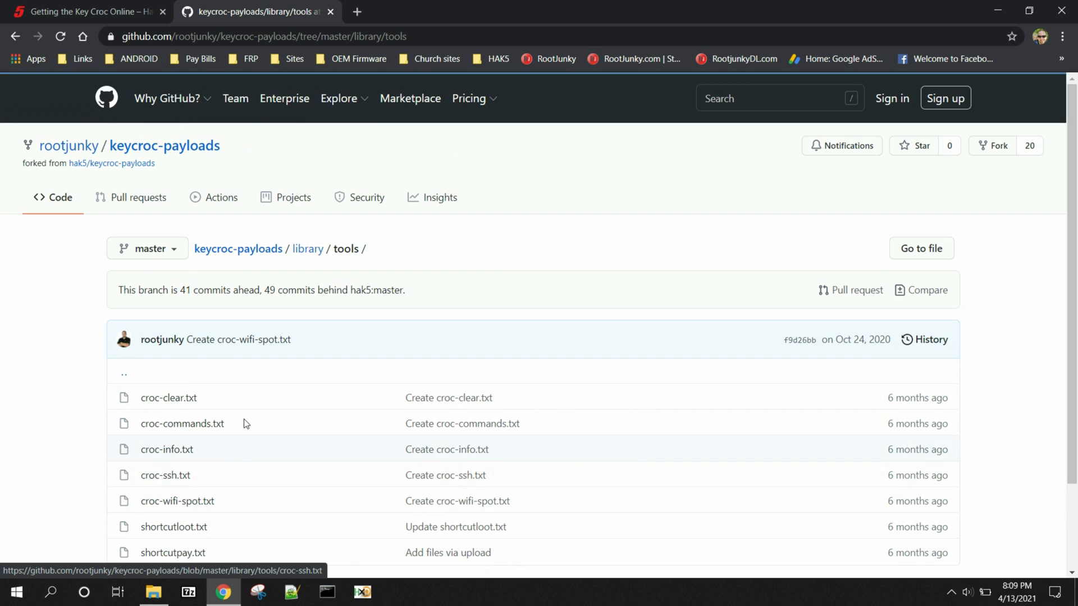
{"action": "scroll", "scroll_direction": "down", "scroll_amount": 3}
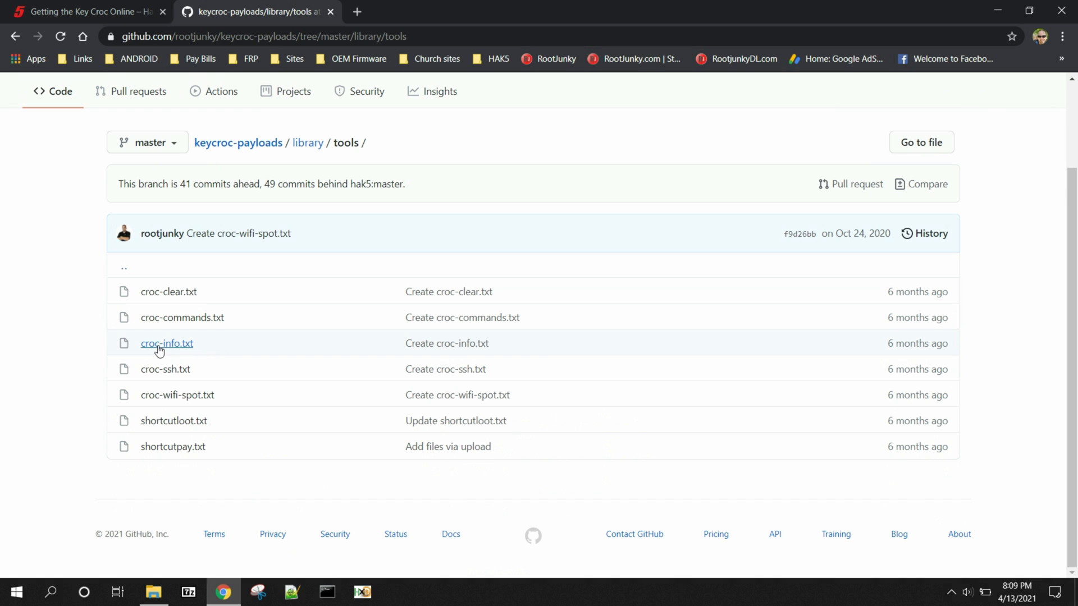
{"action": "mouse_move", "coordinate": [157, 373]}
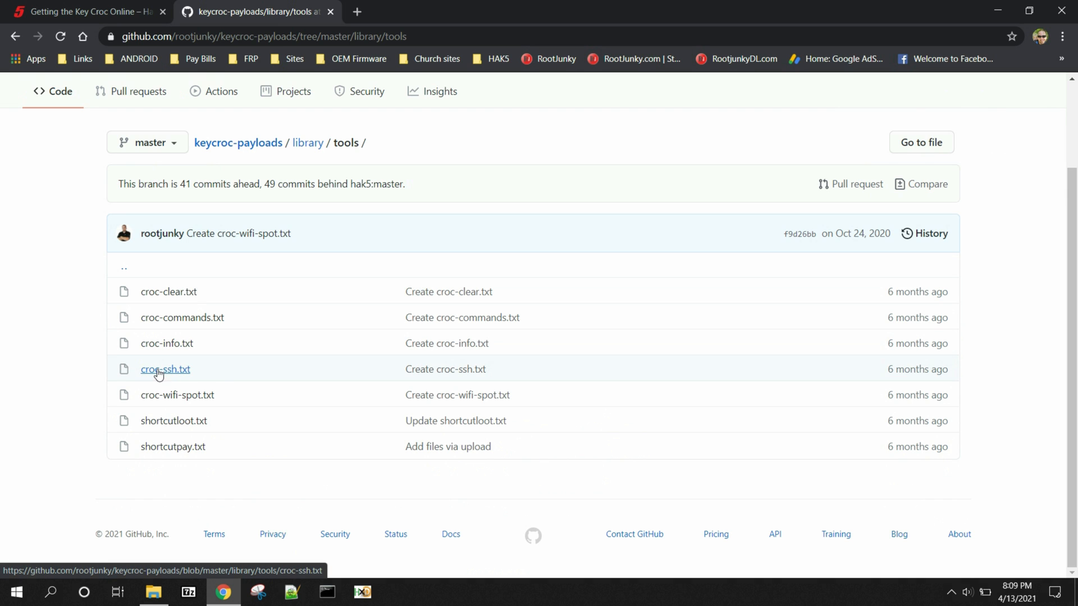
{"action": "left_click", "coordinate": [165, 369]}
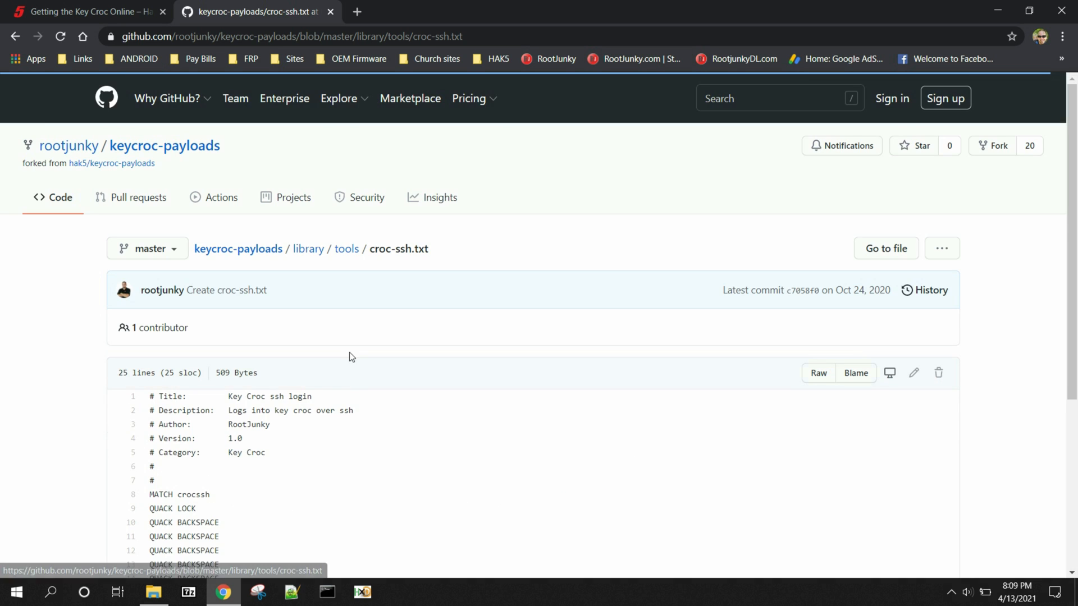
{"action": "scroll", "scroll_direction": "down", "scroll_amount": 3}
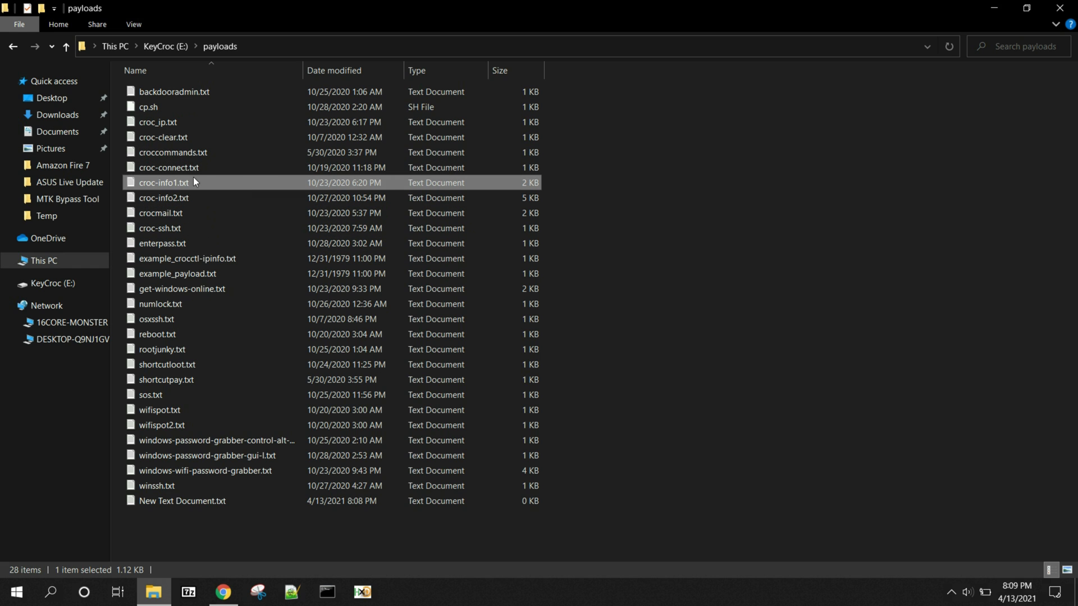
{"action": "mouse_move", "coordinate": [181, 227]}
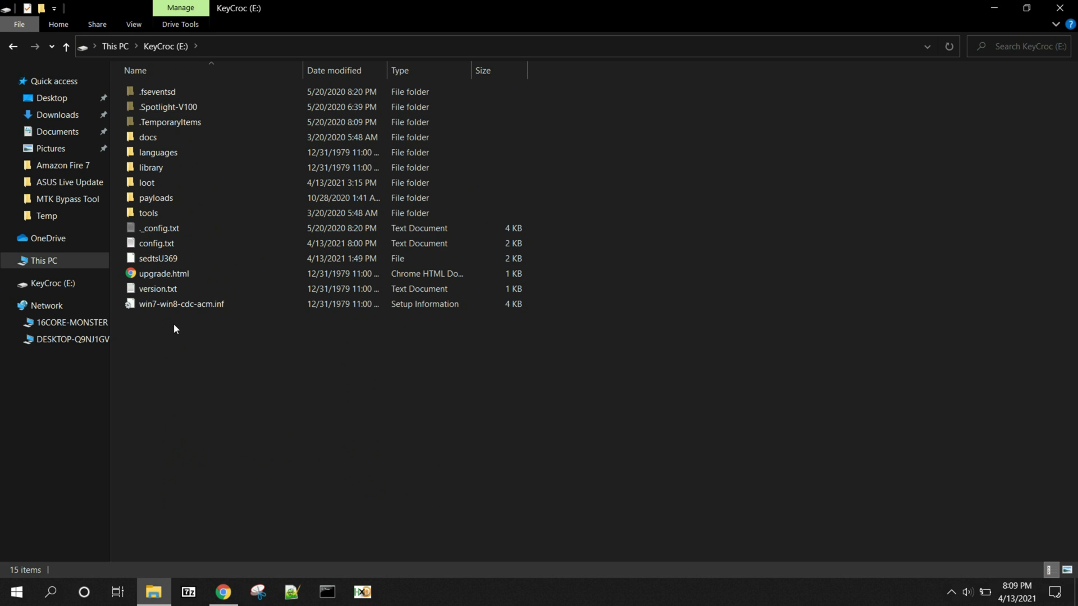
{"action": "mouse_move", "coordinate": [191, 409]}
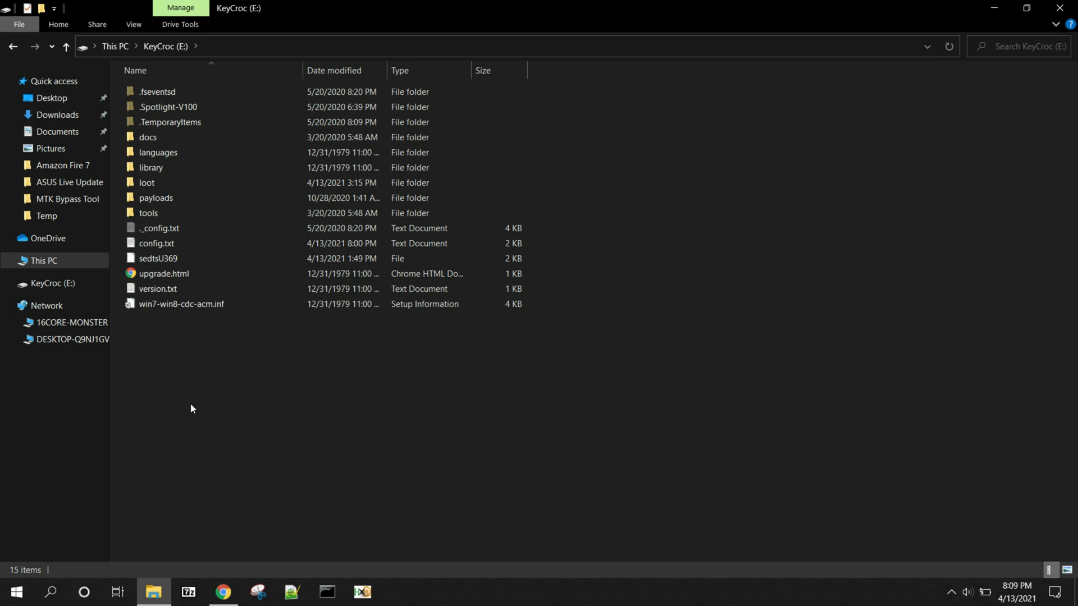
Go up to This PC and eject the KeyCroc (E:) drive from its context menu
{"action": "double_click", "coordinate": [155, 197]}
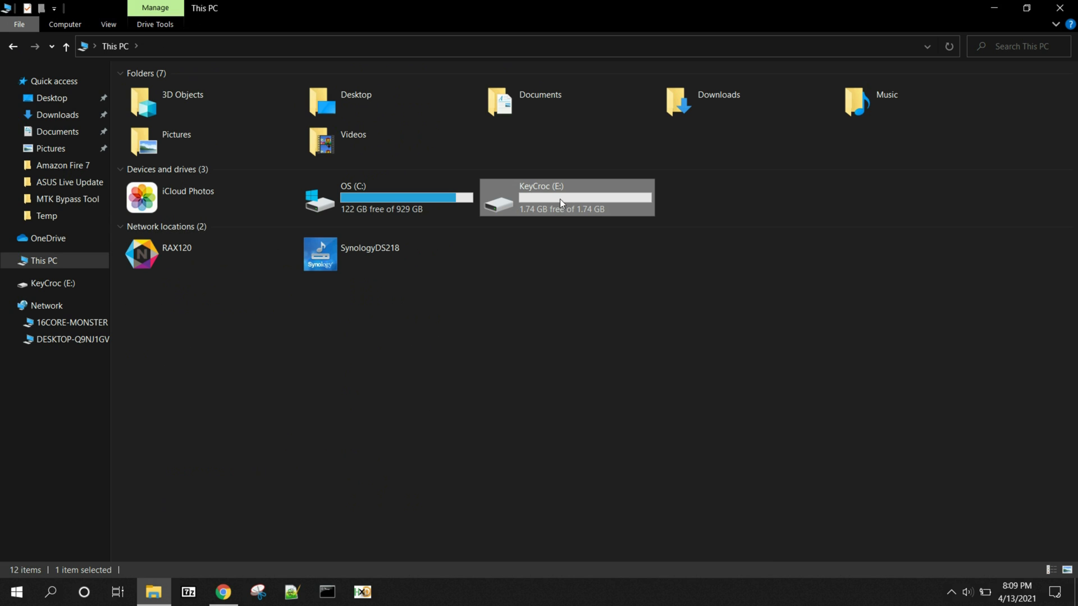
{"action": "right_click", "coordinate": [560, 200]}
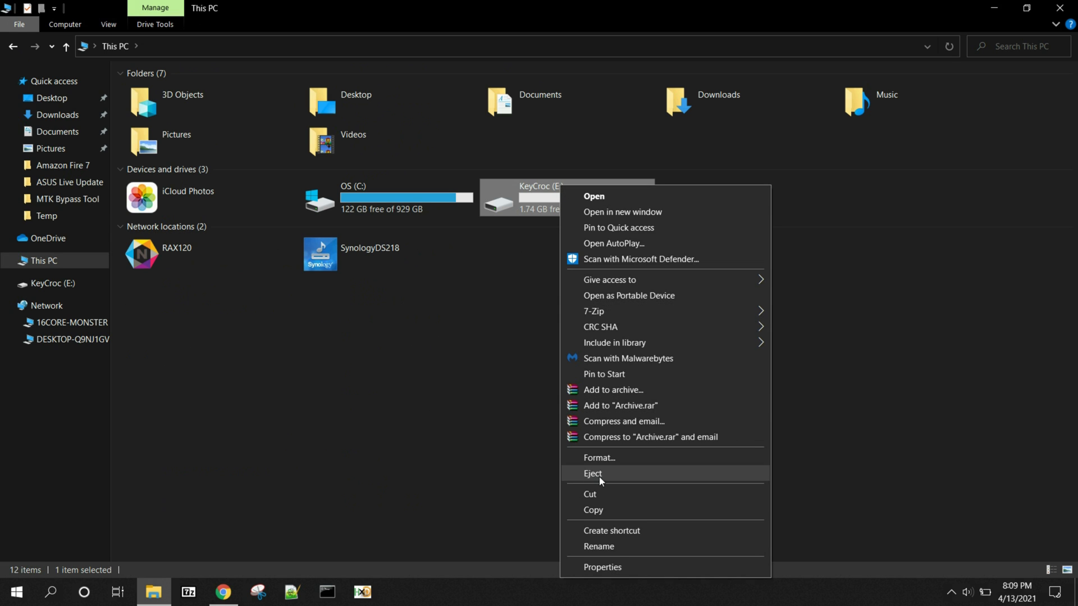
{"action": "left_click", "coordinate": [592, 476]}
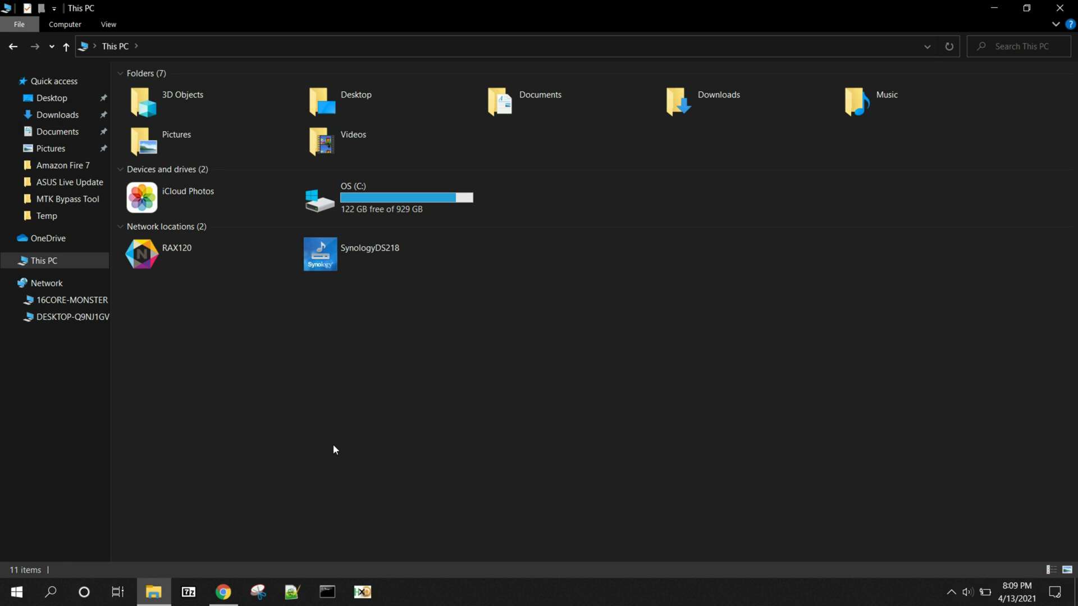
{"action": "mouse_move", "coordinate": [348, 303]}
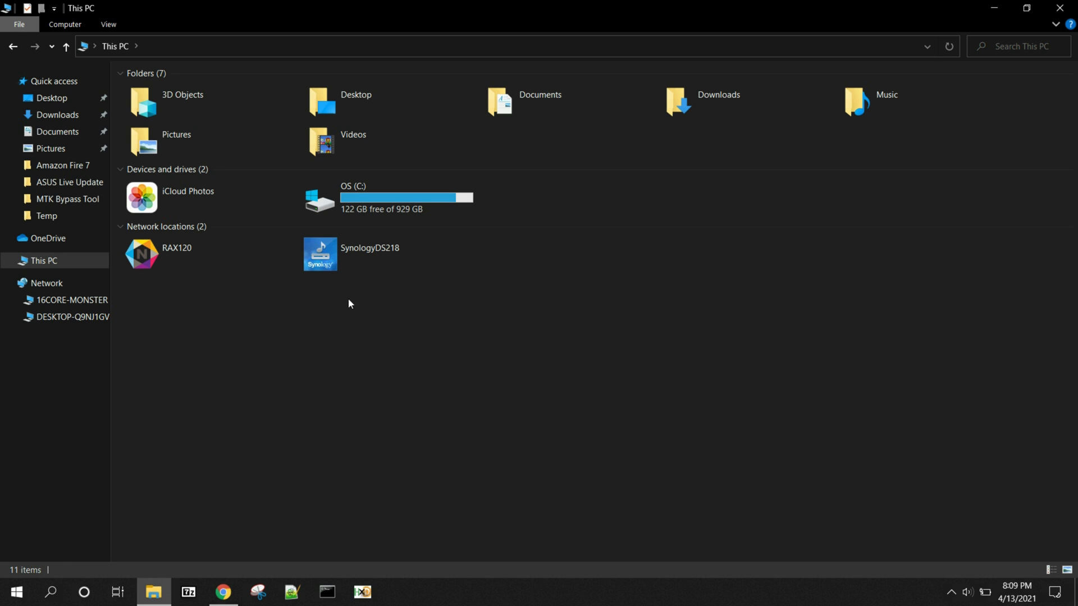
{"action": "mouse_move", "coordinate": [940, 15]}
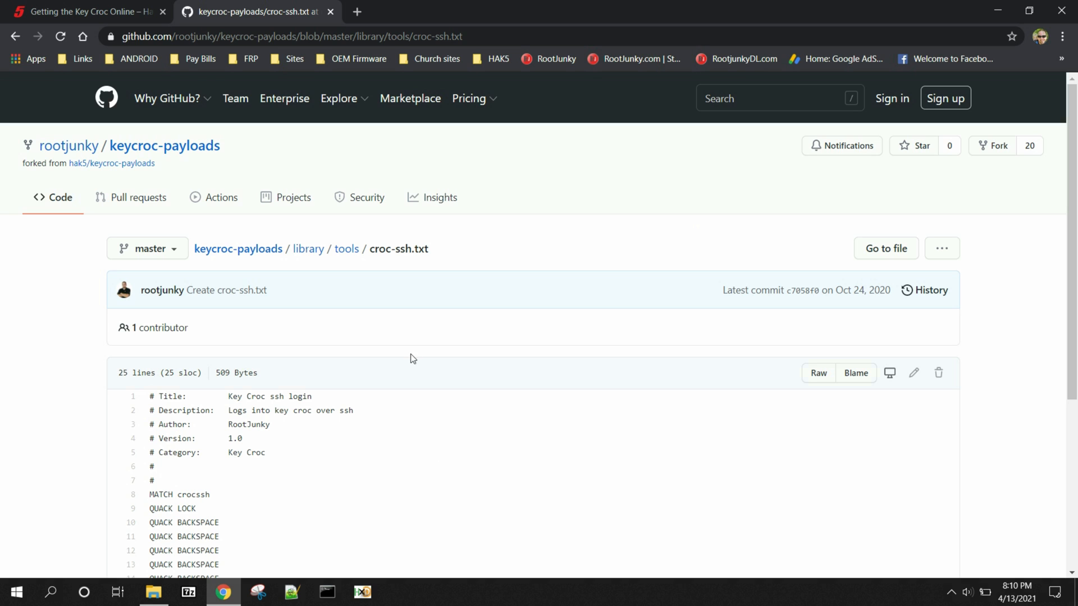
{"action": "mouse_move", "coordinate": [318, 556]}
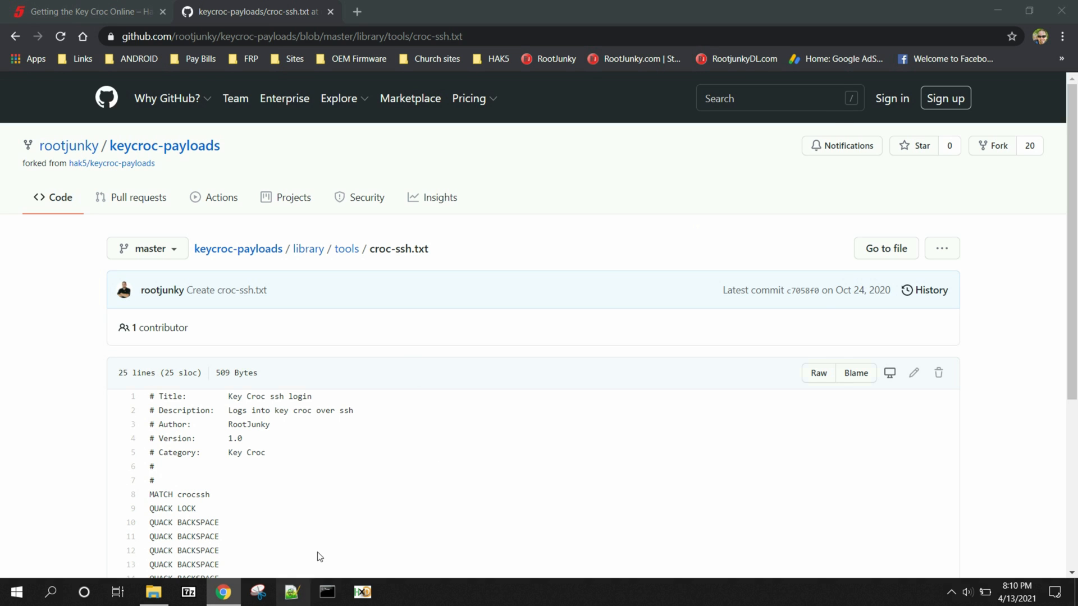
{"action": "left_click", "coordinate": [291, 591]}
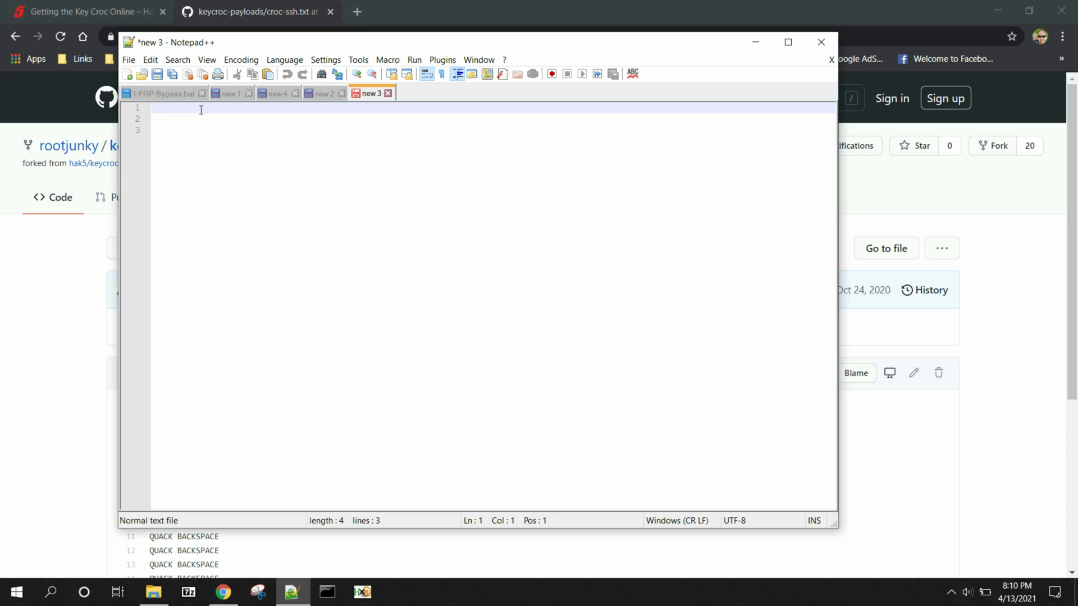
Type crocinfo so the payload prints firmware 1.3_510, DNS, user, password, hostname, SSH and HID mode
{"action": "type", "text": "croc"}
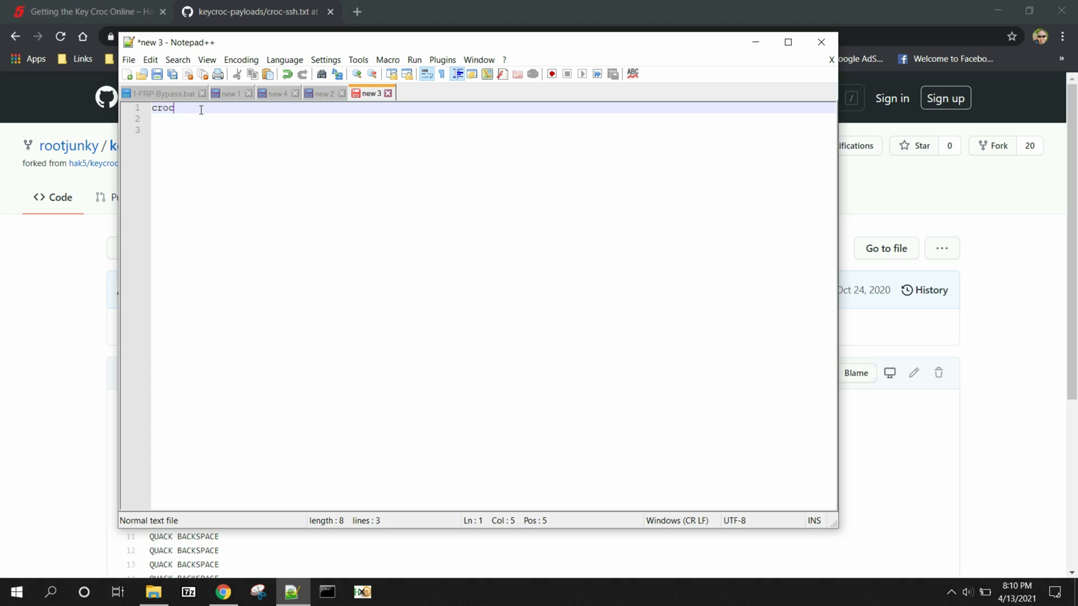
{"action": "type", "text": "info"}
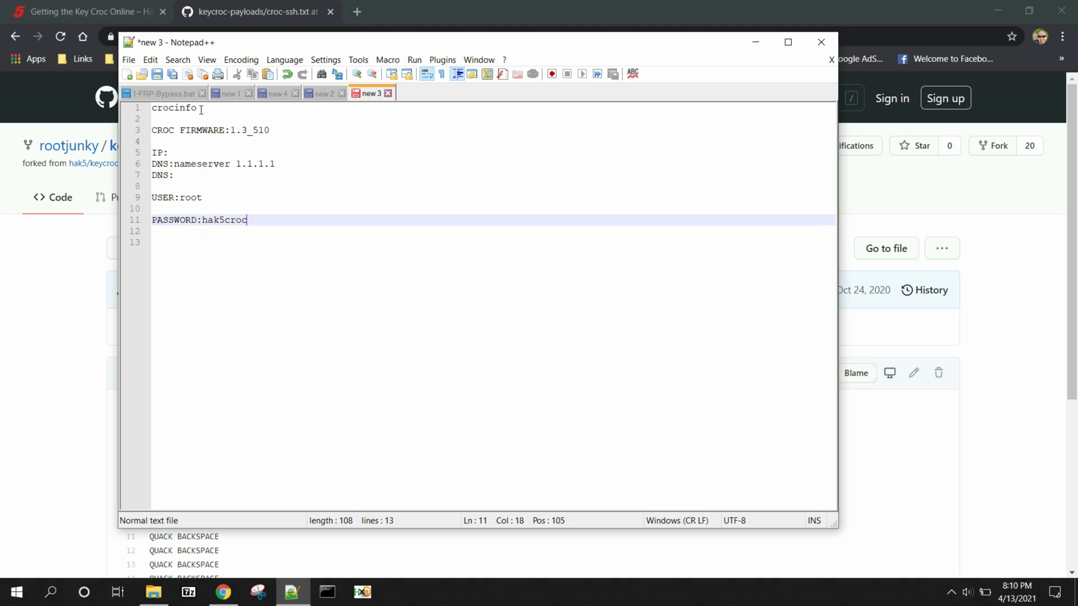
{"action": "type", "text": "HOSTNAME:crocinfo"}
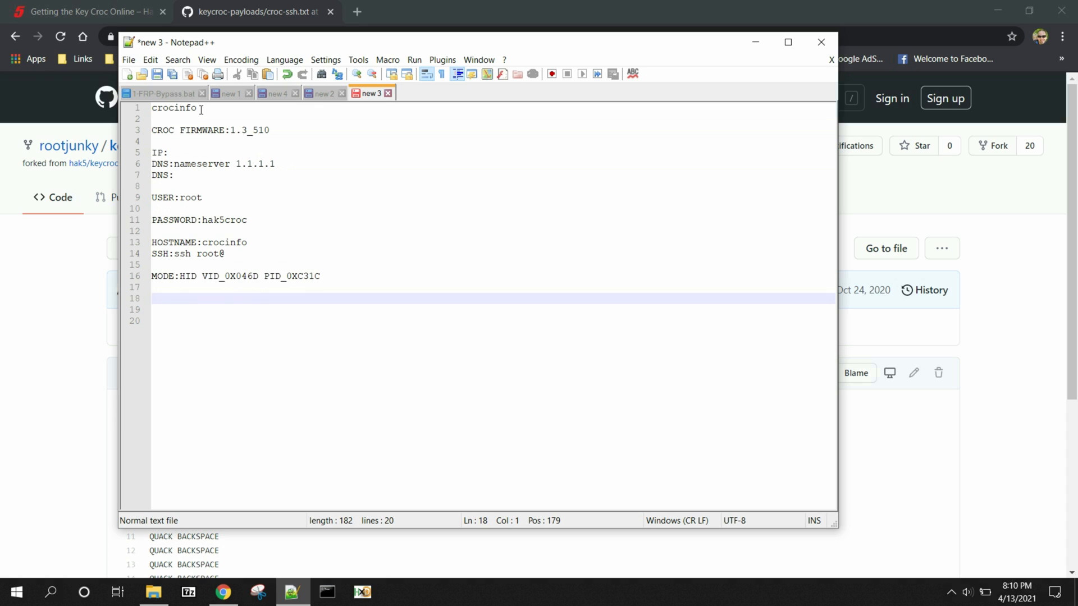
{"action": "mouse_move", "coordinate": [192, 142]}
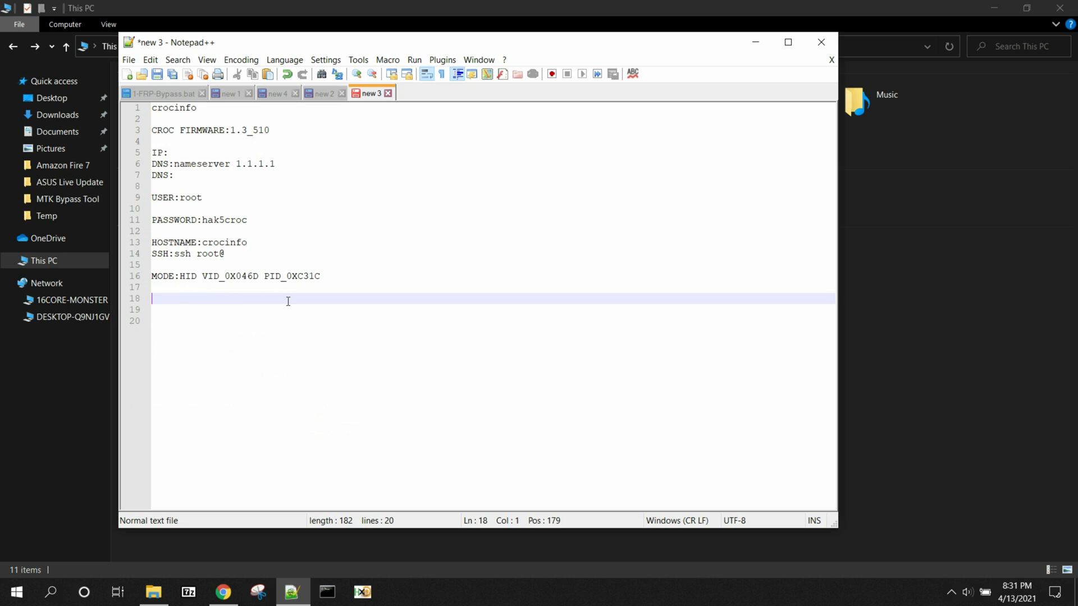
Trigger crocinfo again, printing a second block with IP address, DNS servers and login details
{"action": "type", "text": "crocinfo"}
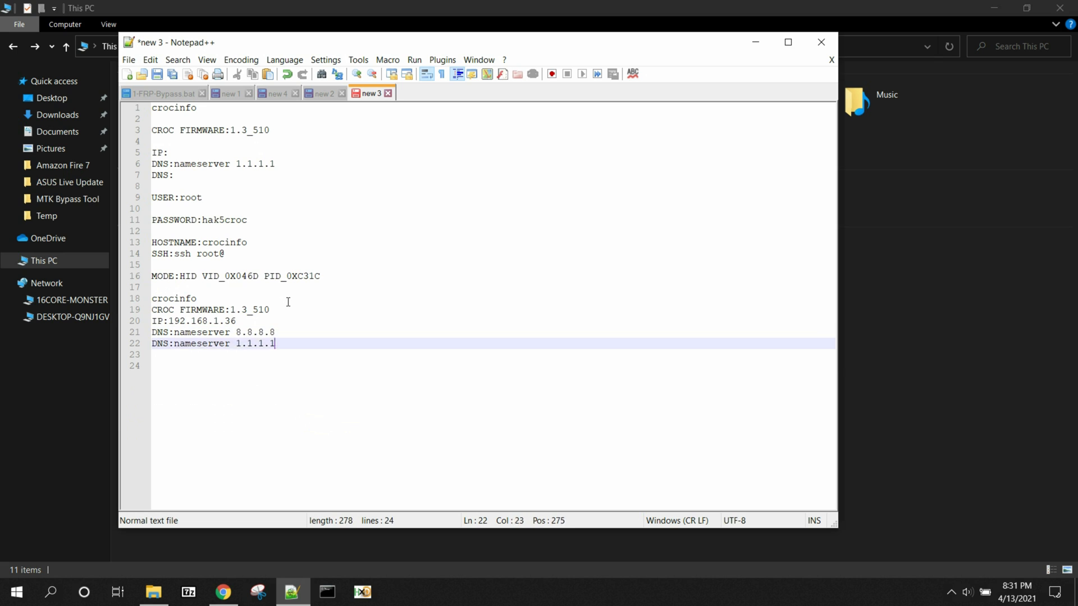
{"action": "type", "text": "USER:root"}
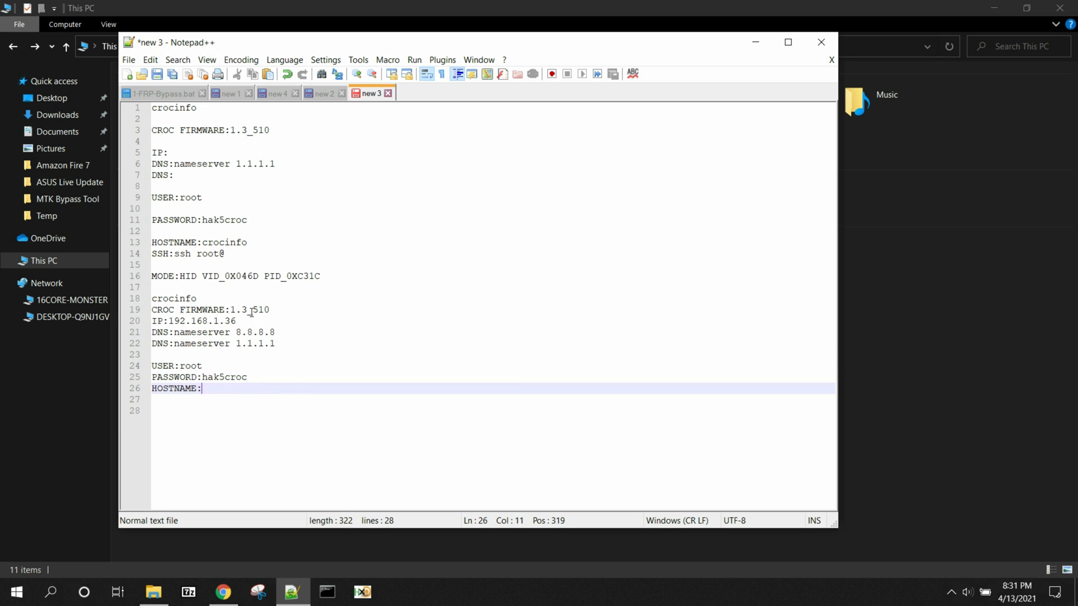
{"action": "type", "text": "crocinfo"}
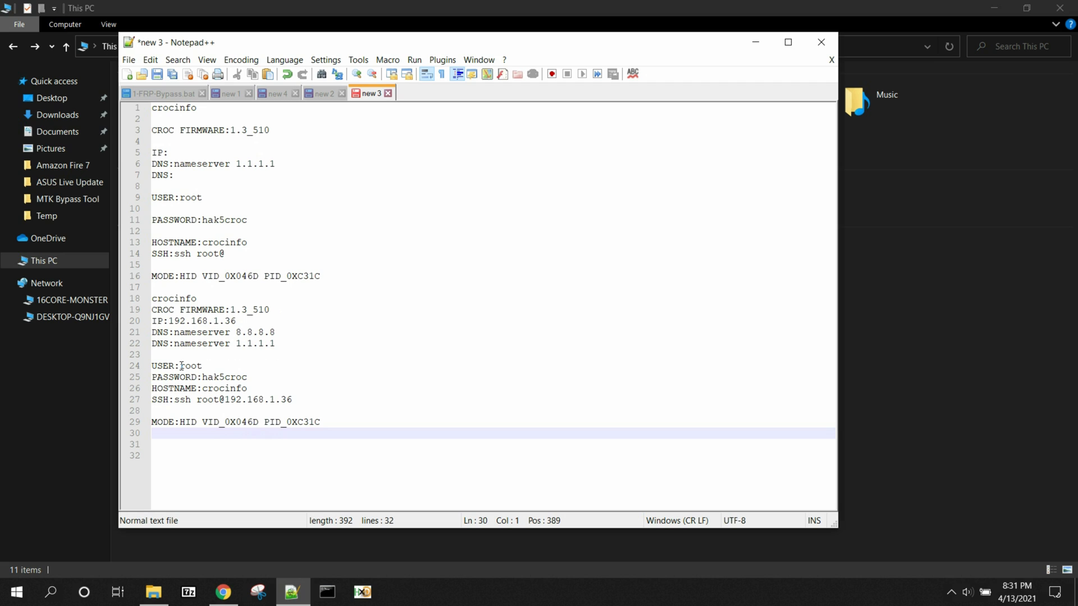
{"action": "mouse_move", "coordinate": [219, 383]}
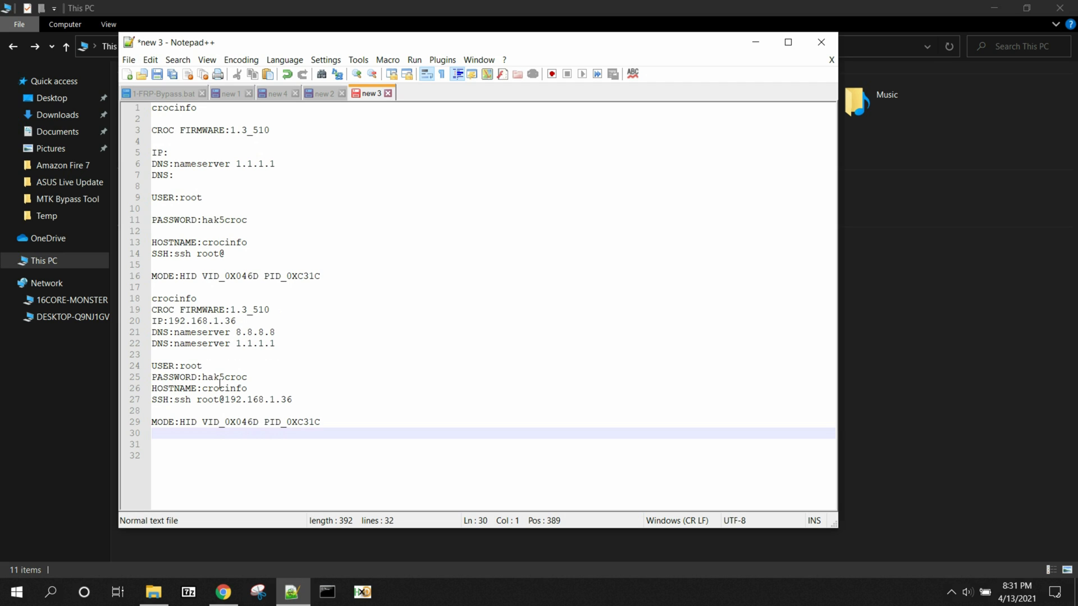
{"action": "mouse_move", "coordinate": [254, 377]}
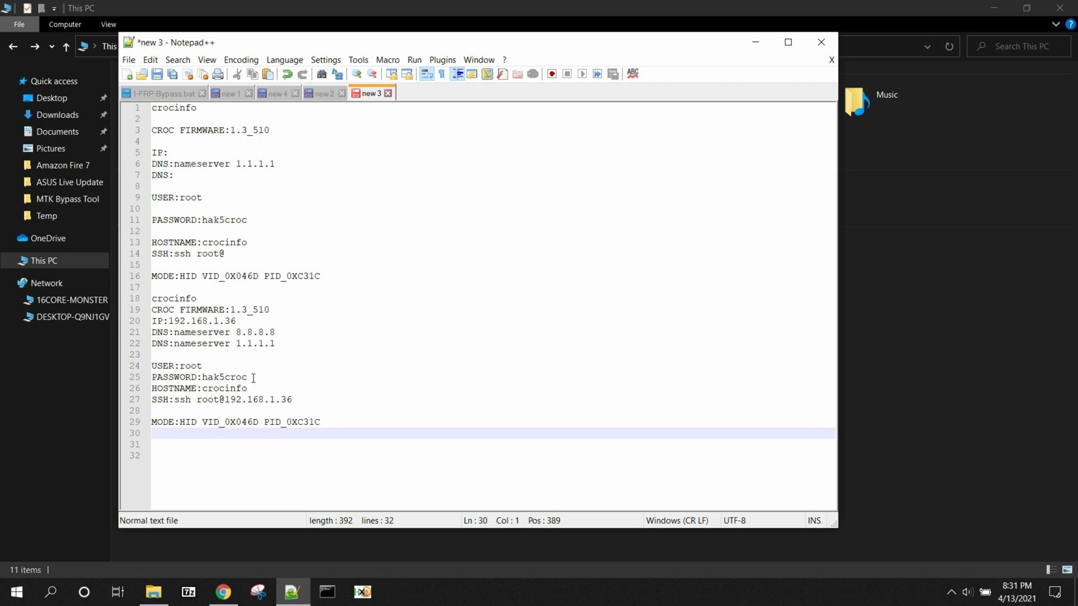
{"action": "double_click", "coordinate": [221, 377]}
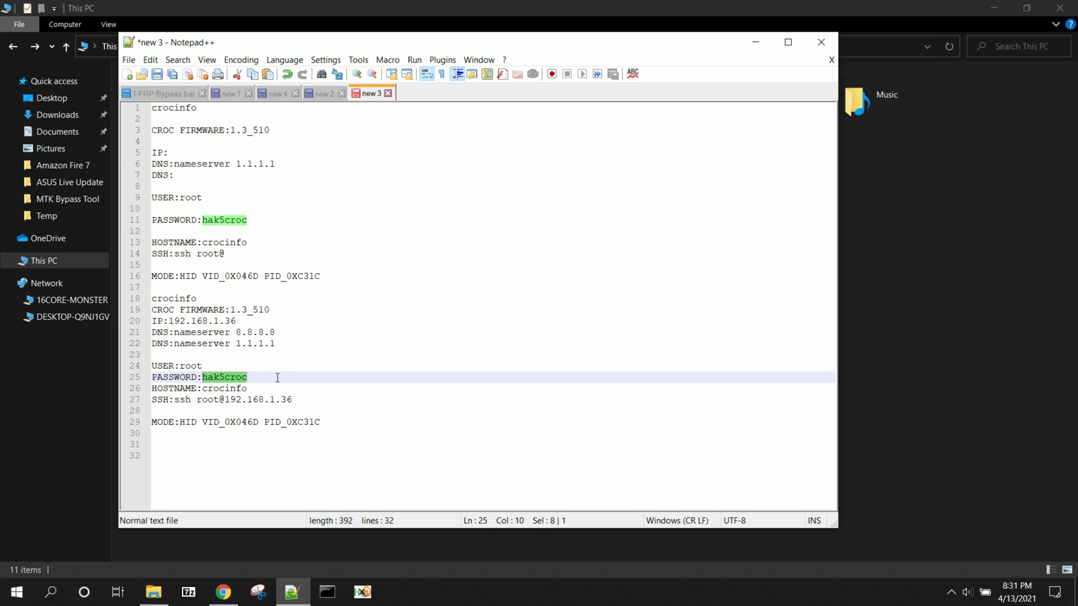
{"action": "left_click", "coordinate": [182, 400]}
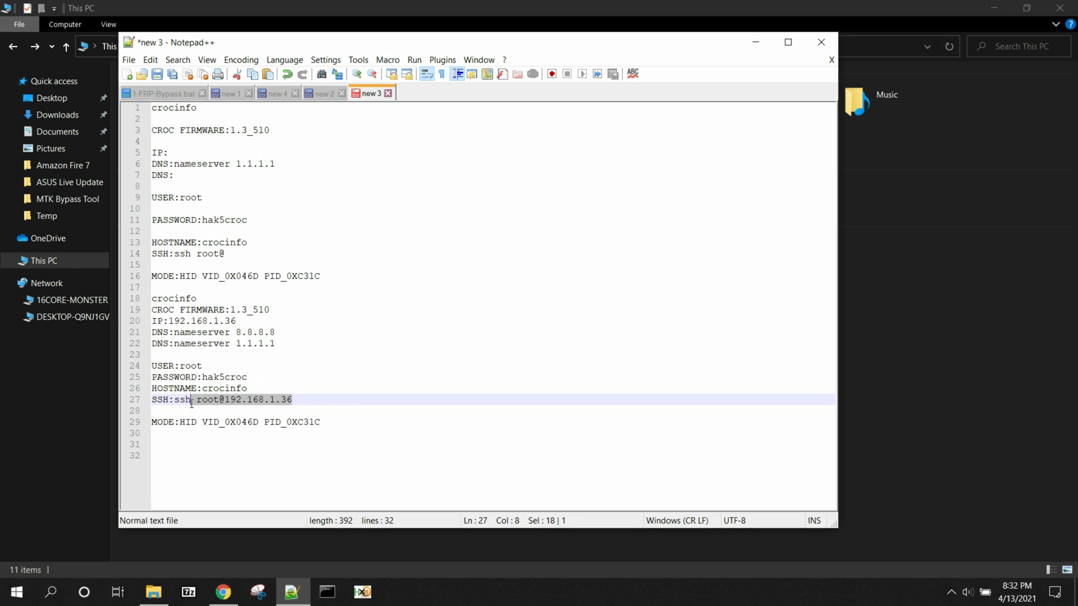
{"action": "right_click", "coordinate": [191, 403]}
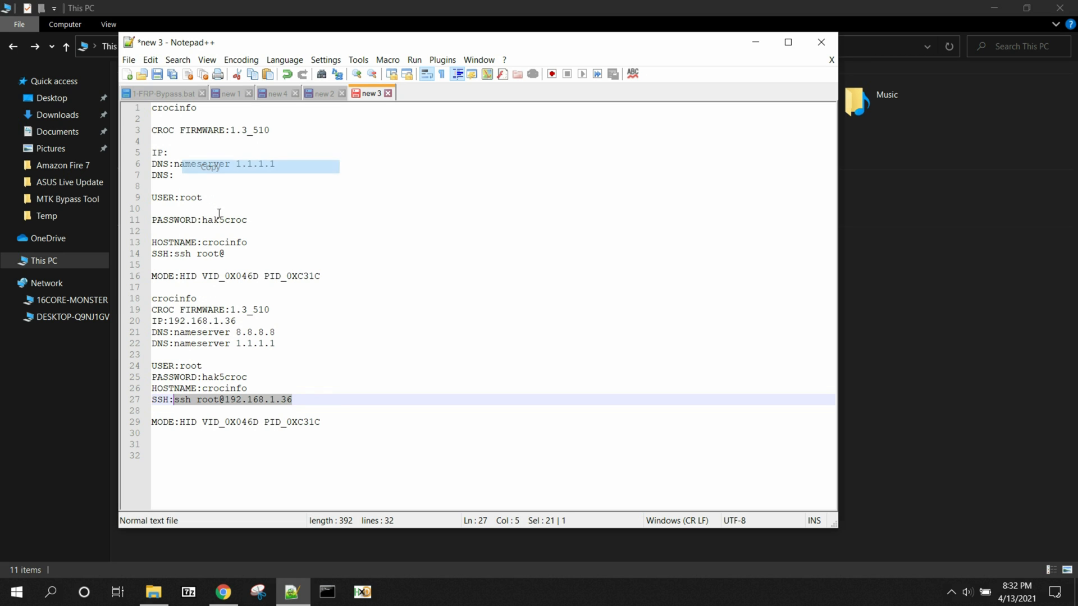
{"action": "mouse_move", "coordinate": [311, 367]}
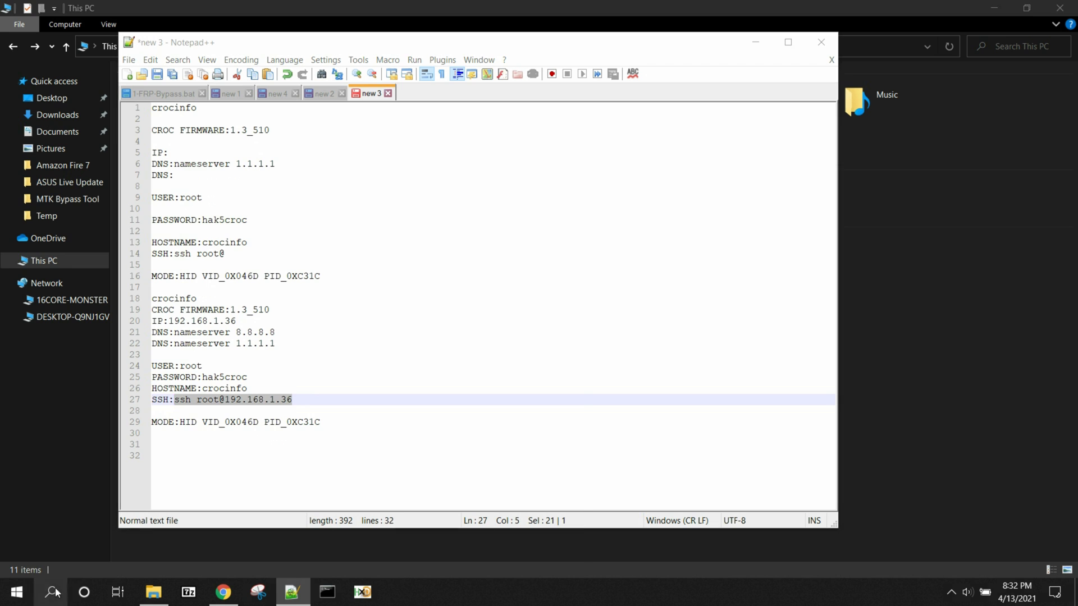
{"action": "left_click", "coordinate": [48, 591]}
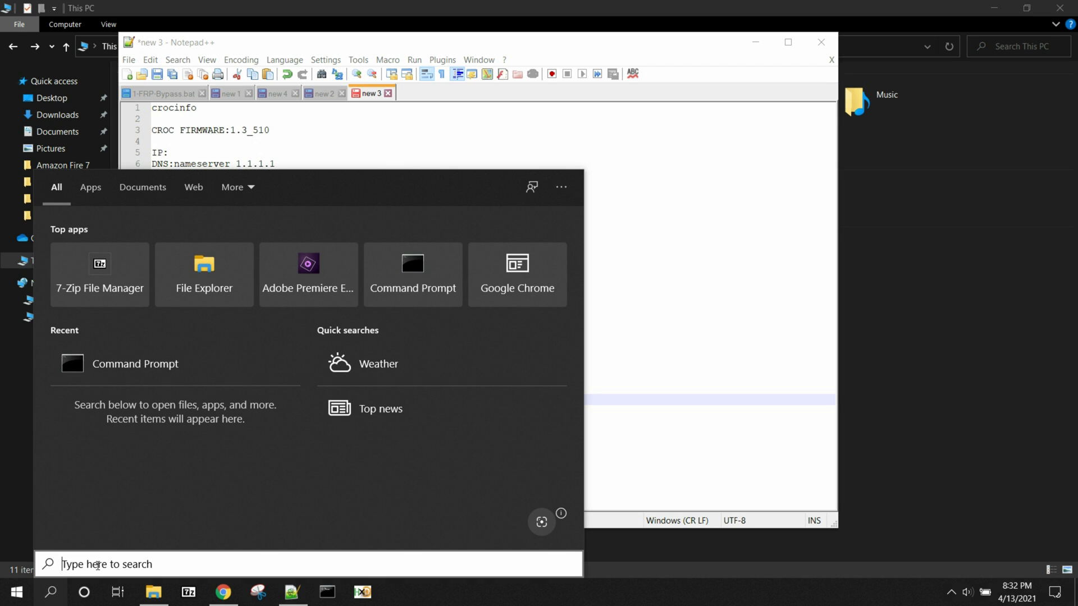
{"action": "type", "text": "c"}
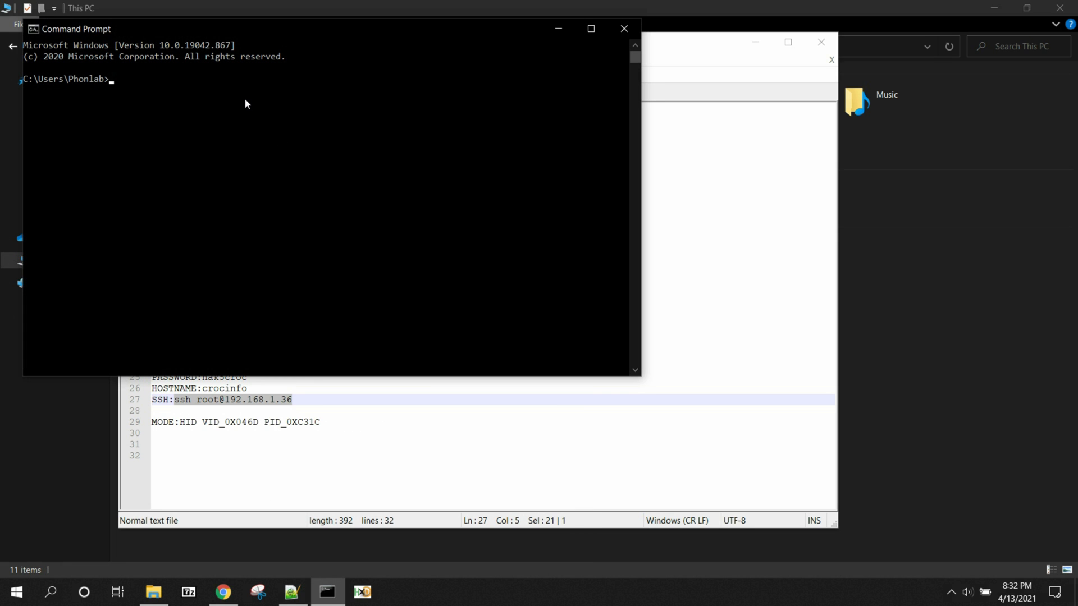
{"action": "mouse_move", "coordinate": [138, 82]}
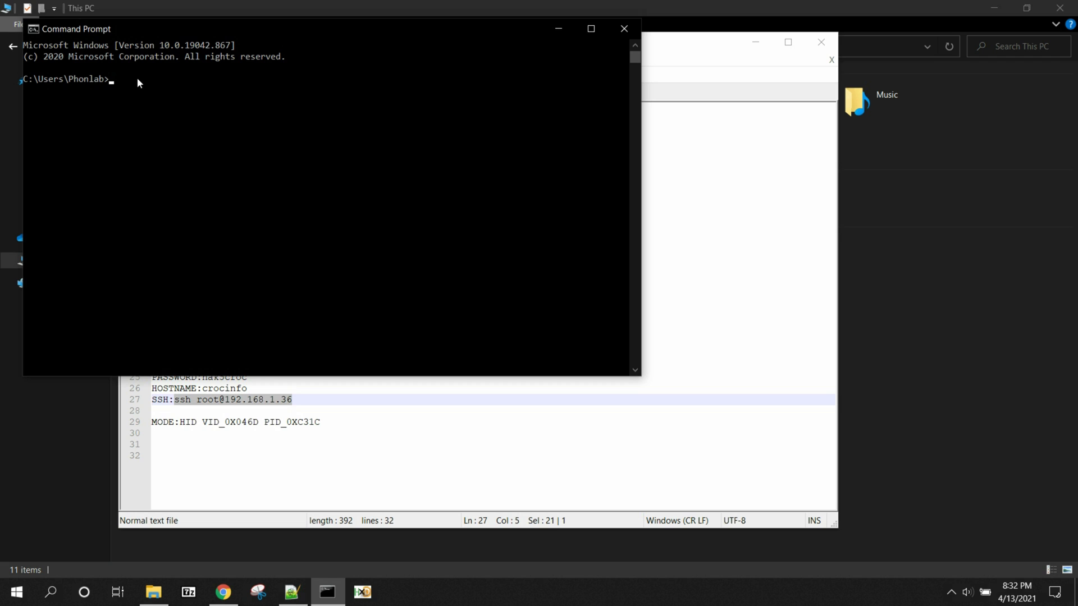
{"action": "mouse_move", "coordinate": [177, 85]}
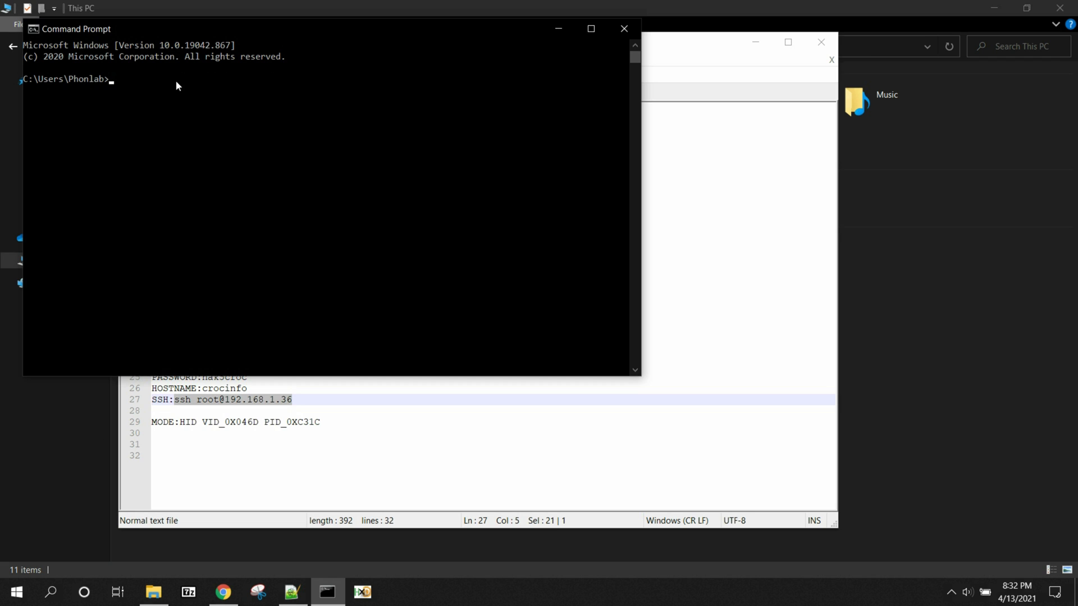
{"action": "type", "text": "ssh root@192.168.1.36"}
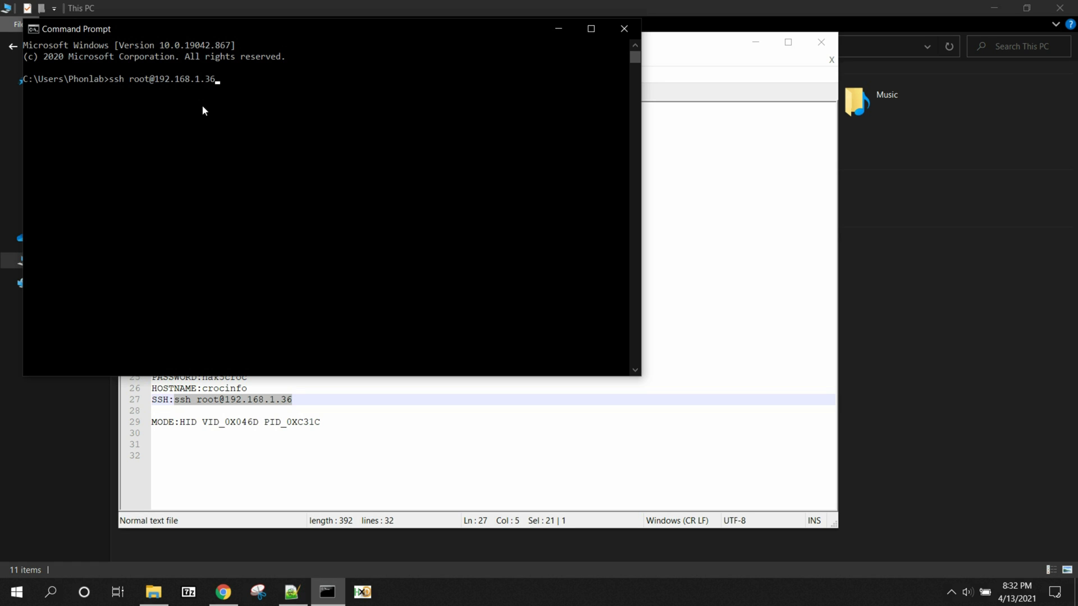
{"action": "key", "text": "Enter"}
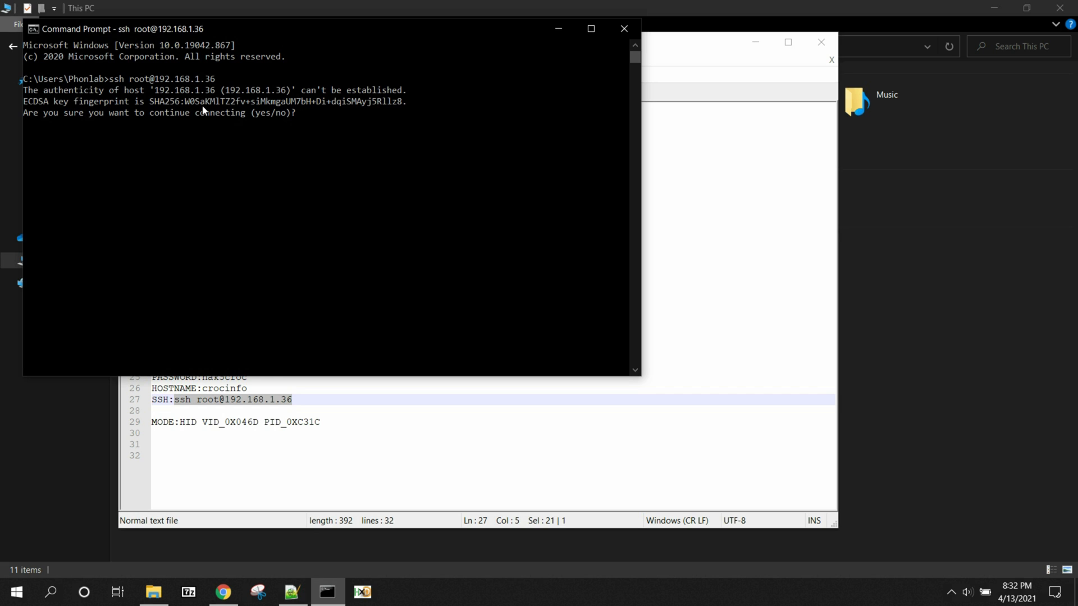
{"action": "type", "text": "yes"}
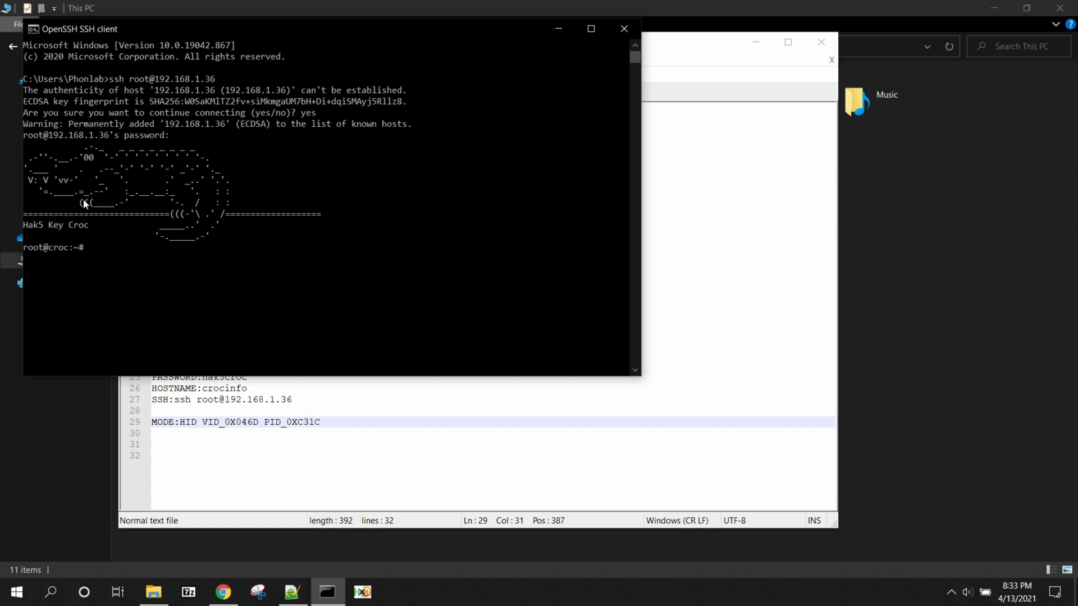
List the home directory with ls -al, then list the udisk folder (payloads, loot, tools, config.txt) and exit the session
{"action": "type", "text": "ls"}
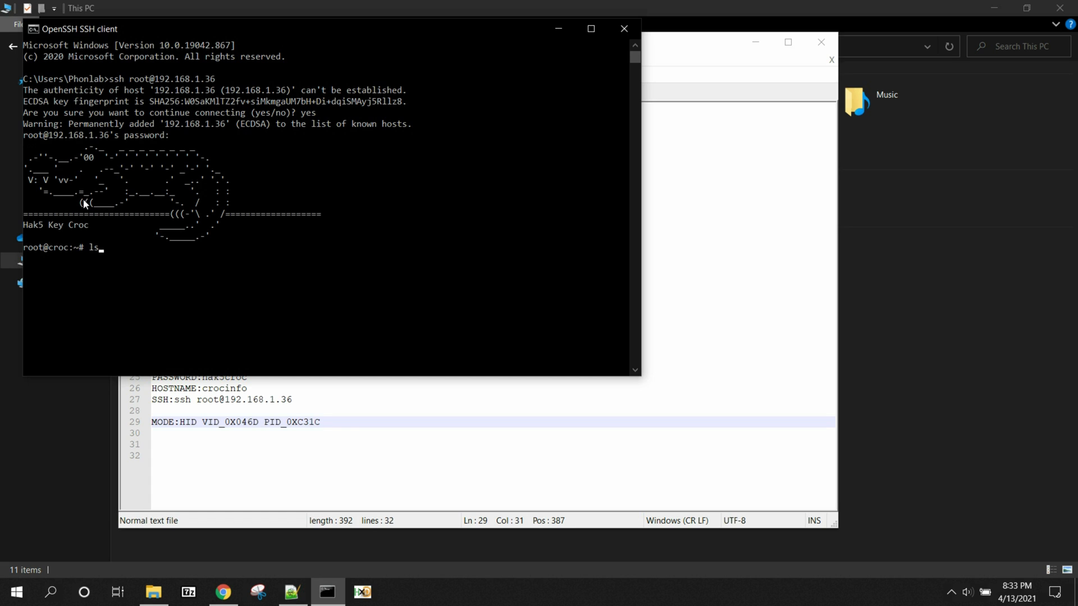
{"action": "type", "text": "-al"}
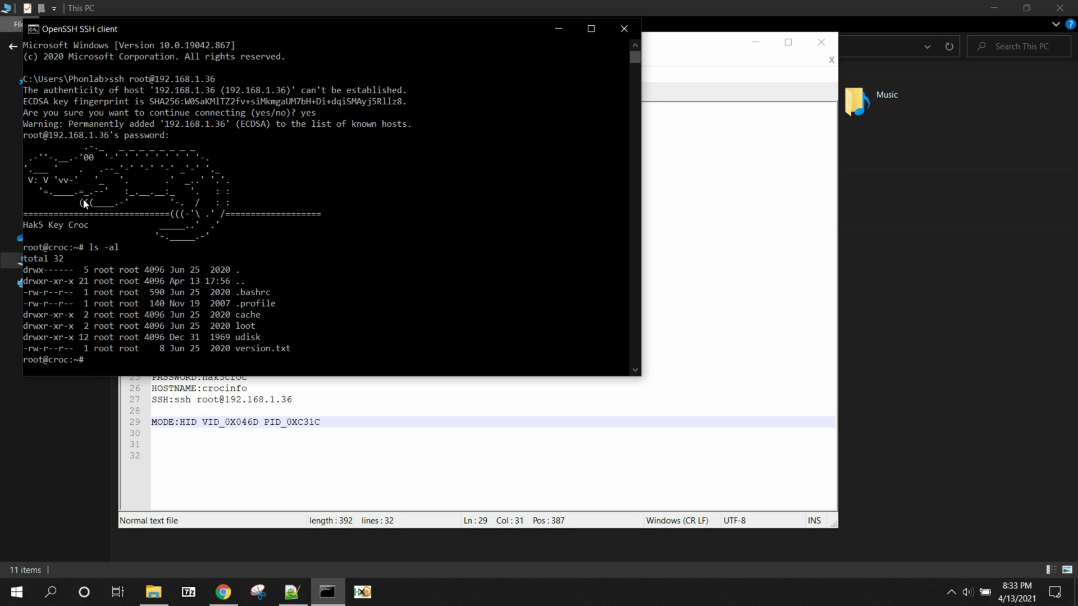
{"action": "type", "text": "cd udisk"}
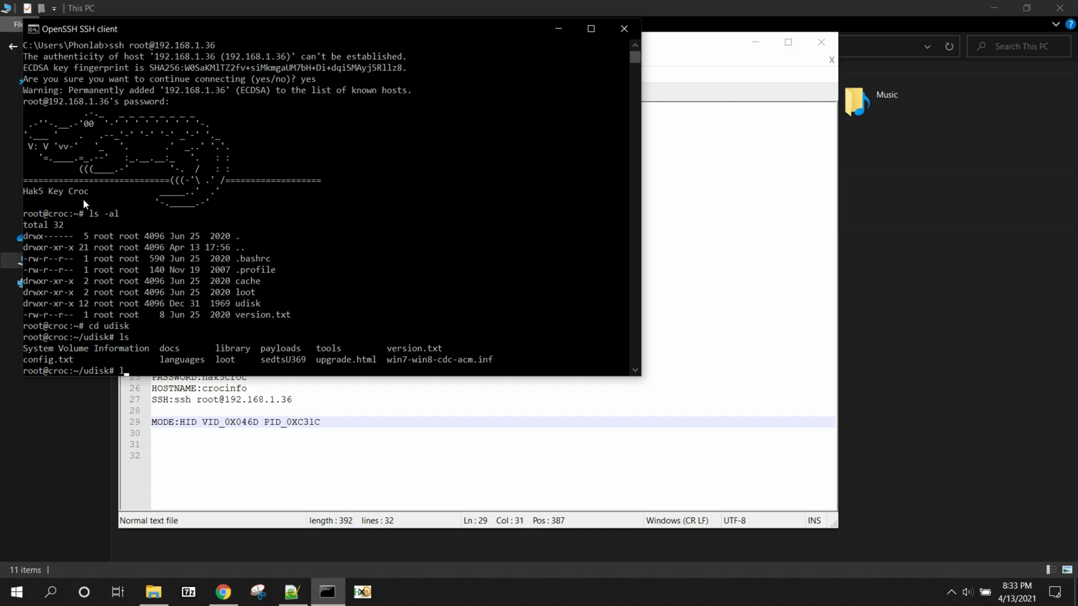
{"action": "type", "text": "ls -al"}
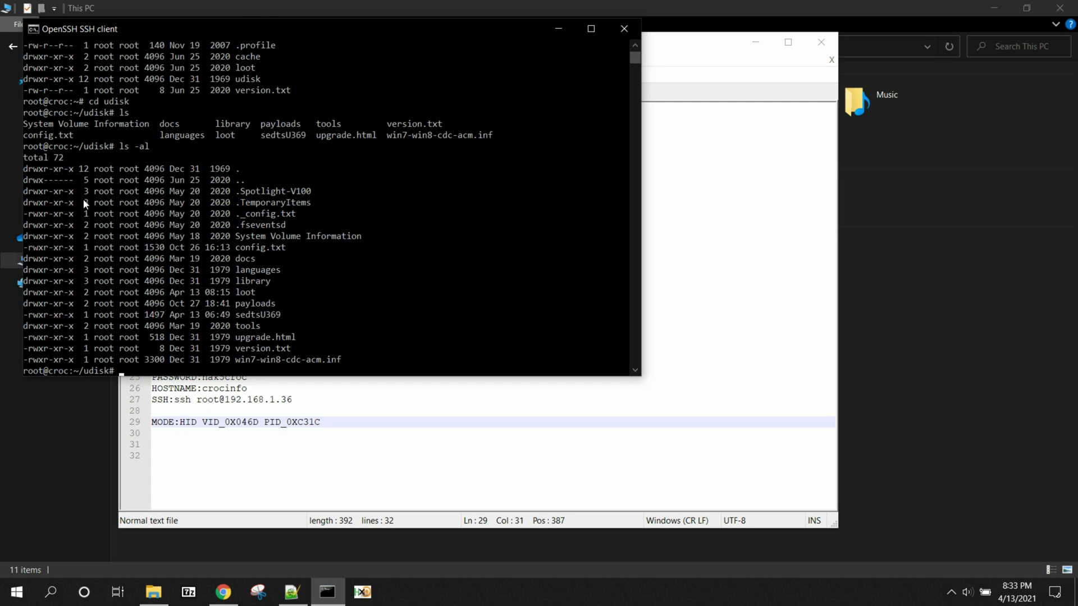
{"action": "mouse_move", "coordinate": [128, 158]}
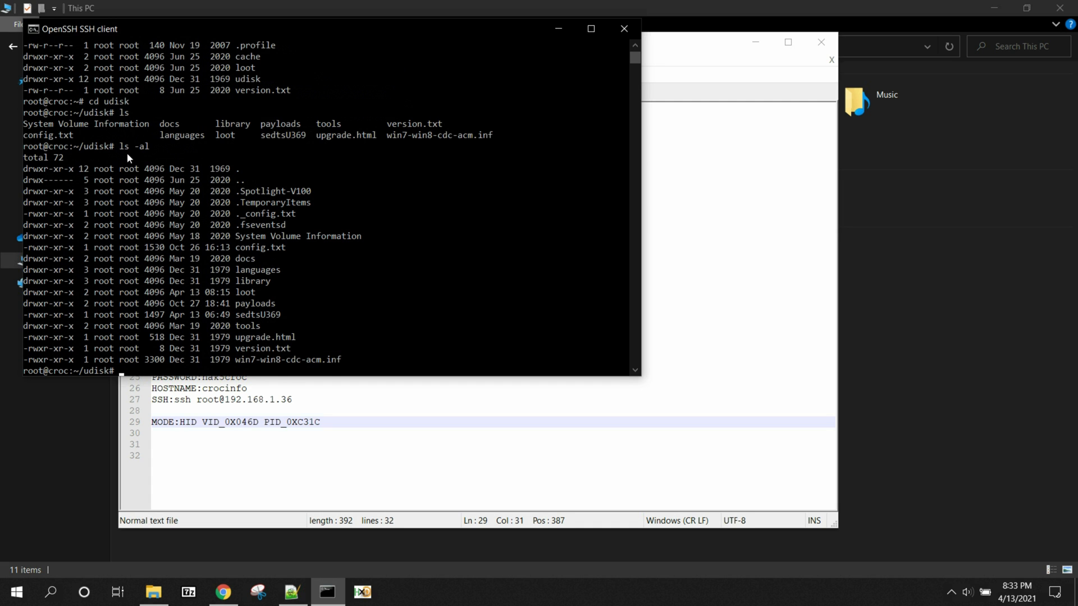
{"action": "mouse_move", "coordinate": [259, 198]}
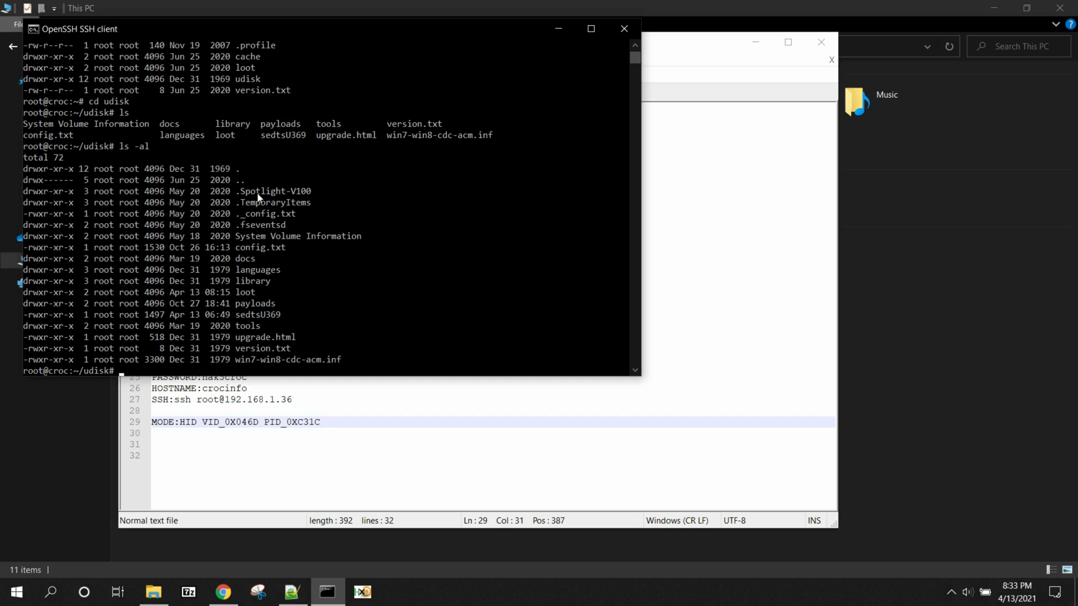
{"action": "mouse_move", "coordinate": [255, 209]}
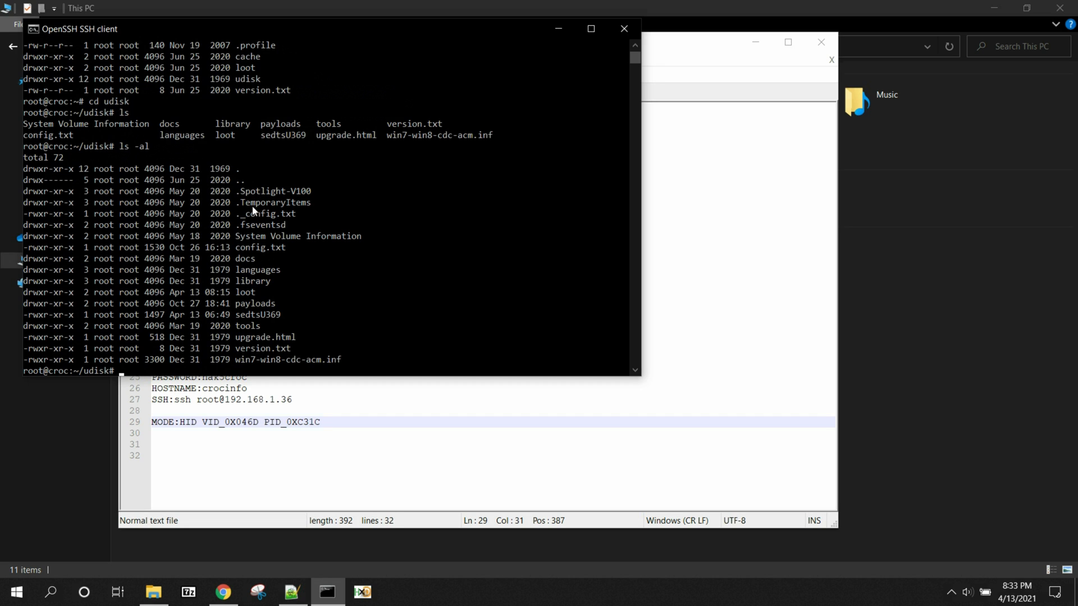
{"action": "mouse_move", "coordinate": [308, 288]}
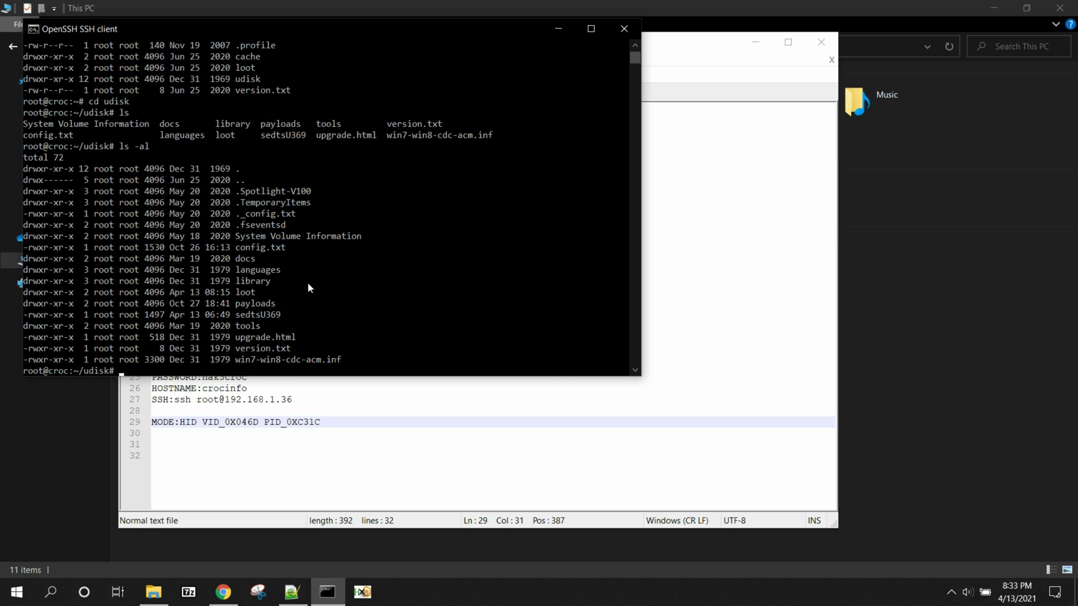
{"action": "type", "text": "exit"}
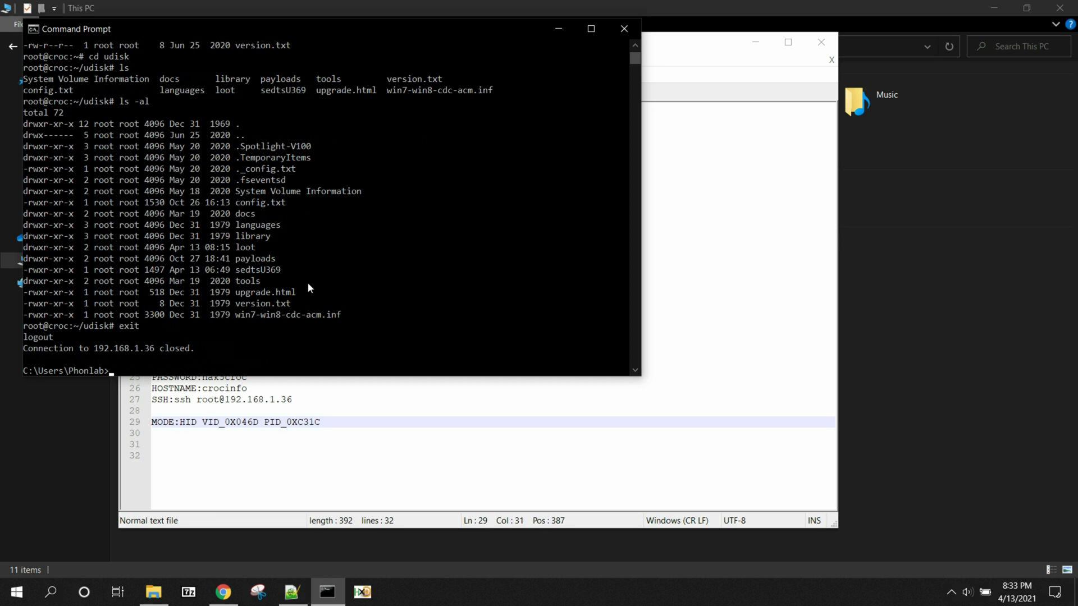
{"action": "type", "text": "croc"}
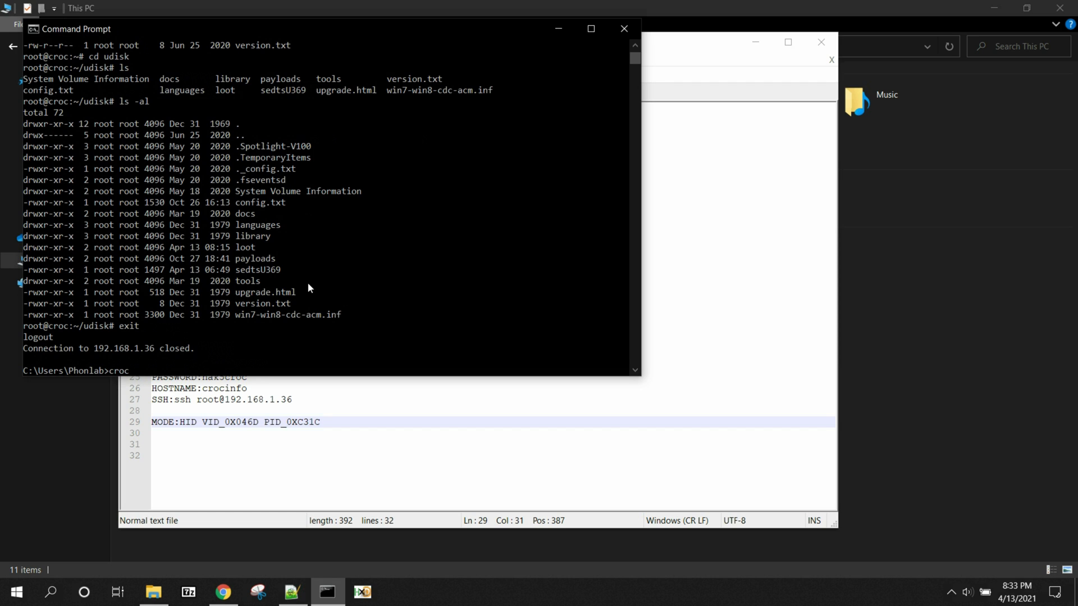
{"action": "type", "text": "ssh"}
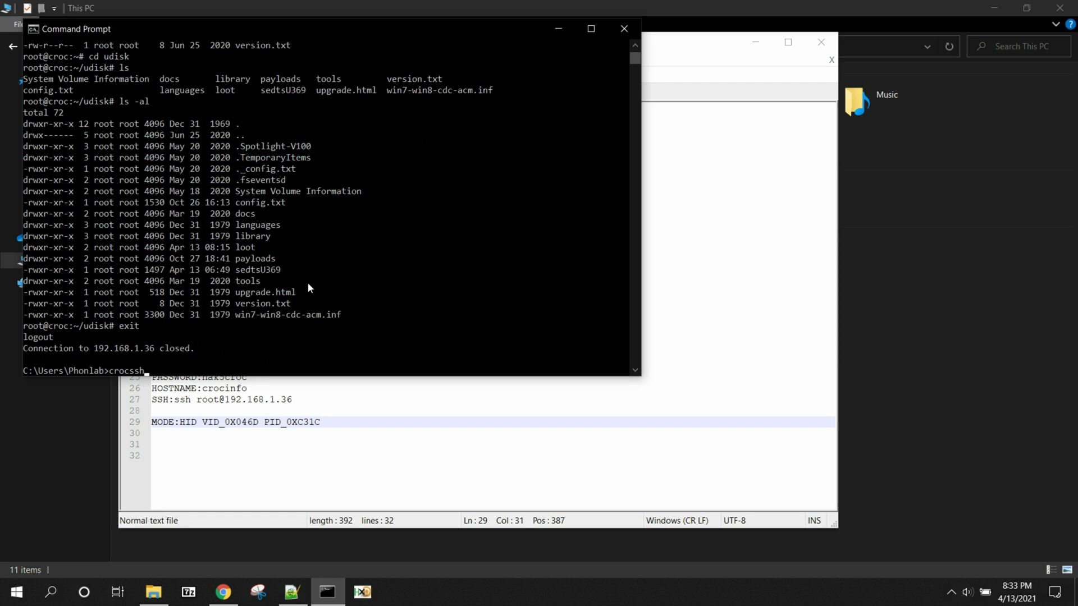
{"action": "key", "text": "Backspace"}
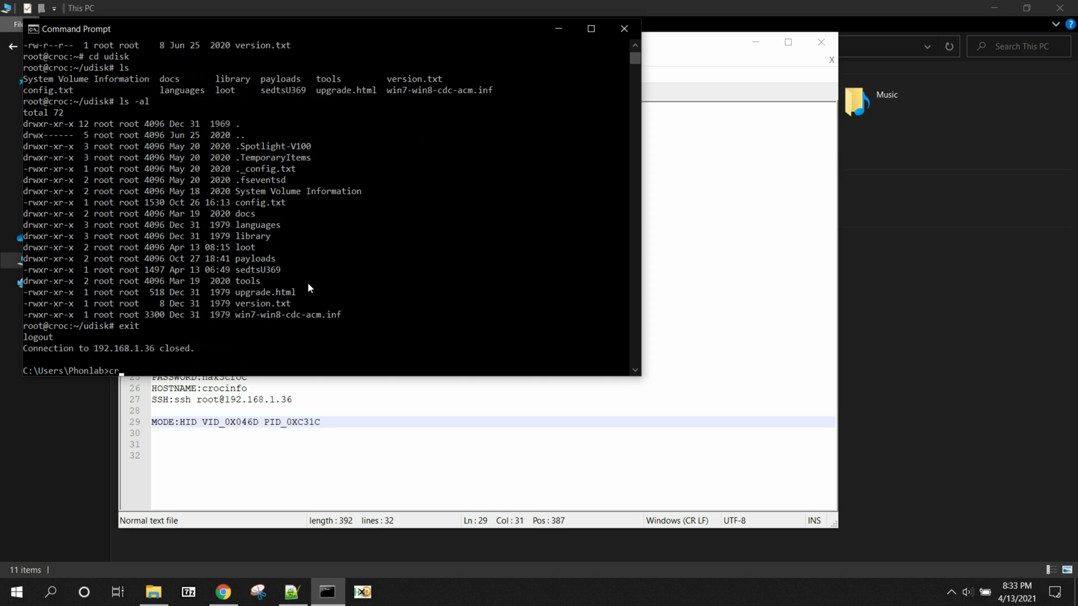
{"action": "type", "text": "sh root@192.168.1.36"}
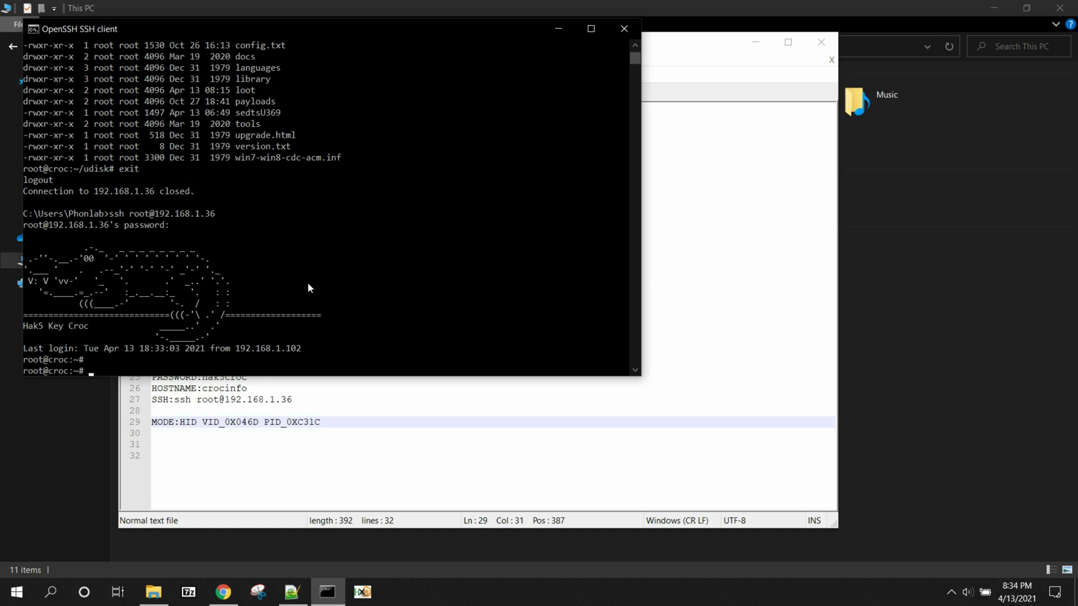
Run pays to list payloads, try loots, and change into /root/udisk/ to view the loot logs
{"action": "type", "text": "pays"}
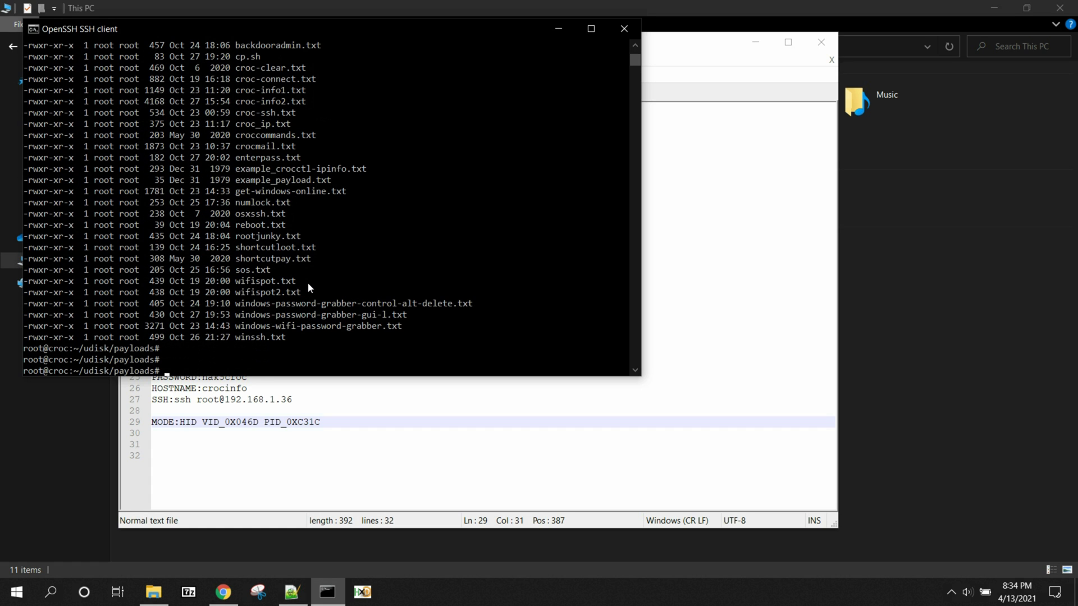
{"action": "type", "text": "loots"}
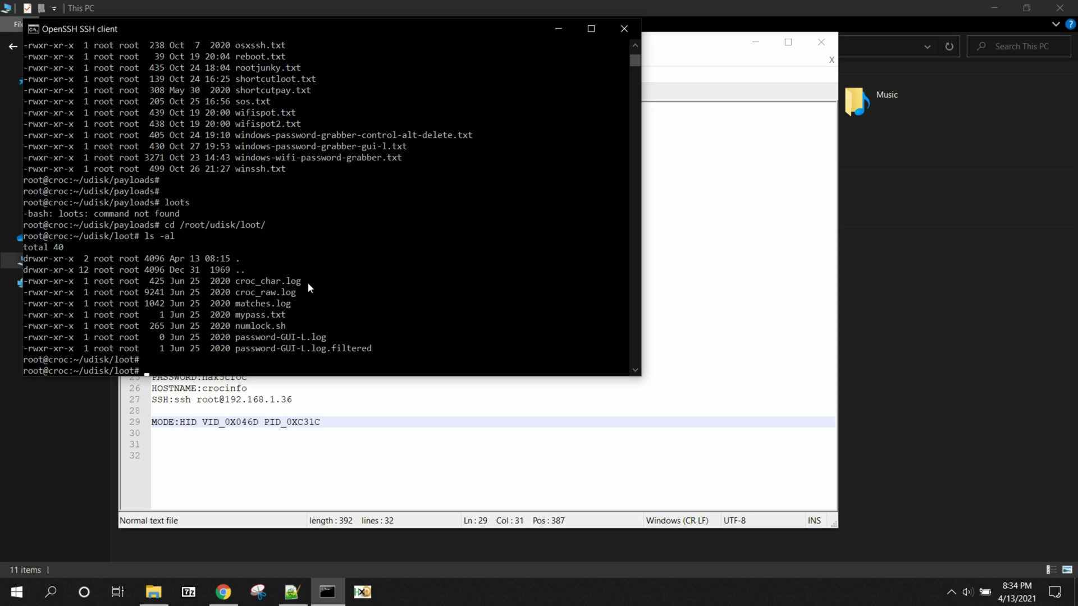
{"action": "type", "text": "cd /root/udisk/"}
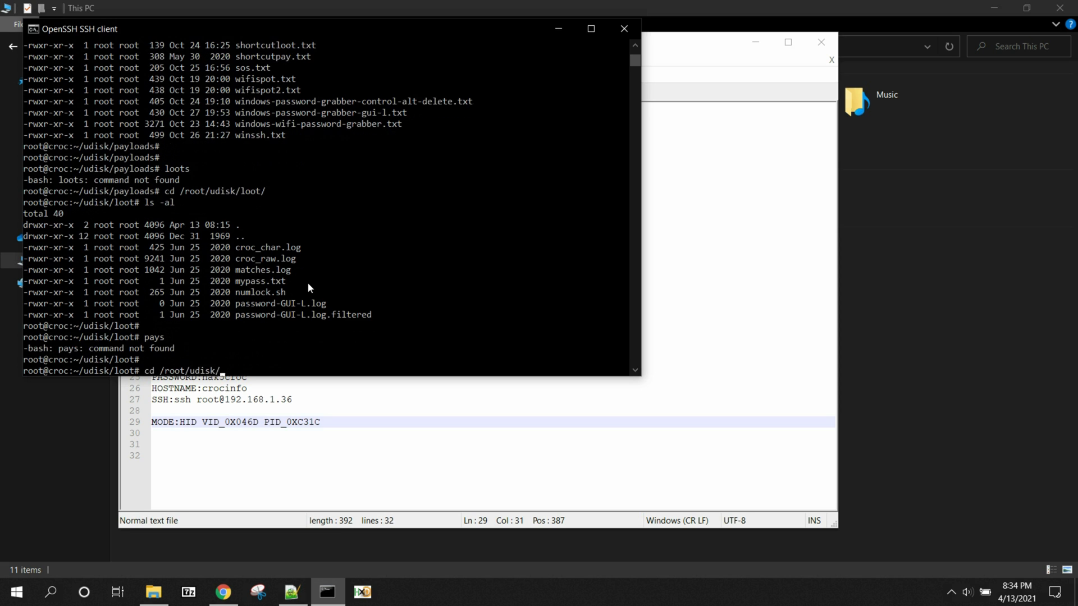